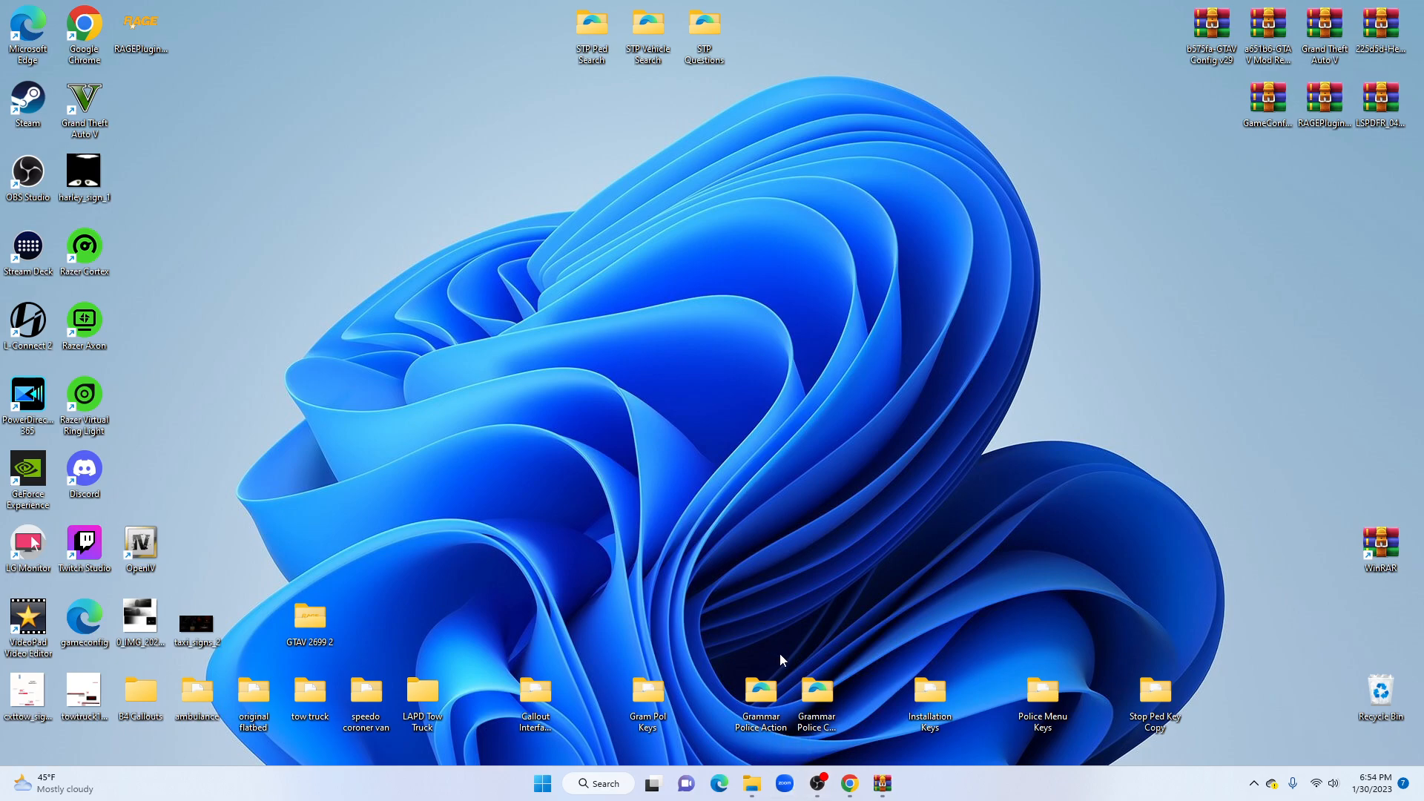
{"action": "mouse_move", "coordinate": [760, 584]}
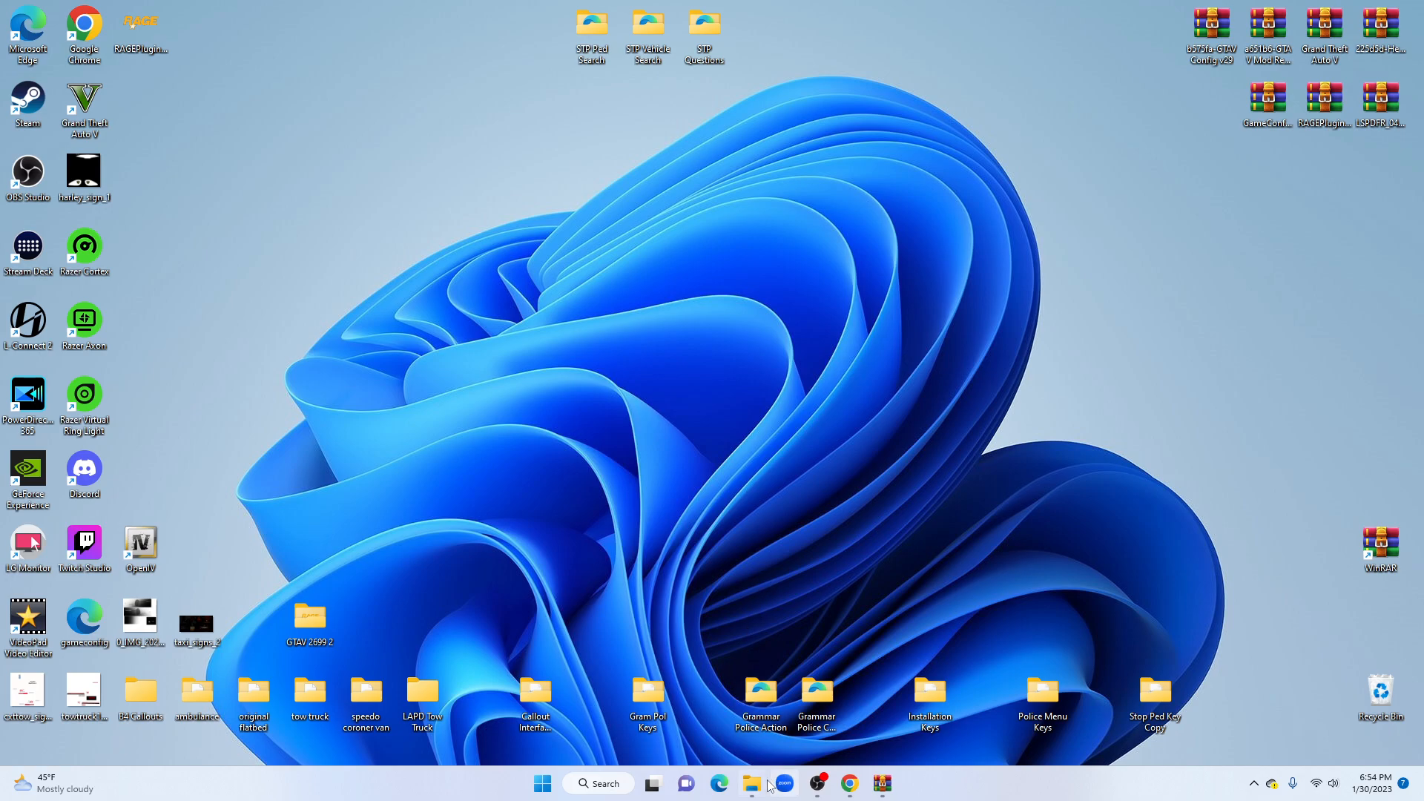
{"action": "mouse_move", "coordinate": [748, 783]}
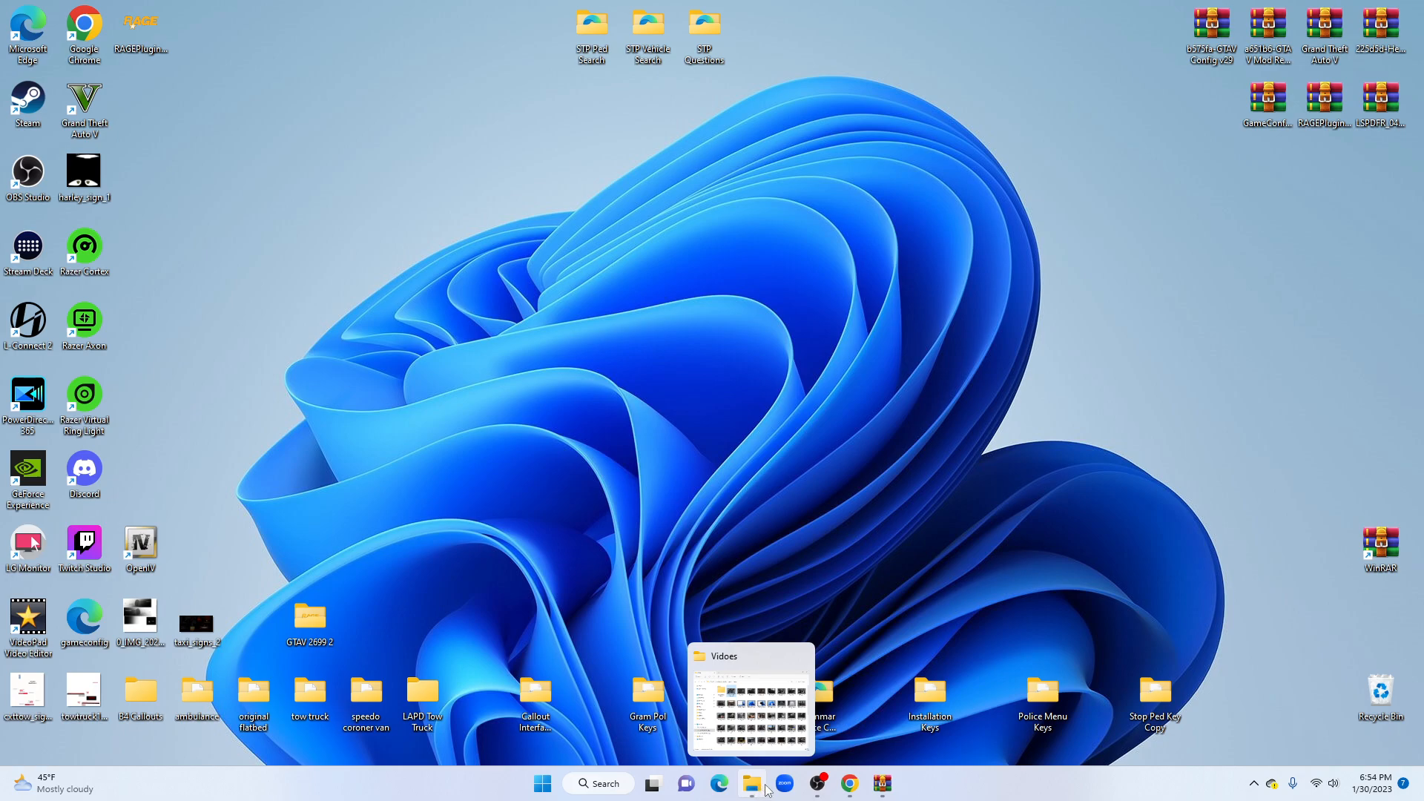
{"action": "mouse_move", "coordinate": [762, 788]}
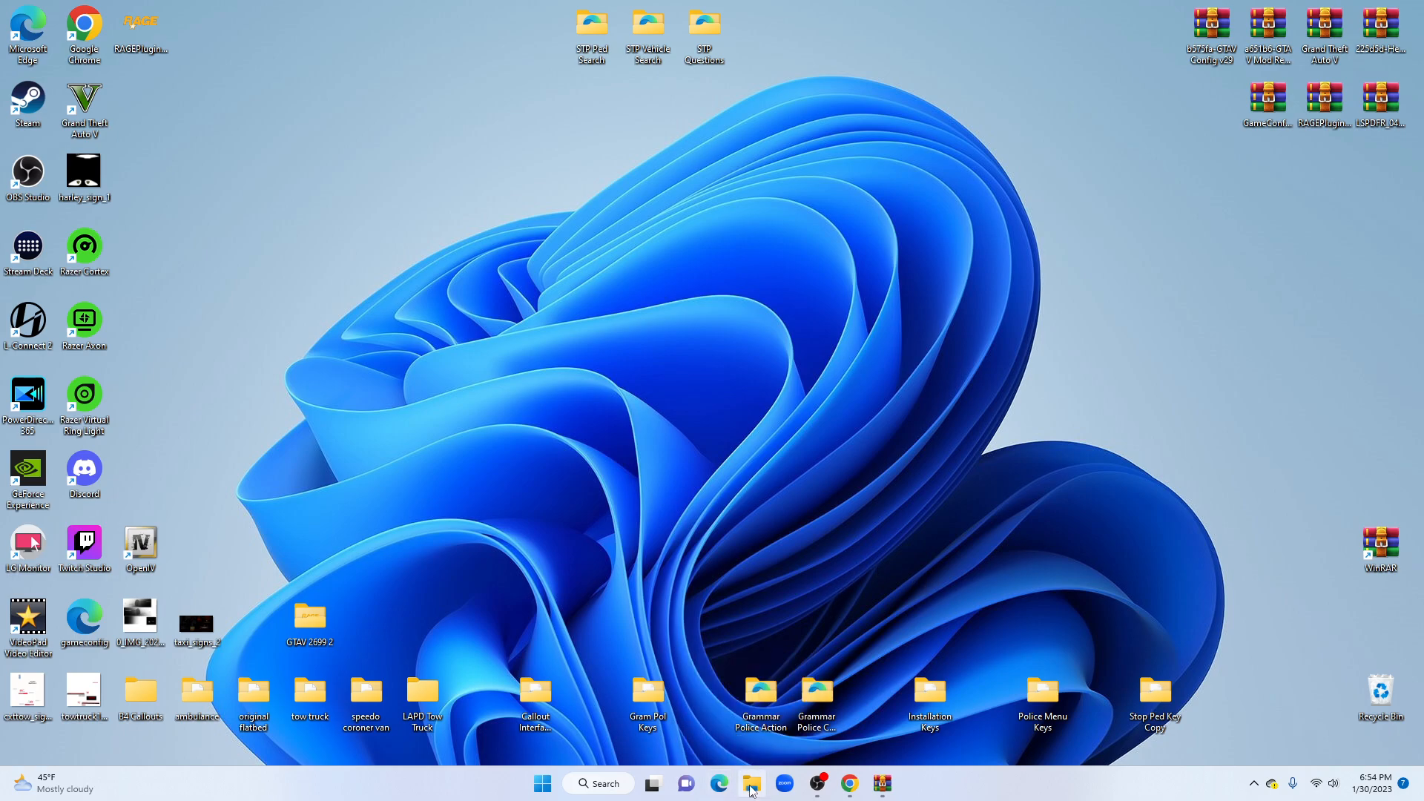
{"action": "mouse_move", "coordinate": [880, 783]}
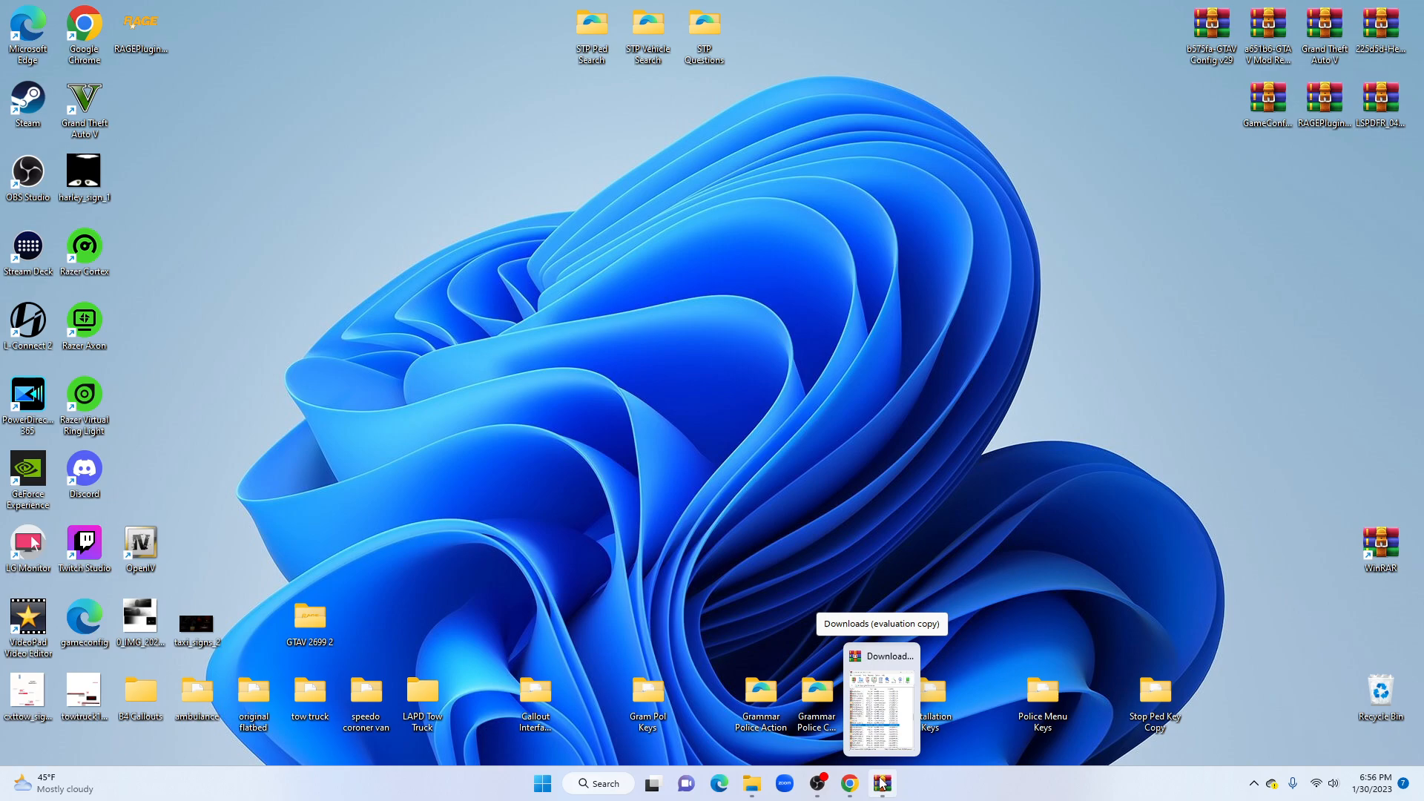
{"action": "mouse_move", "coordinate": [880, 783]}
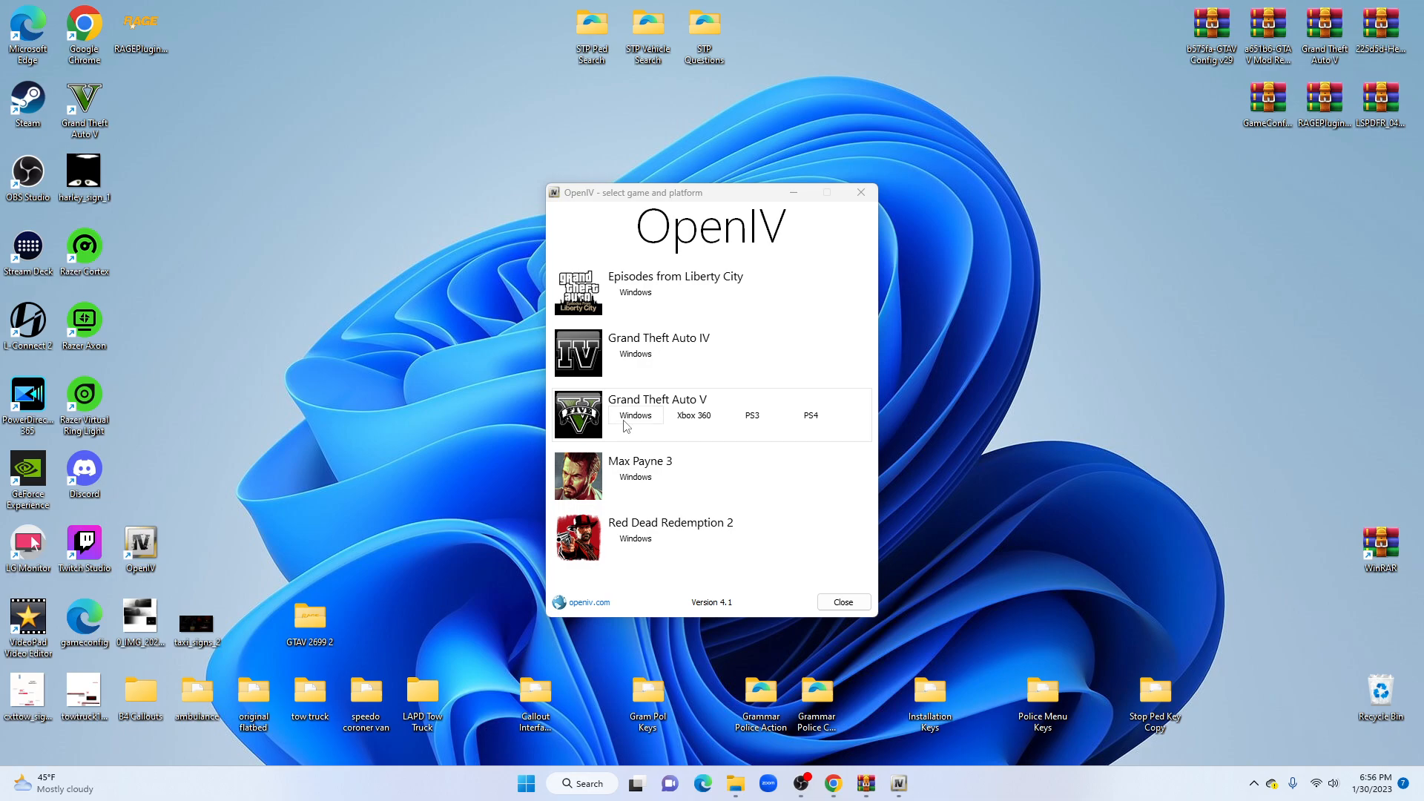
Choose Grand Theft Auto V for Windows so OpenIV lists the game folder
{"action": "left_click", "coordinate": [635, 416]}
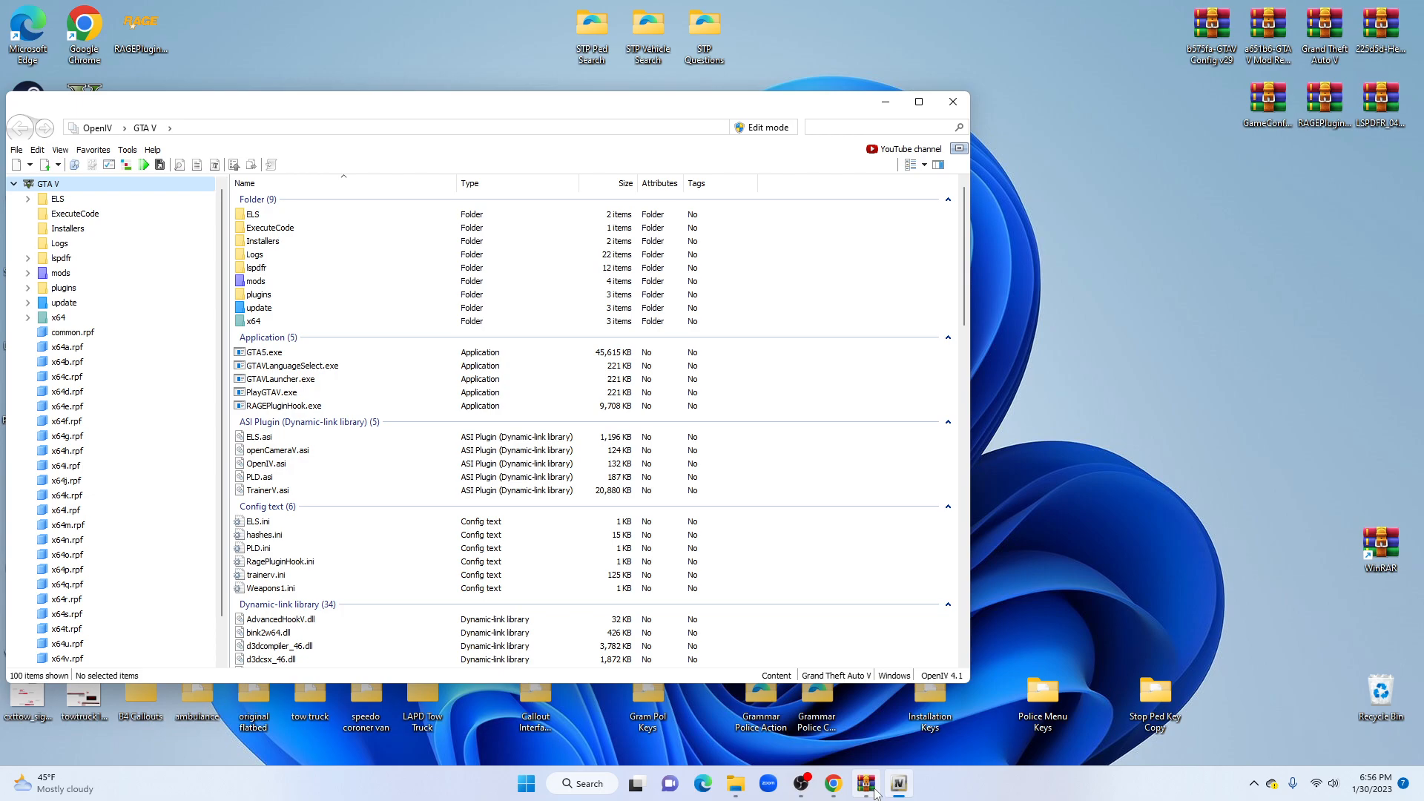
{"action": "left_click", "coordinate": [863, 782]}
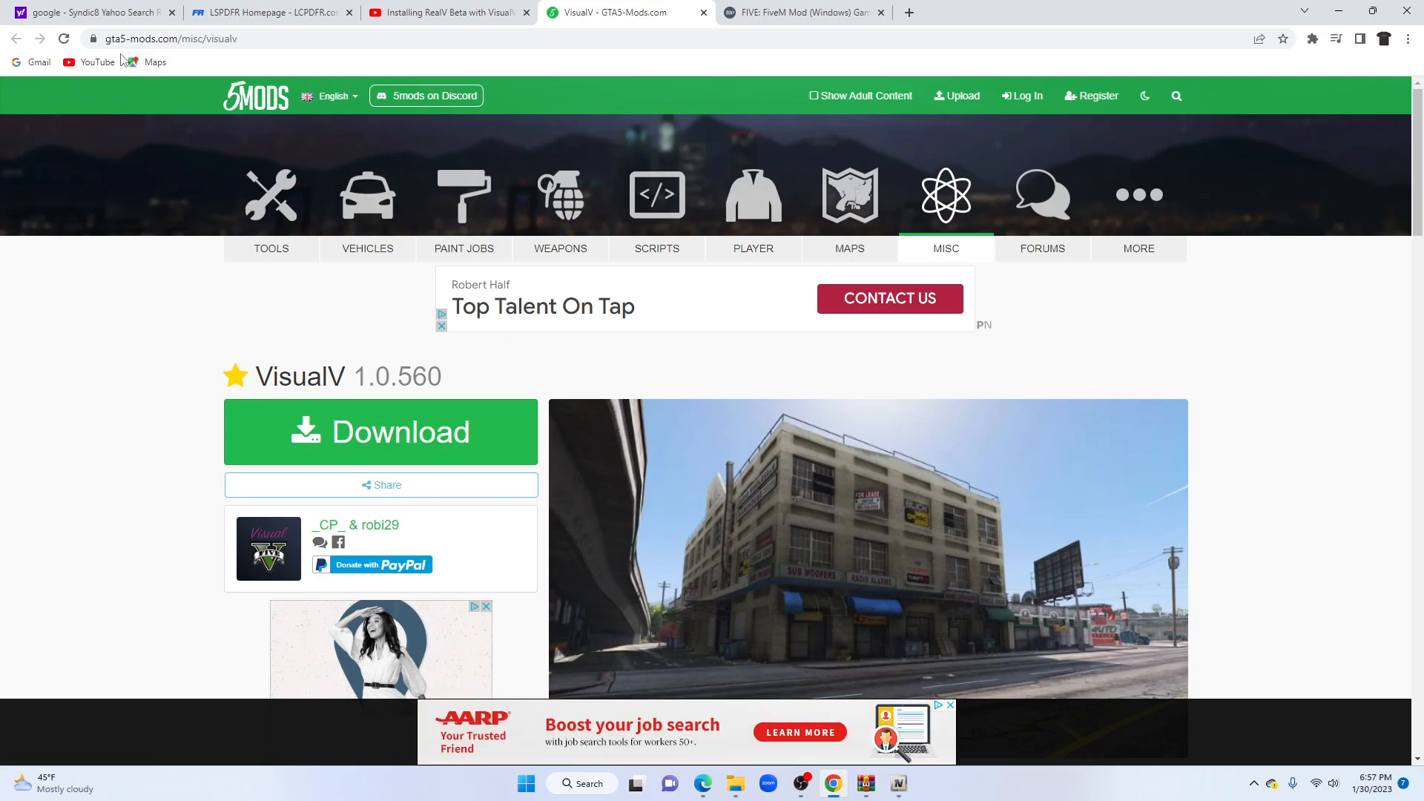
{"action": "mouse_move", "coordinate": [431, 552]}
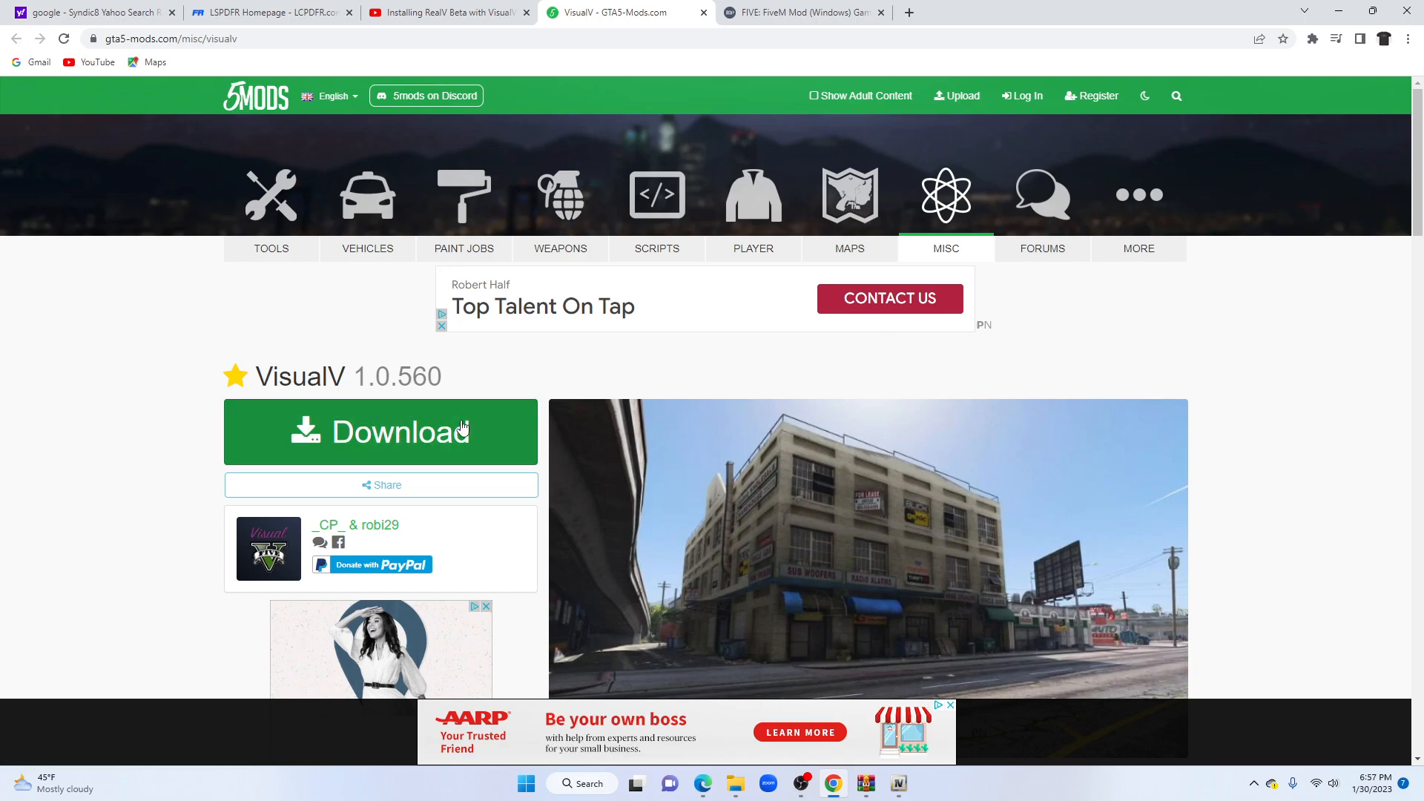
{"action": "mouse_move", "coordinate": [1102, 316]}
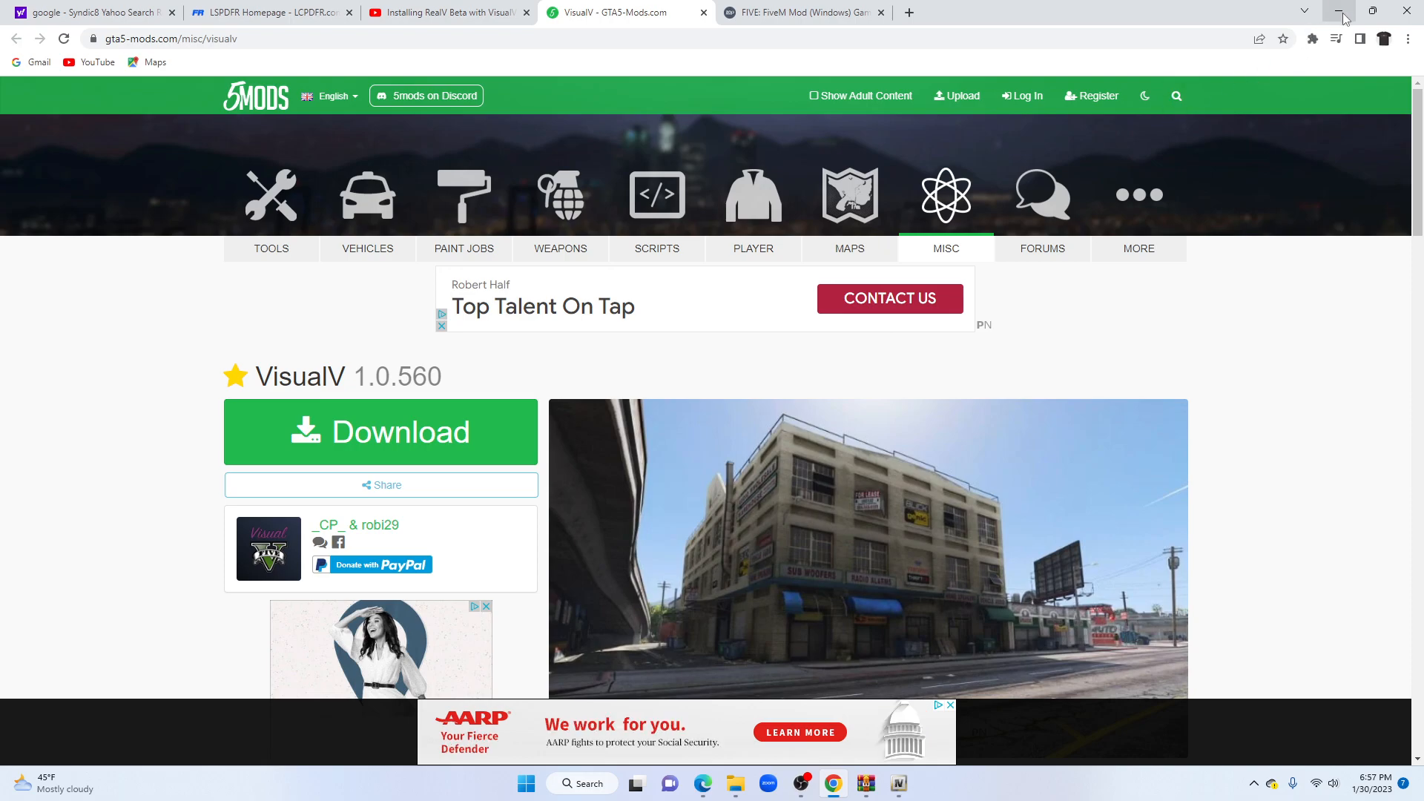
{"action": "mouse_move", "coordinate": [1338, 16]}
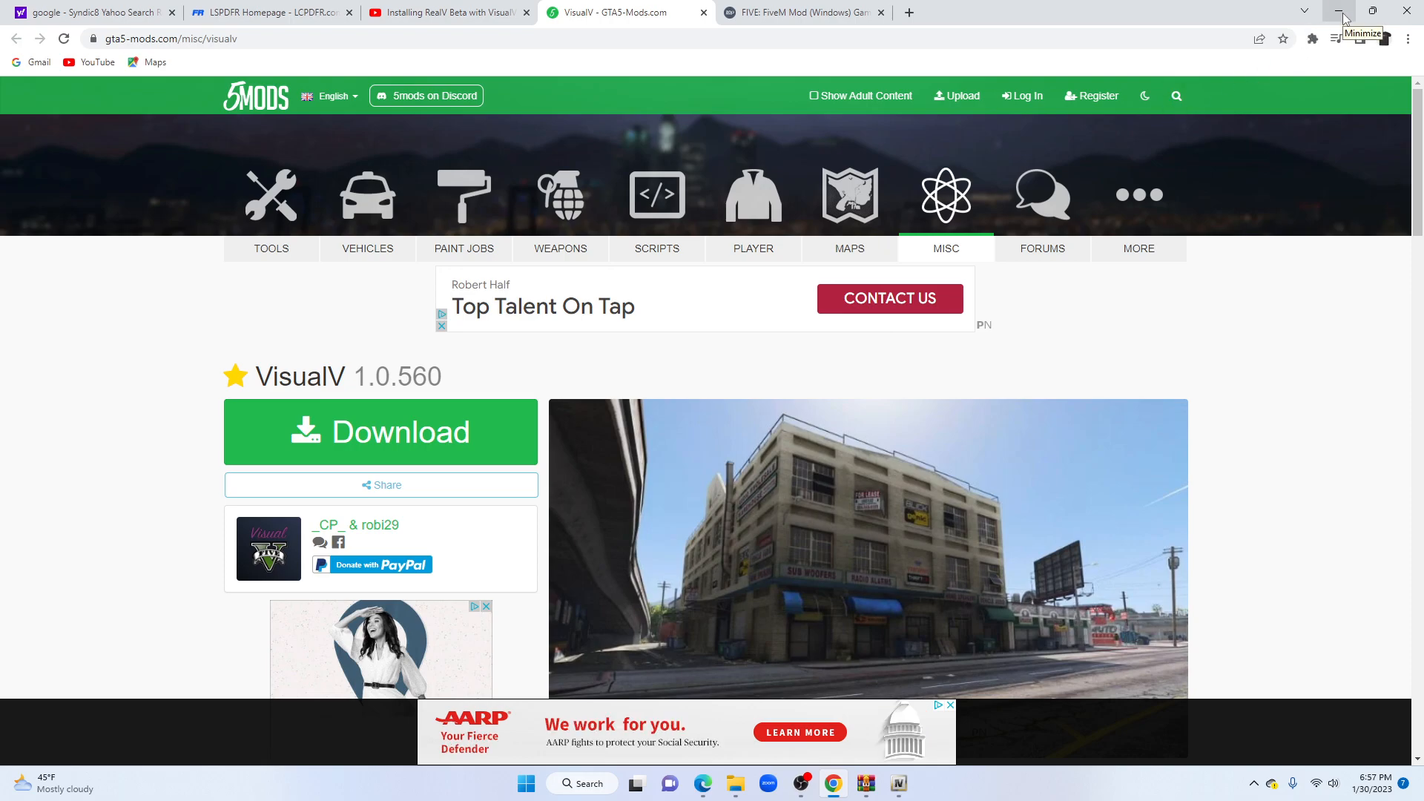
Minimize Chrome after viewing the VisualV 1.0.560 page, revealing OpenIV and WinRAR
{"action": "left_click", "coordinate": [1343, 10]}
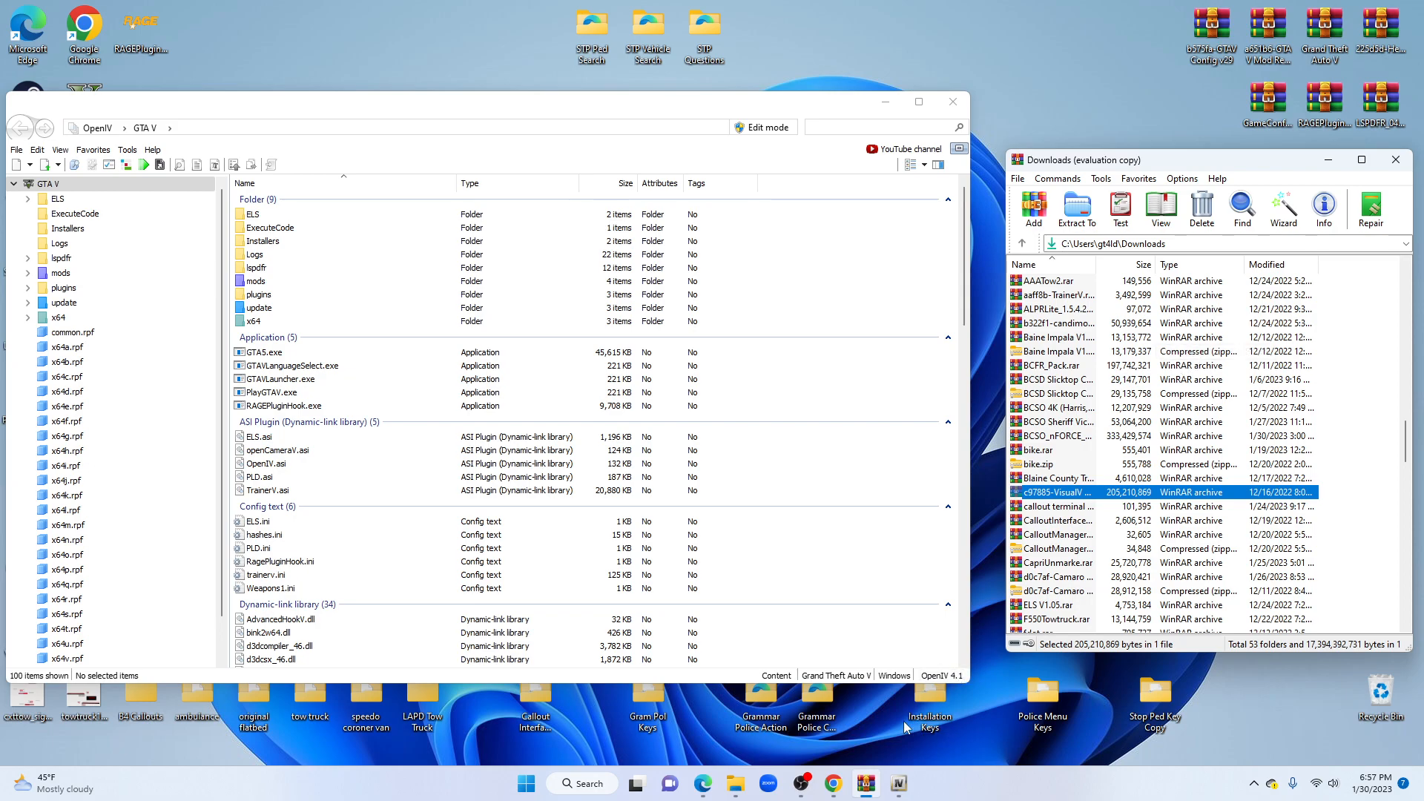
{"action": "mouse_move", "coordinate": [701, 783]}
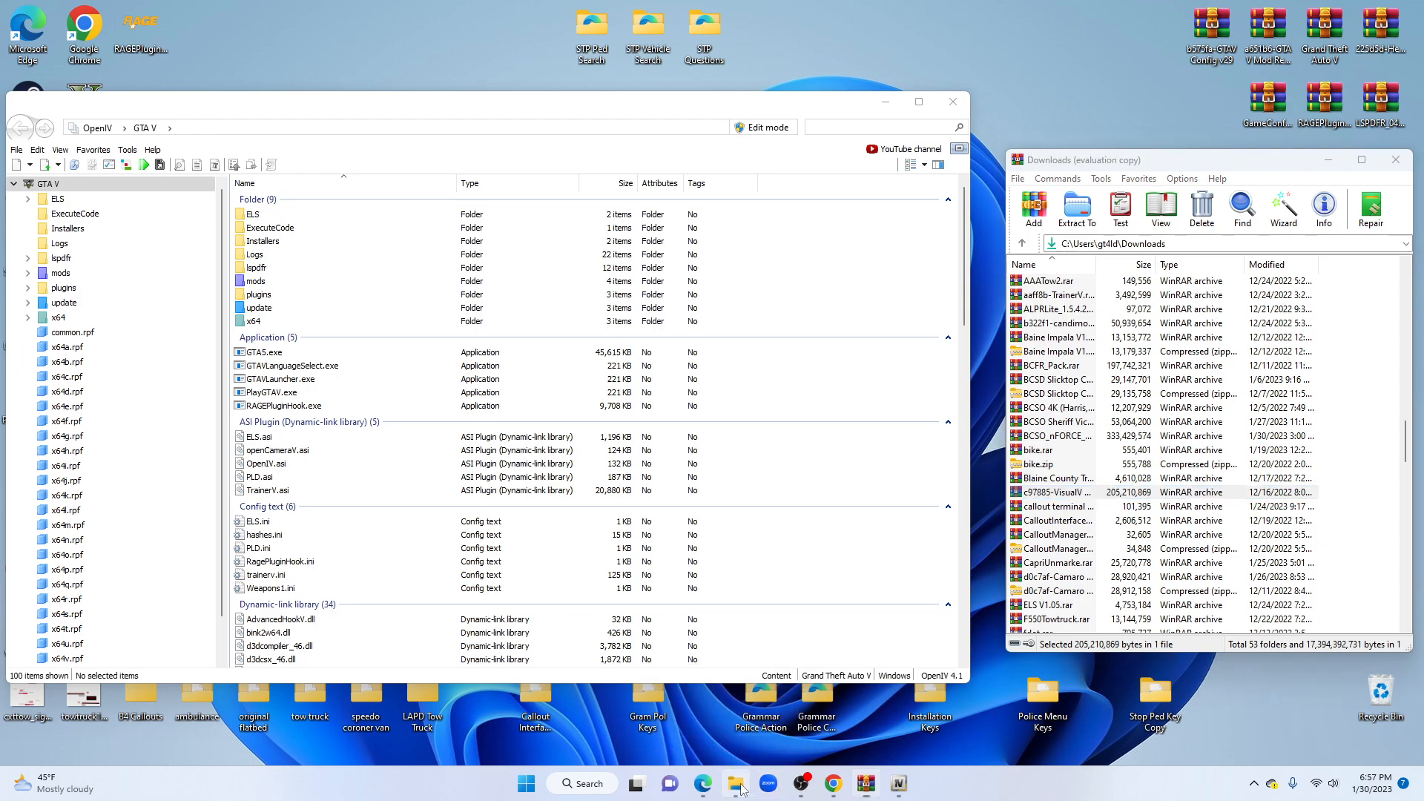
Show the Downloads folder in File Explorer and inspect the 686 Callouts v1.4.1.1 zip and folder
{"action": "left_click", "coordinate": [734, 783]}
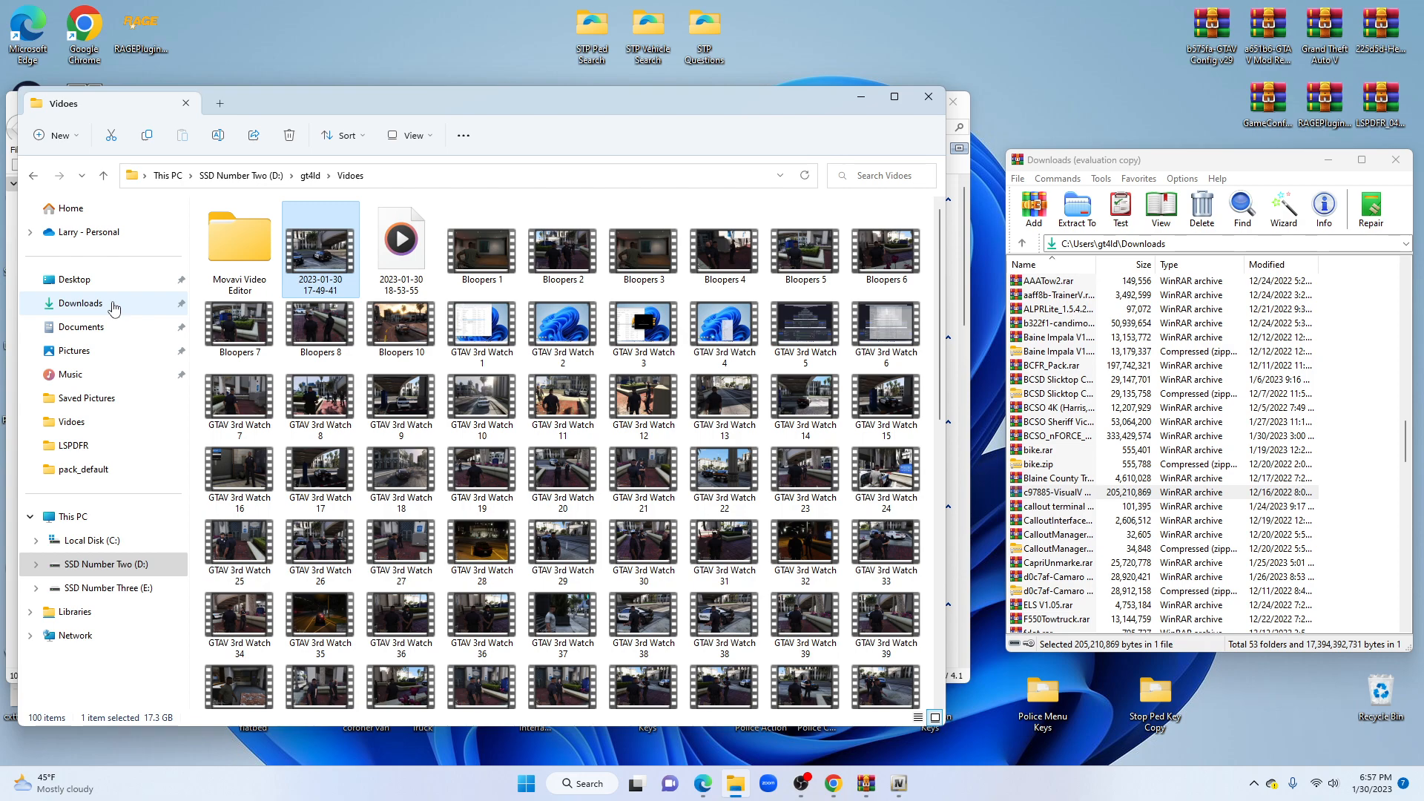
{"action": "left_click", "coordinate": [80, 302]}
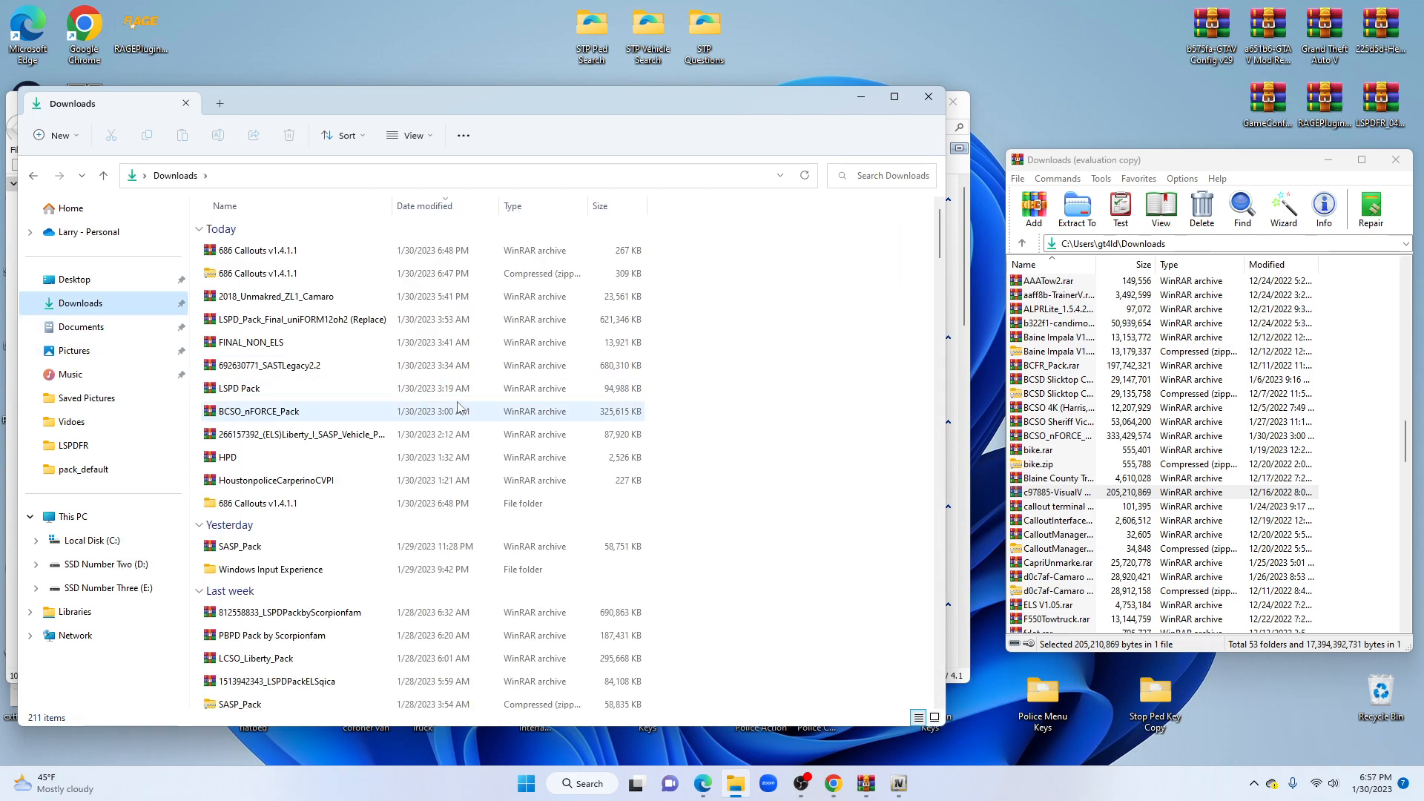
{"action": "left_click", "coordinate": [250, 343]}
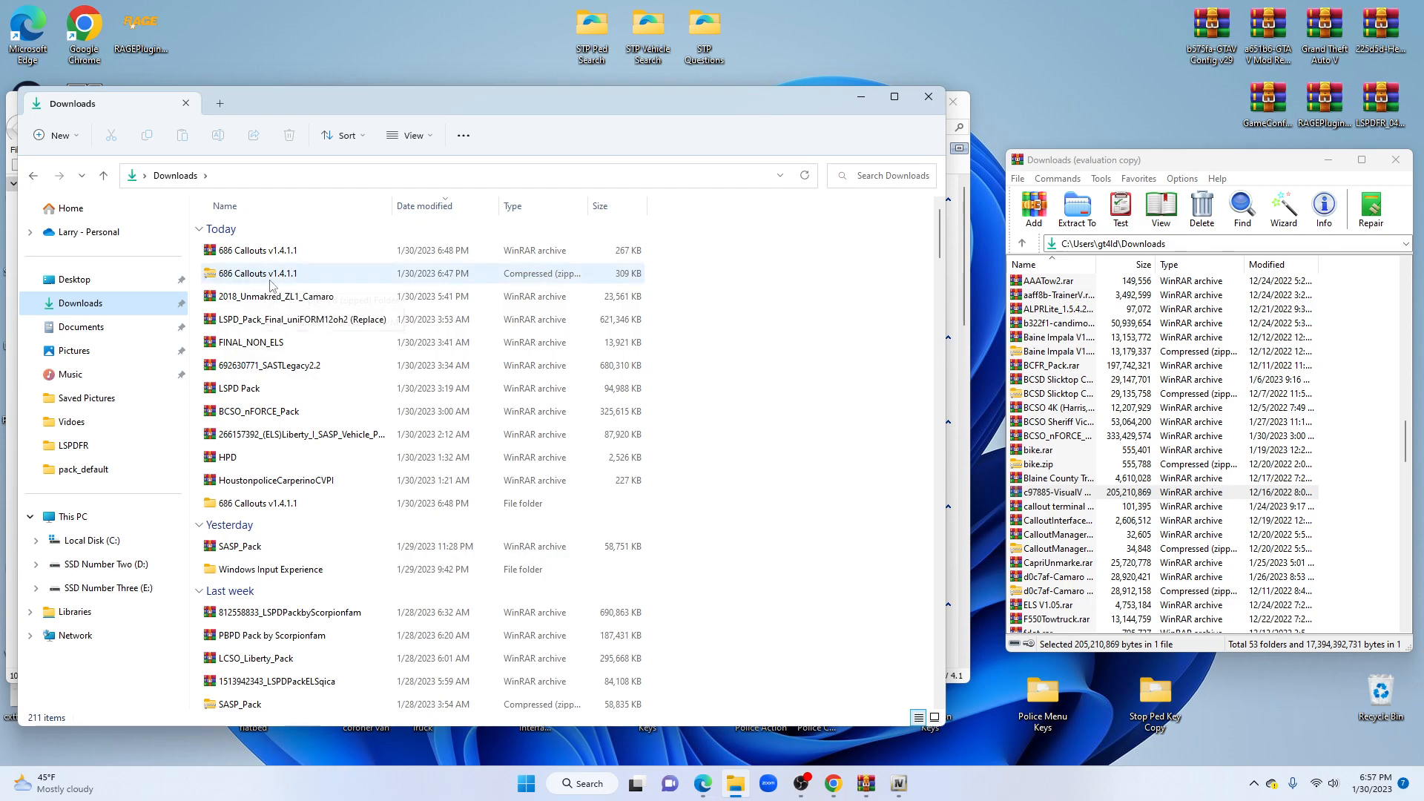
{"action": "mouse_move", "coordinate": [257, 273]}
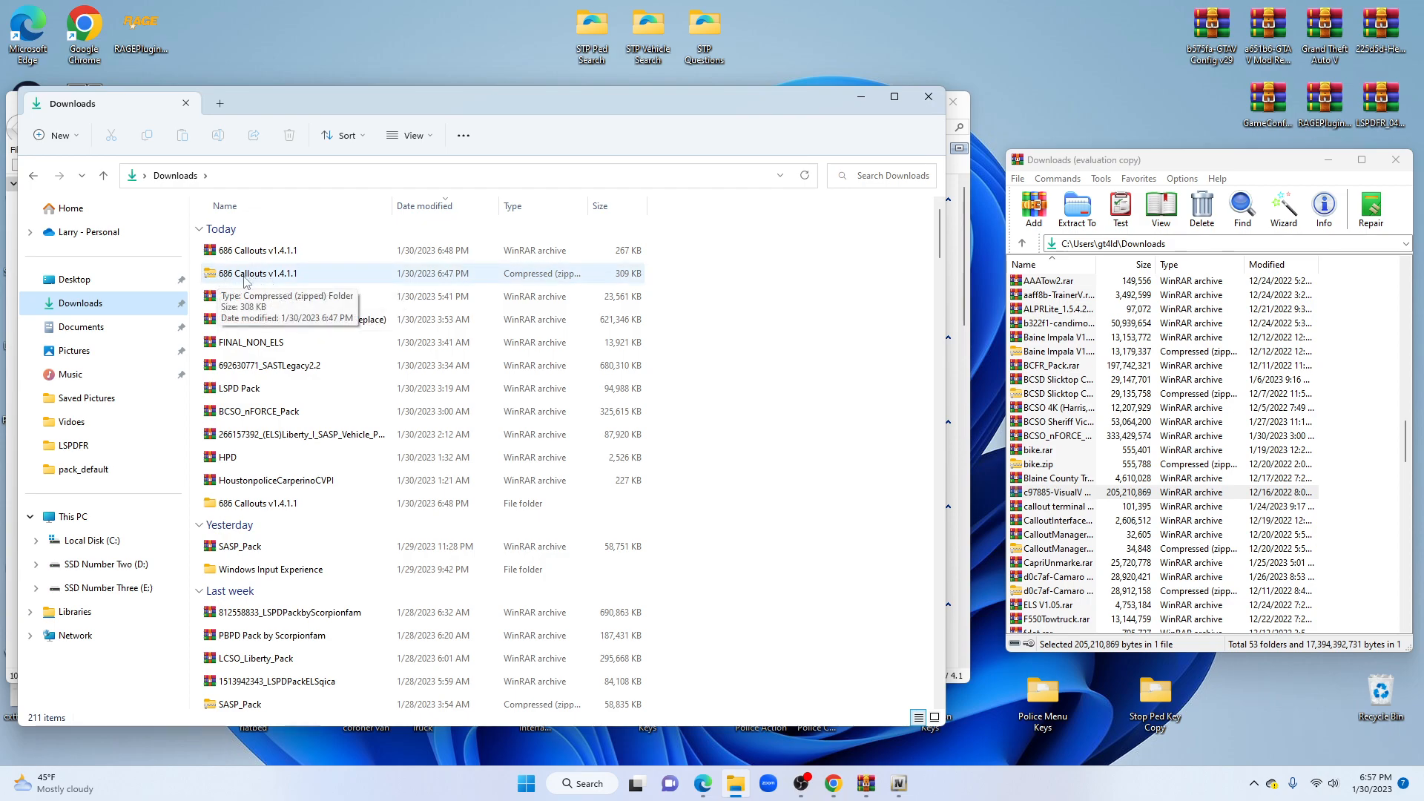
{"action": "left_click", "coordinate": [256, 273]}
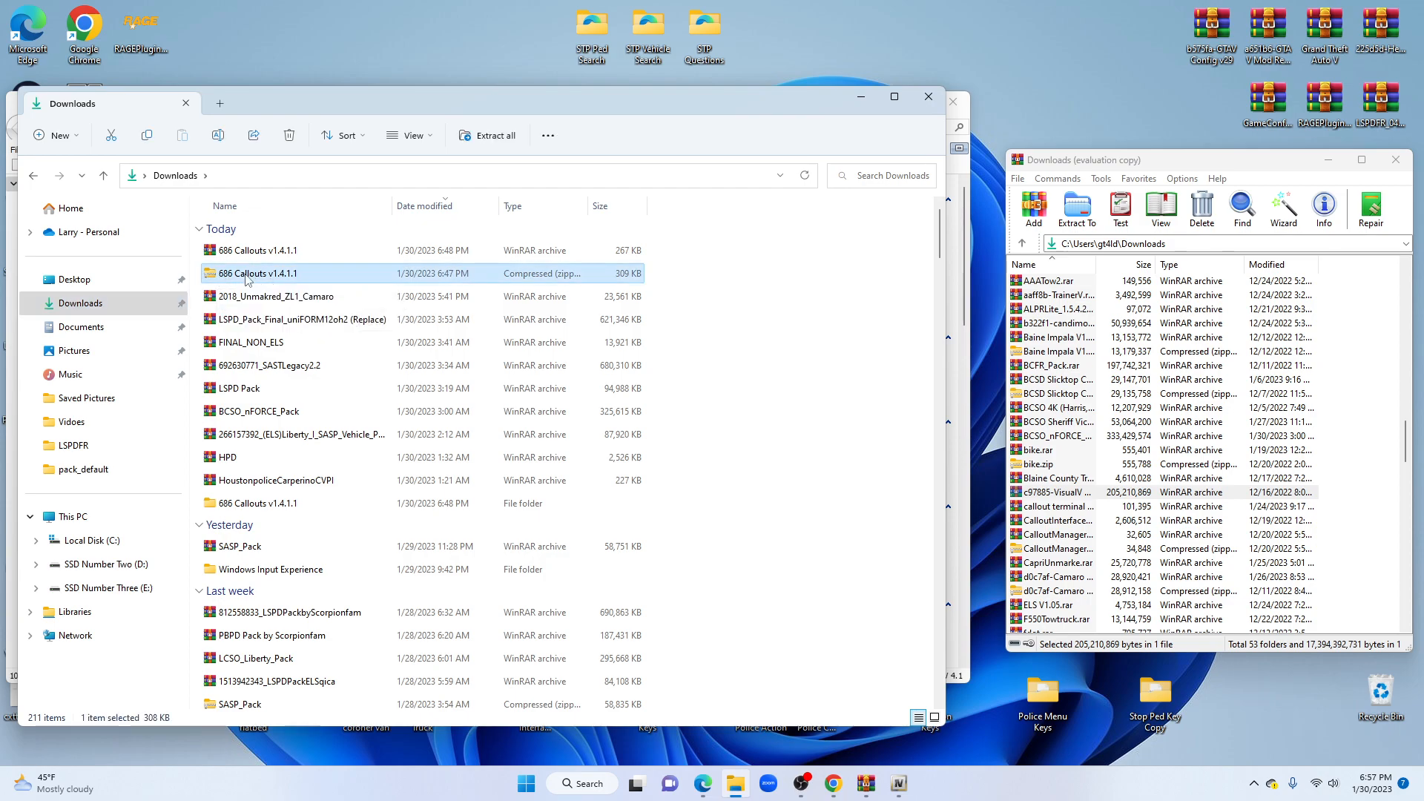
{"action": "right_click", "coordinate": [258, 273]}
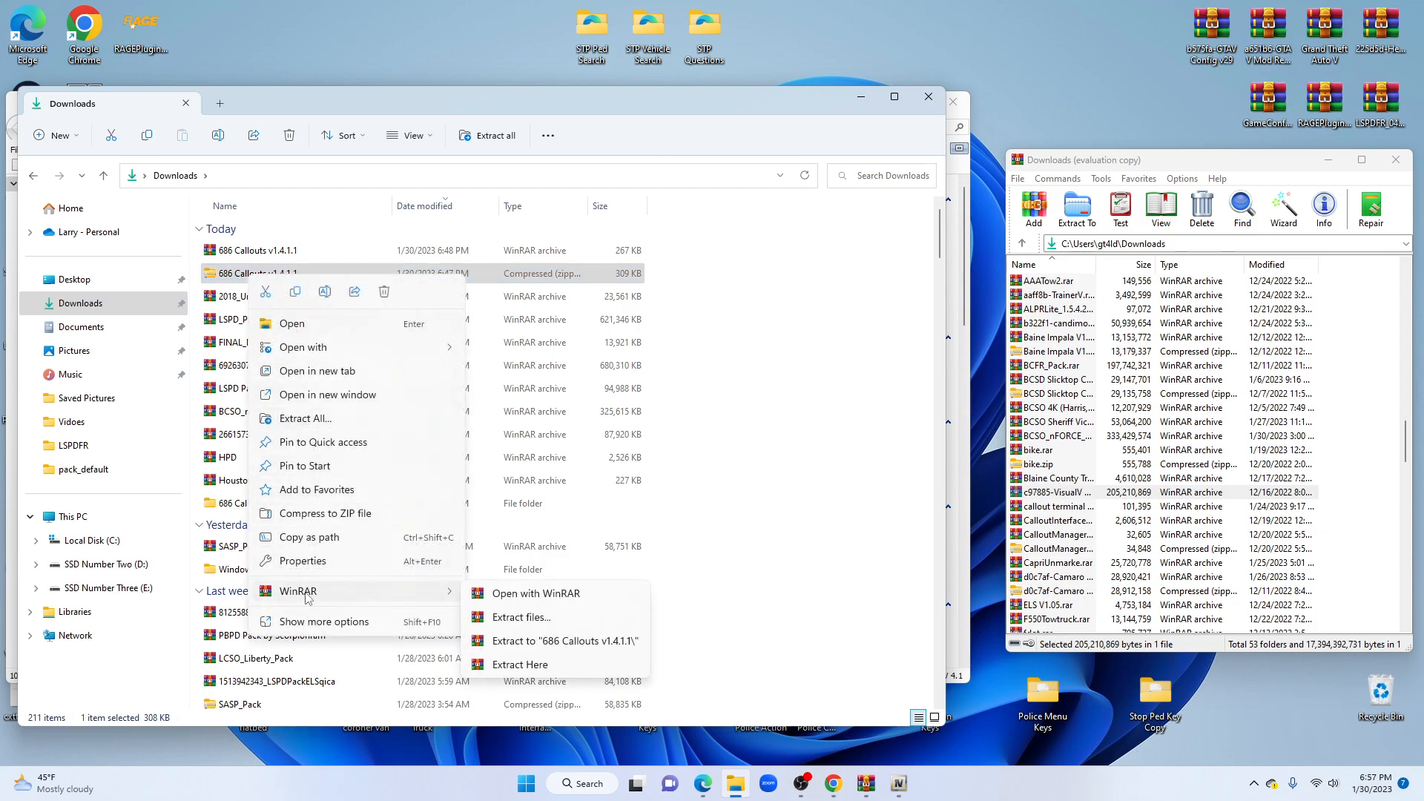
{"action": "mouse_move", "coordinate": [563, 641]}
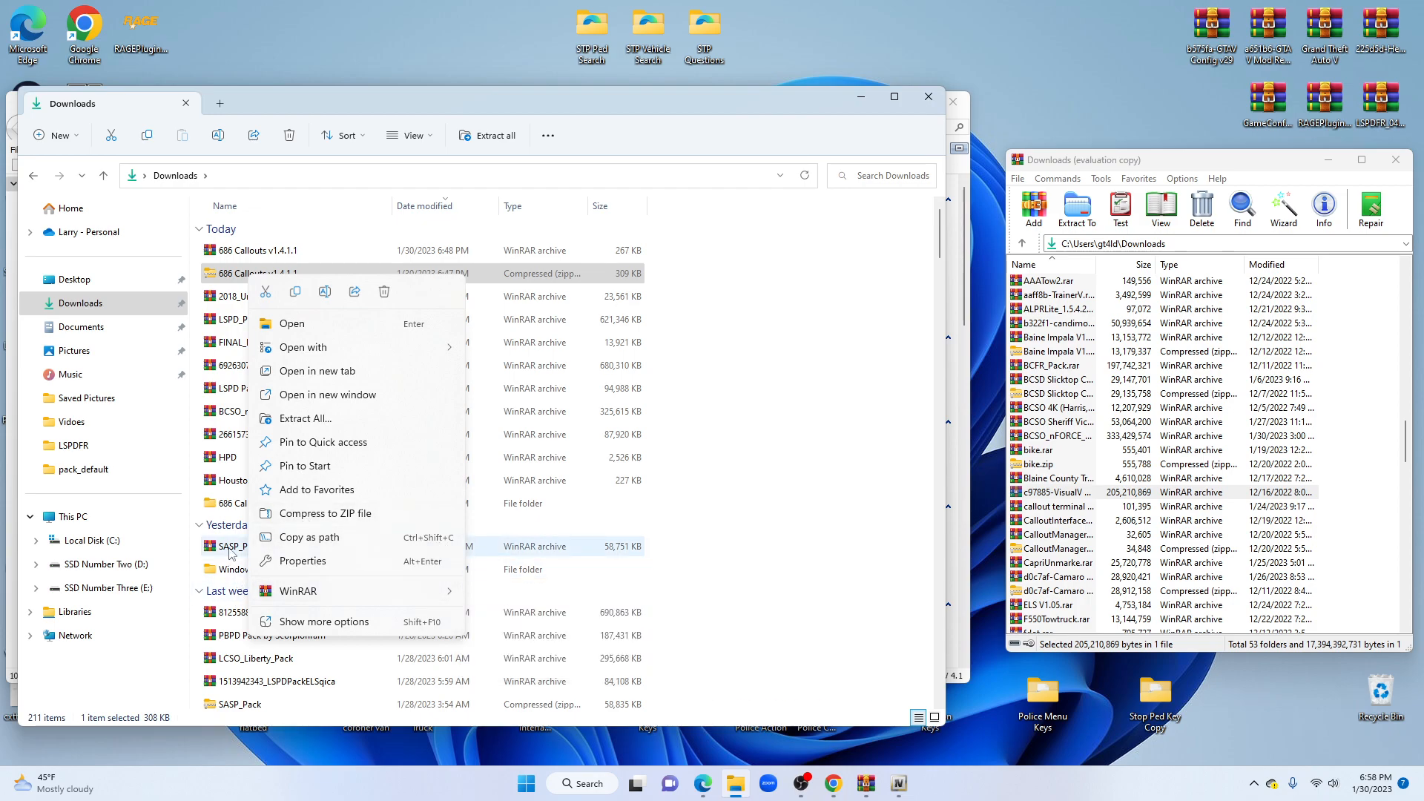
{"action": "left_click", "coordinate": [256, 503]}
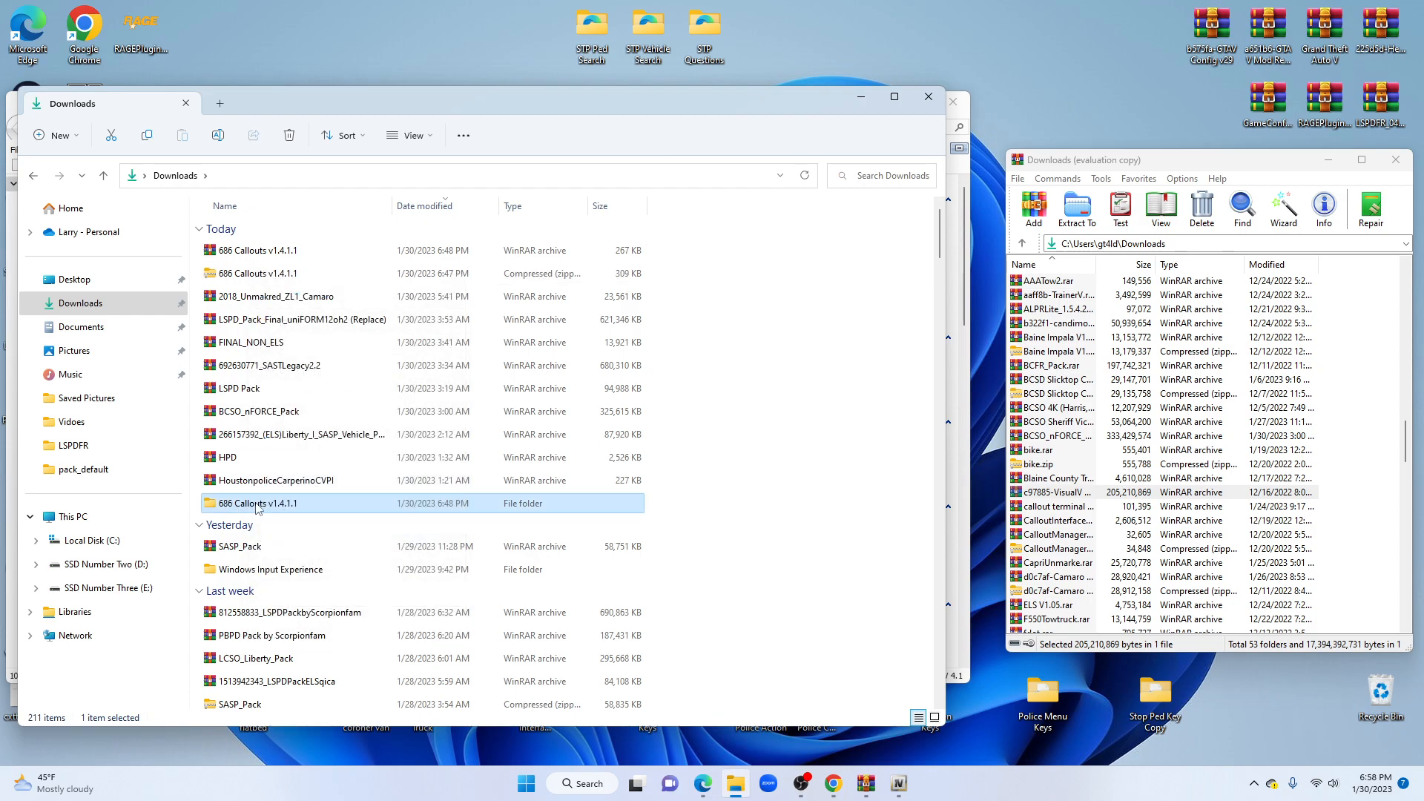
{"action": "mouse_move", "coordinate": [258, 503]}
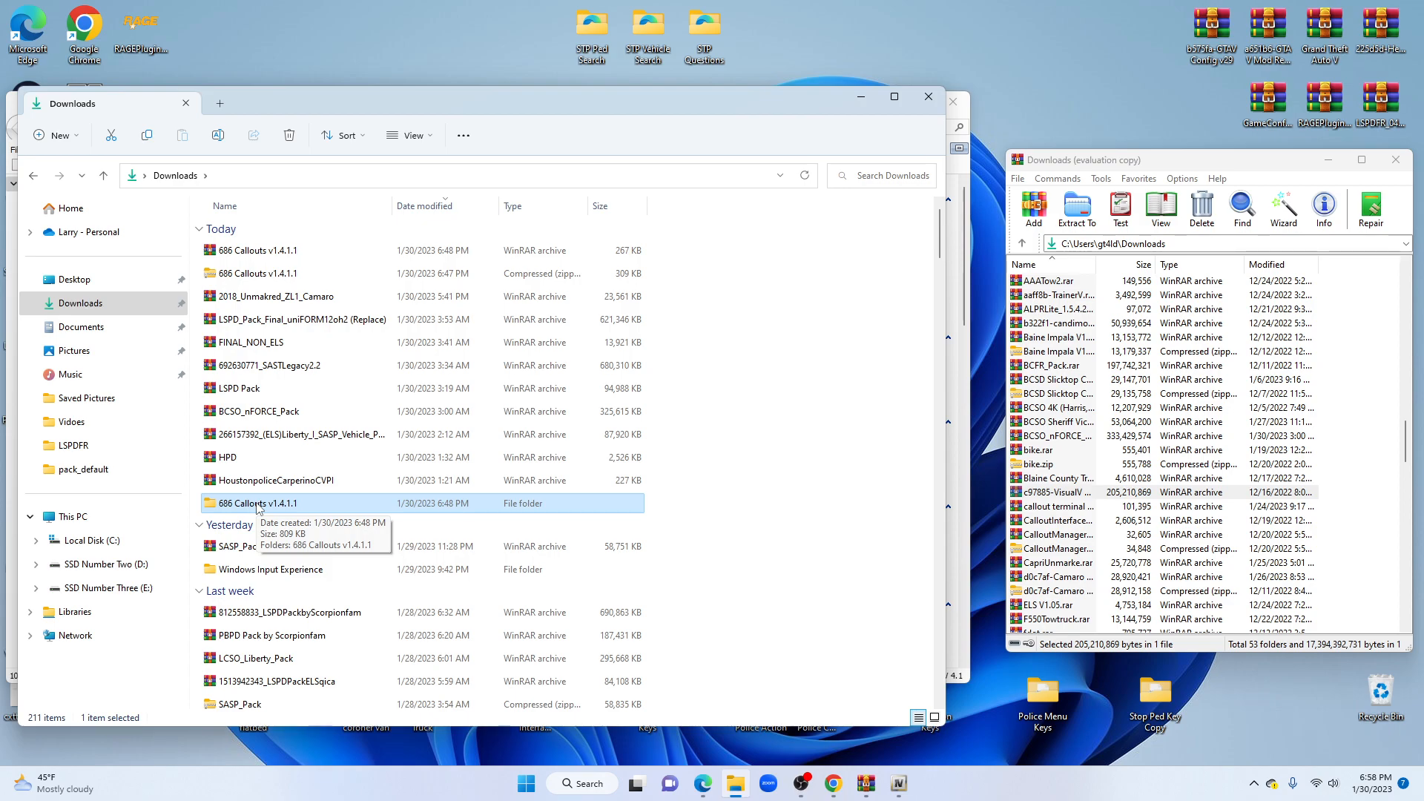
Bring up the context actions for the 686 Callouts v1.4.1.1 folder
{"action": "right_click", "coordinate": [256, 503]}
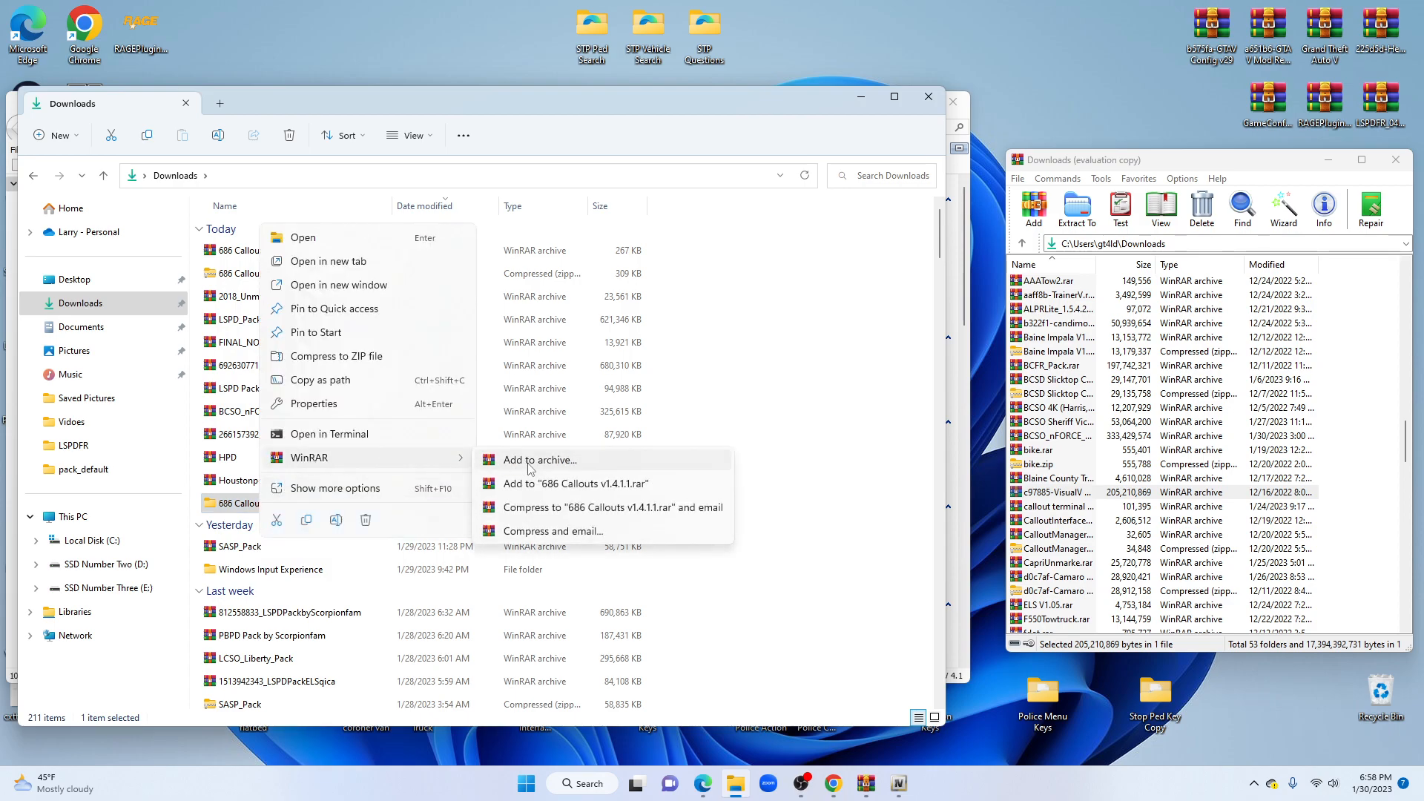
{"action": "mouse_move", "coordinate": [587, 490]}
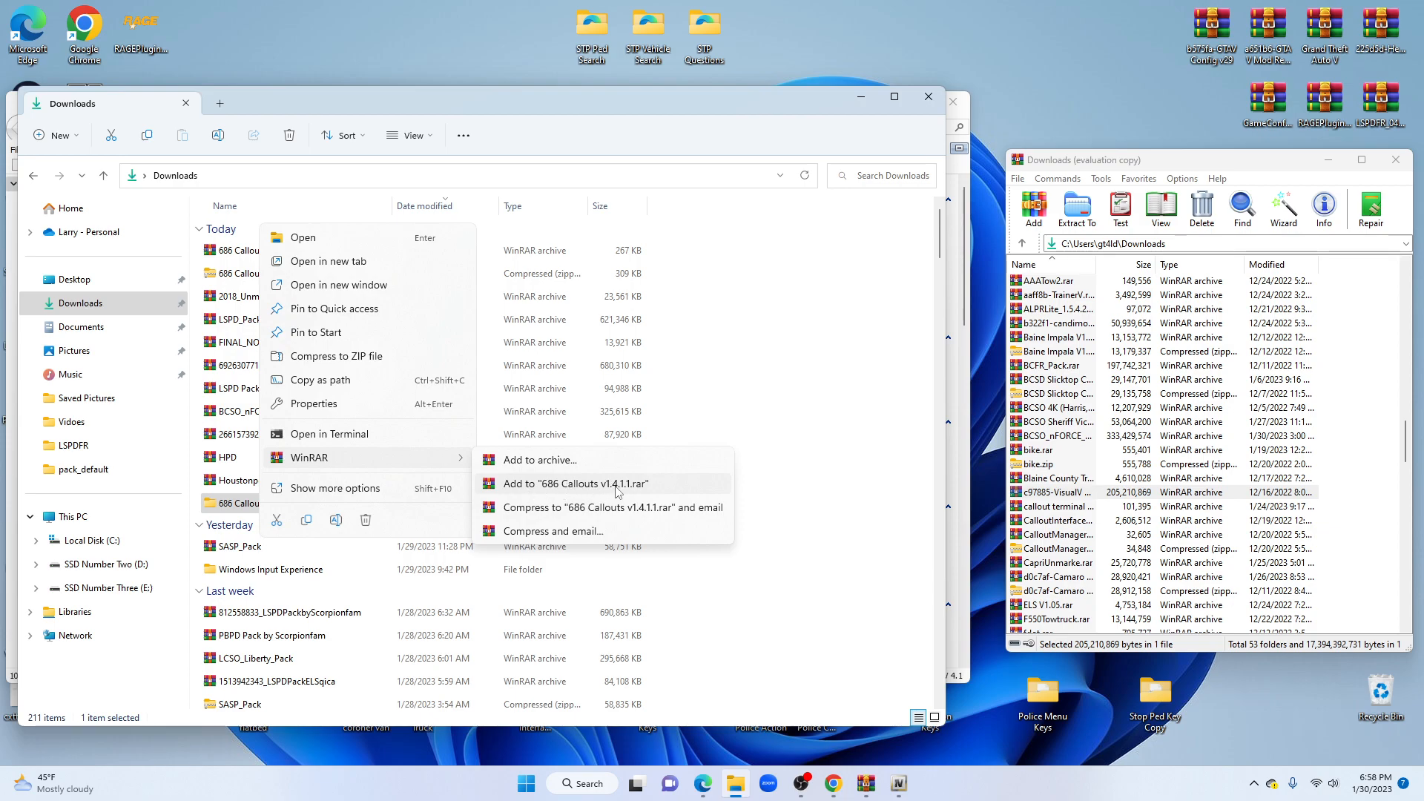
{"action": "mouse_move", "coordinate": [639, 488]}
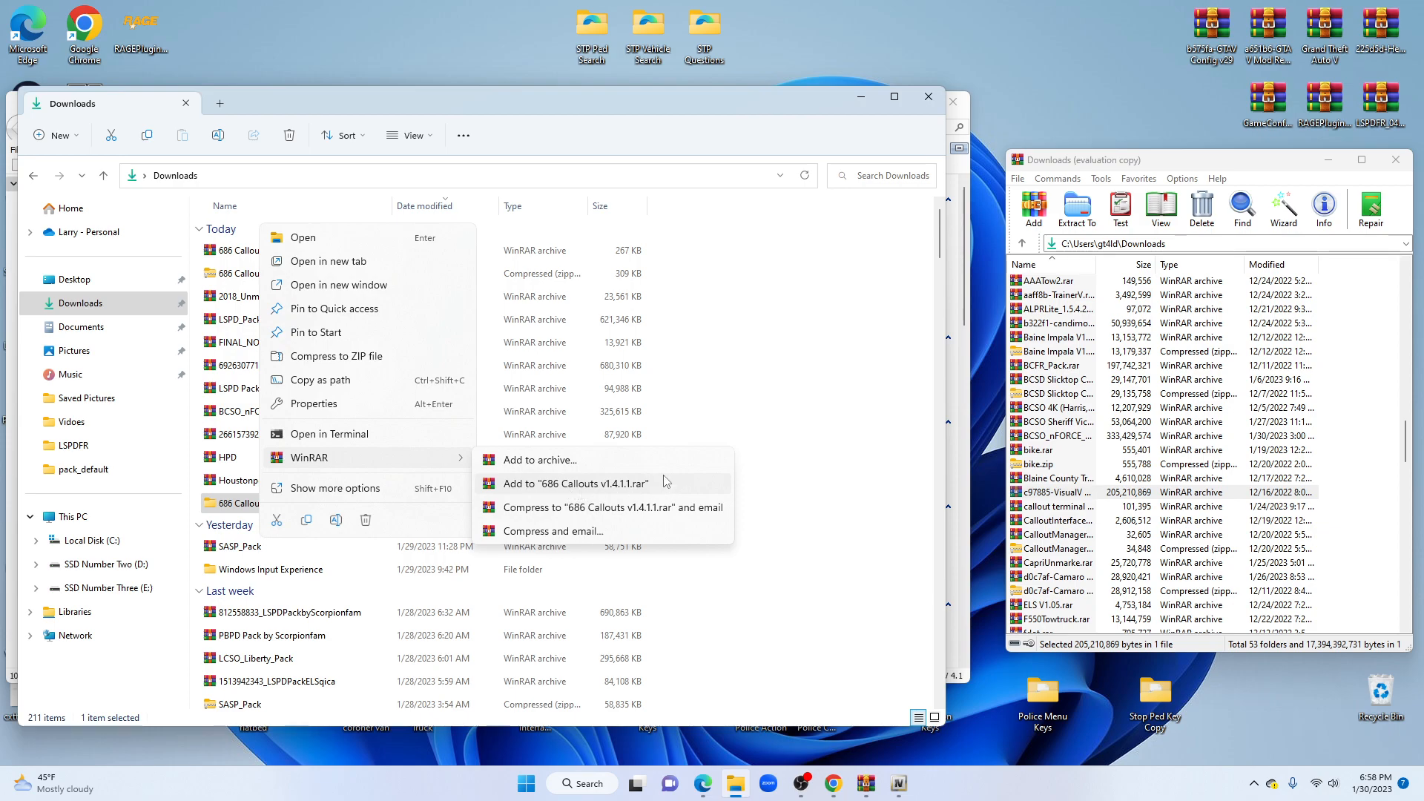
{"action": "mouse_move", "coordinate": [600, 497]}
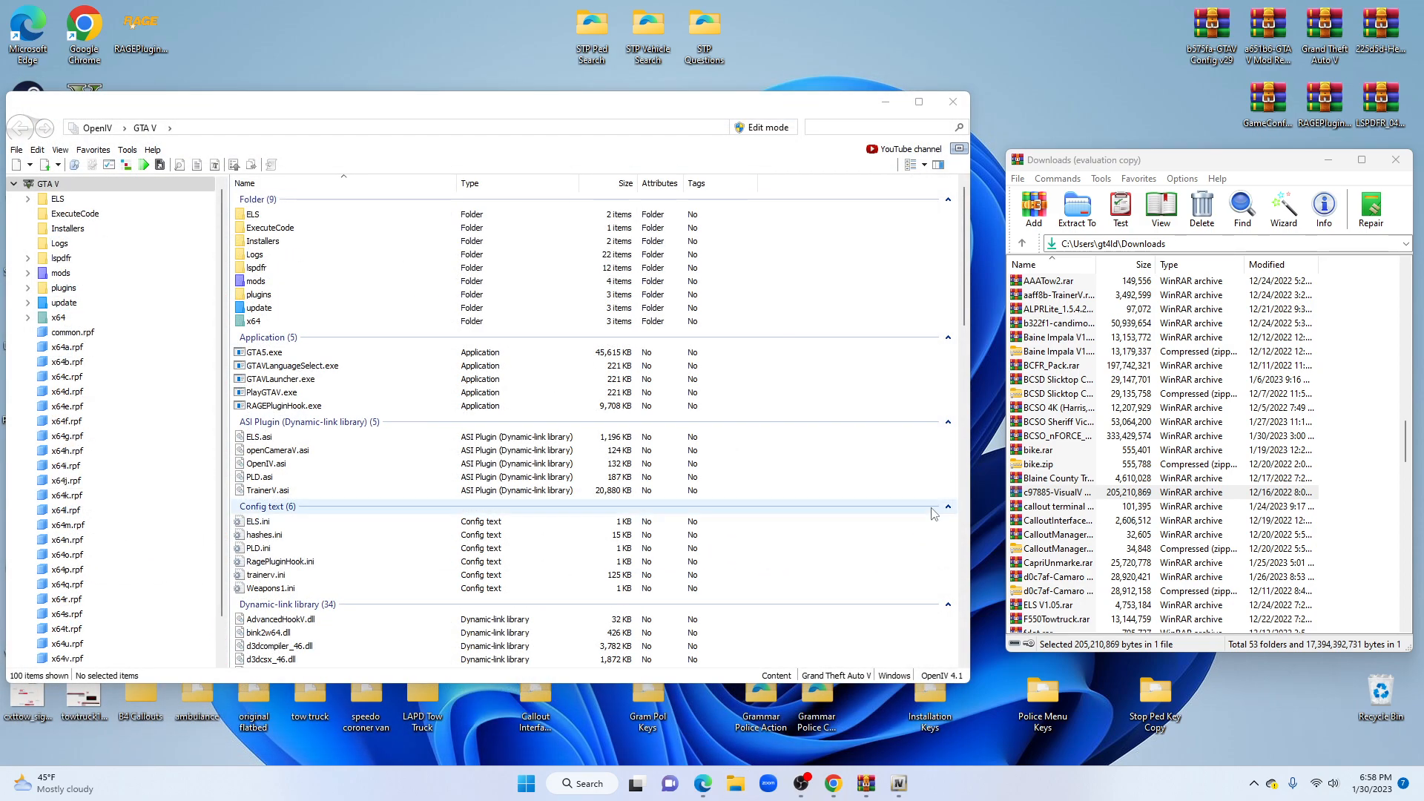
{"action": "left_click", "coordinate": [1053, 491]}
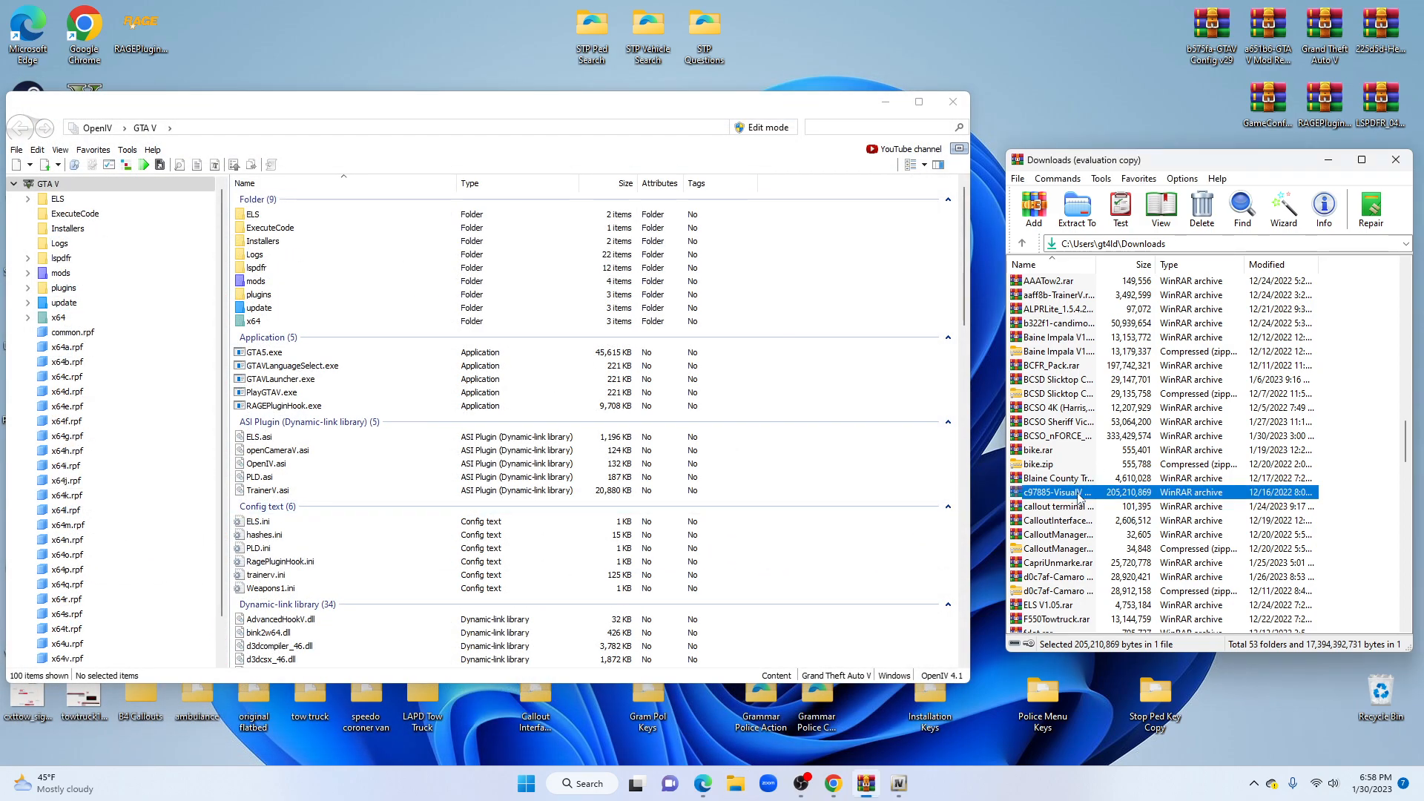
{"action": "double_click", "coordinate": [1053, 491]}
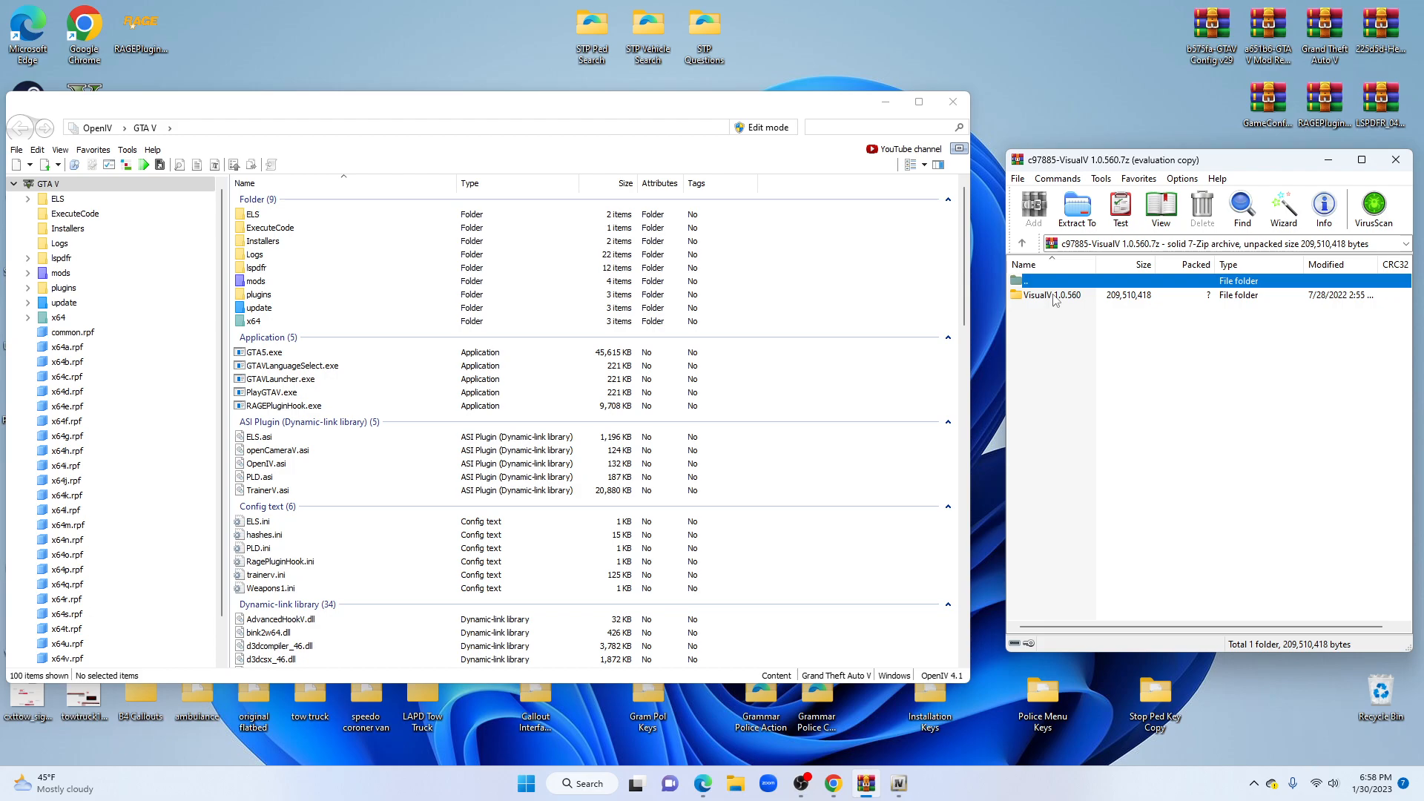
{"action": "mouse_move", "coordinate": [1058, 299]}
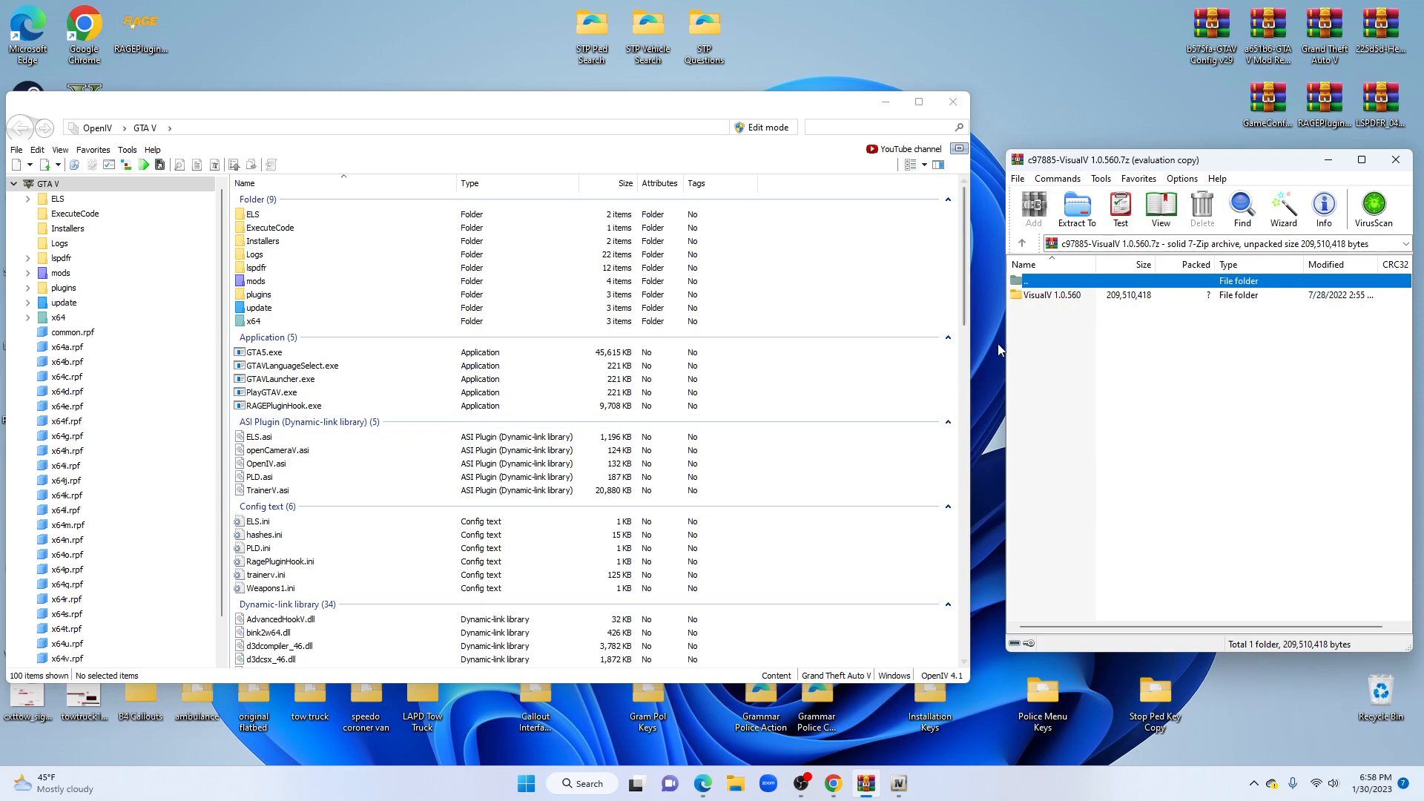
{"action": "left_click", "coordinate": [282, 405]}
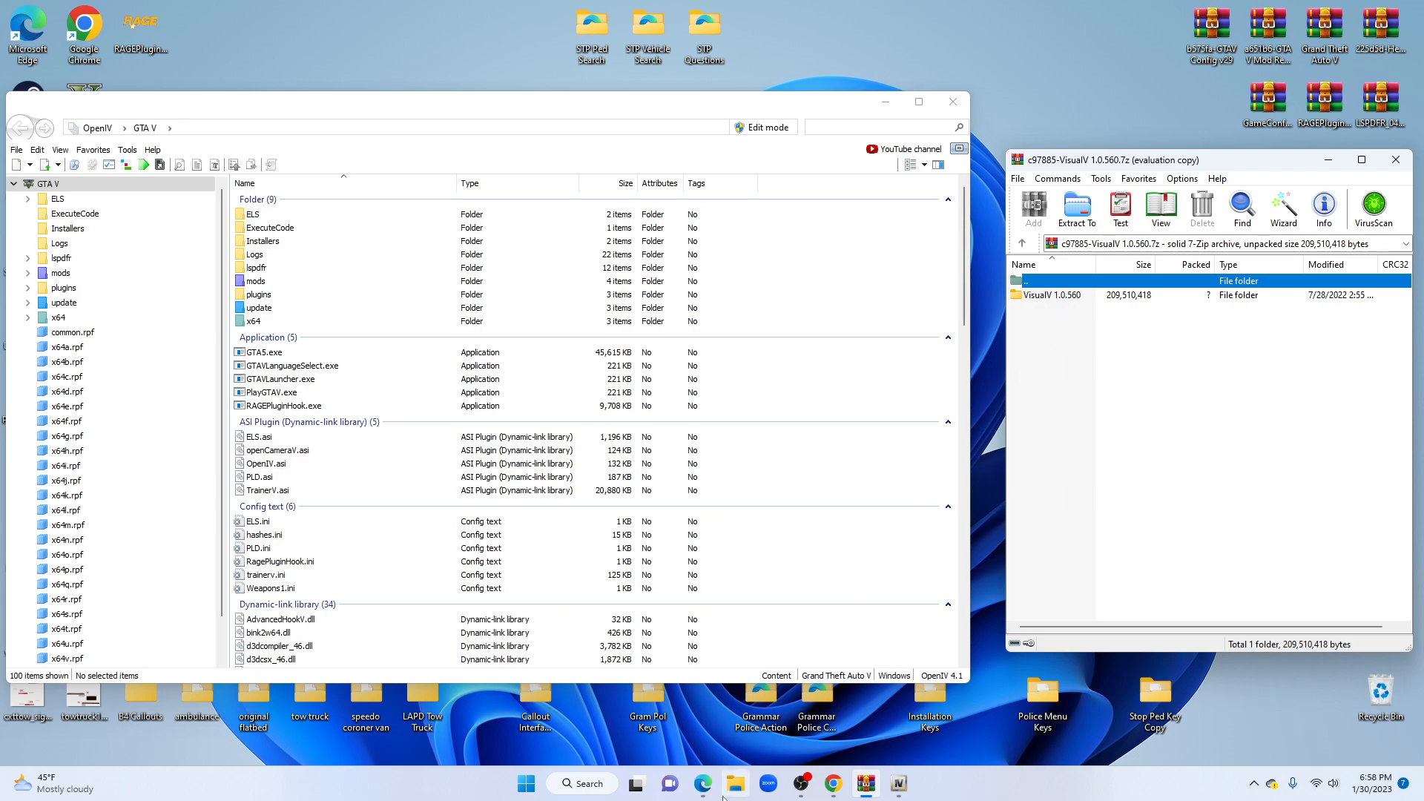
{"action": "left_click", "coordinate": [734, 783]}
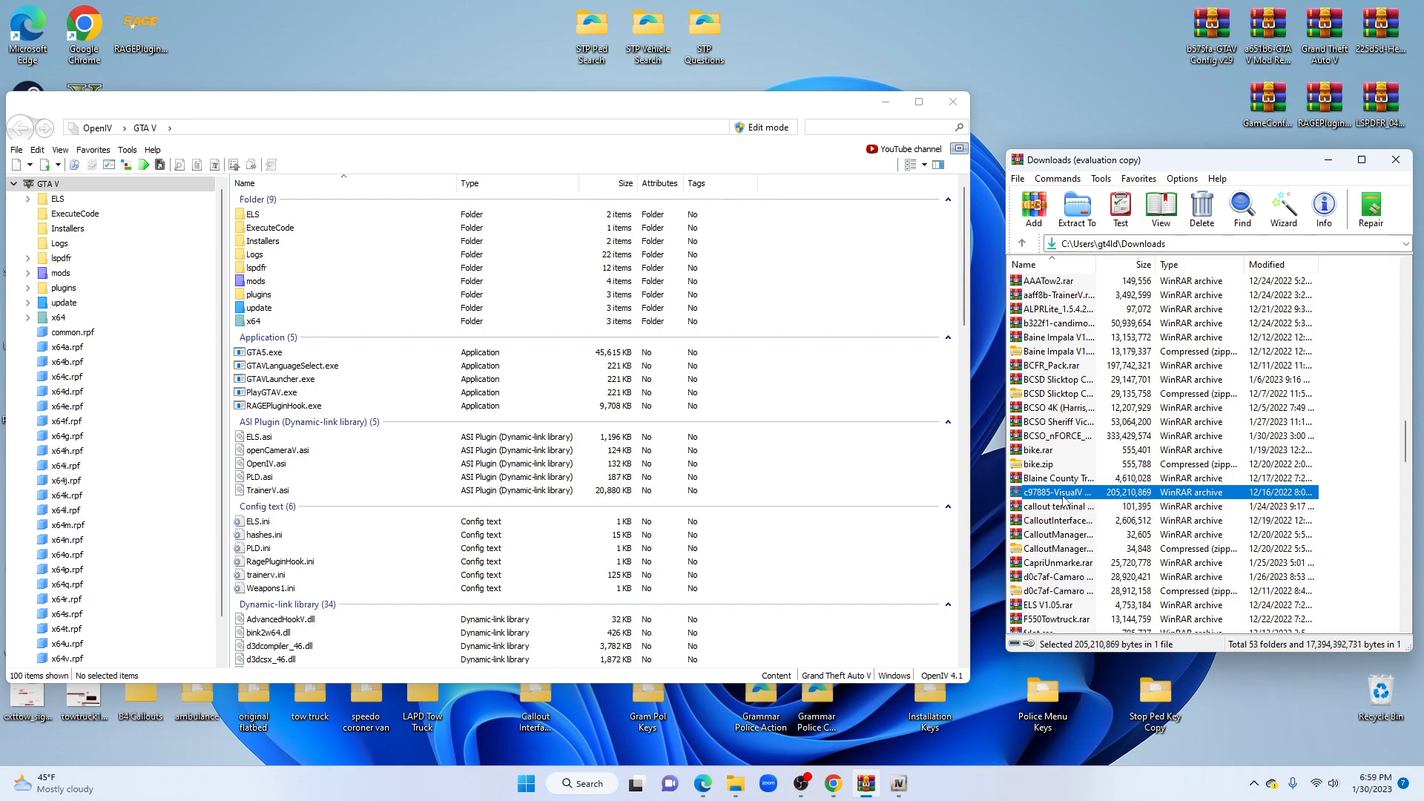
Browse the VisualV 1.0.560 archive into 'installation via modPackage' to reveal VisualV.oiv
{"action": "double_click", "coordinate": [1052, 491]}
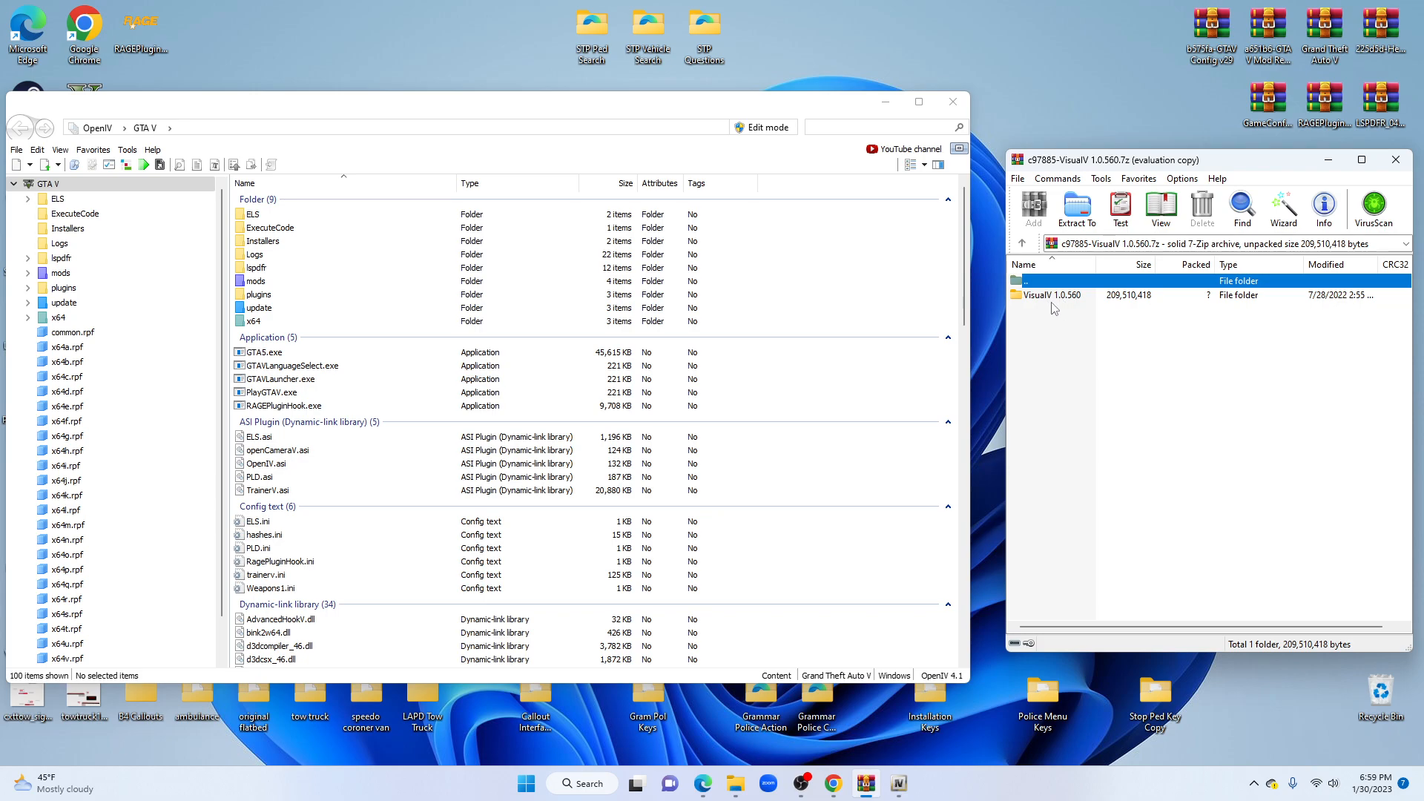
{"action": "mouse_move", "coordinate": [1069, 306]}
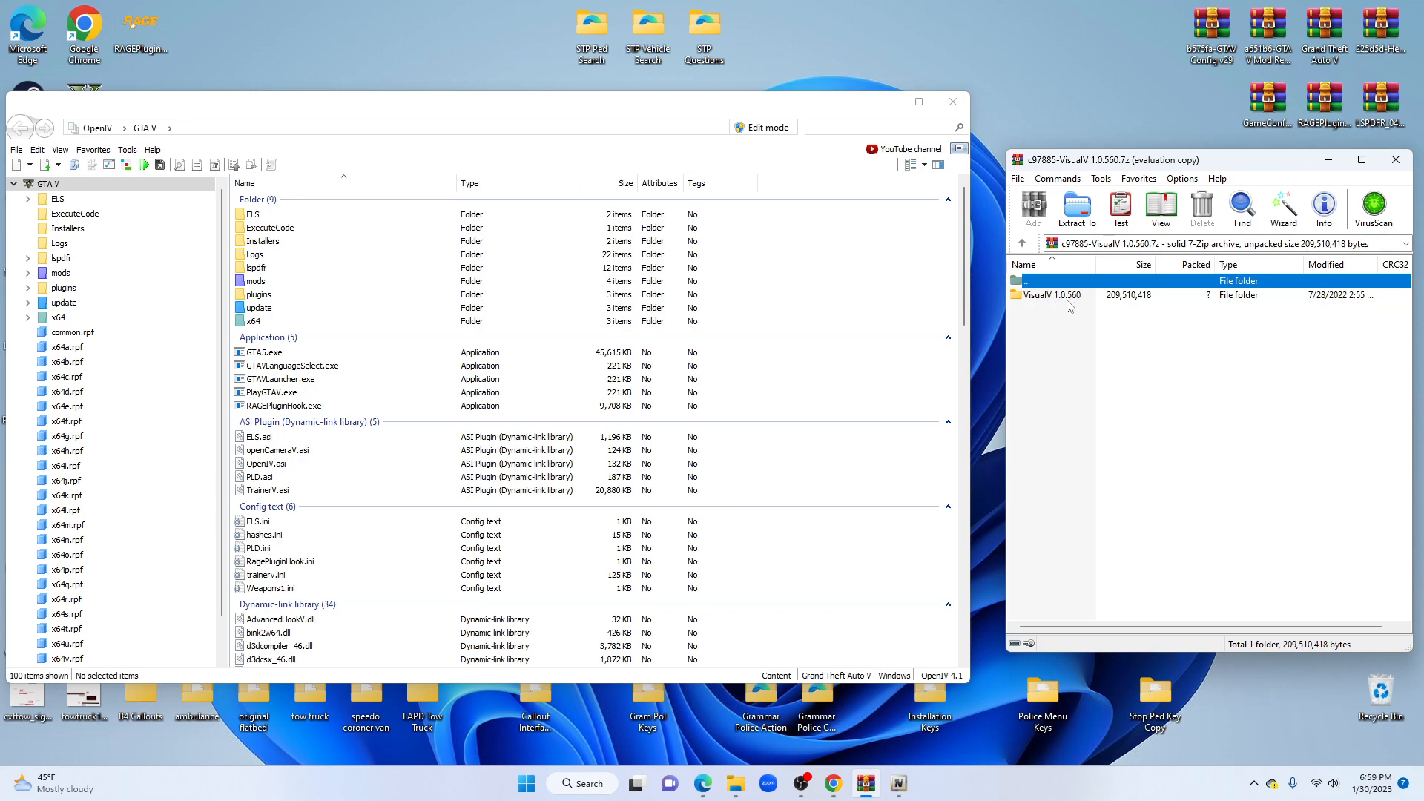
{"action": "double_click", "coordinate": [1055, 294]}
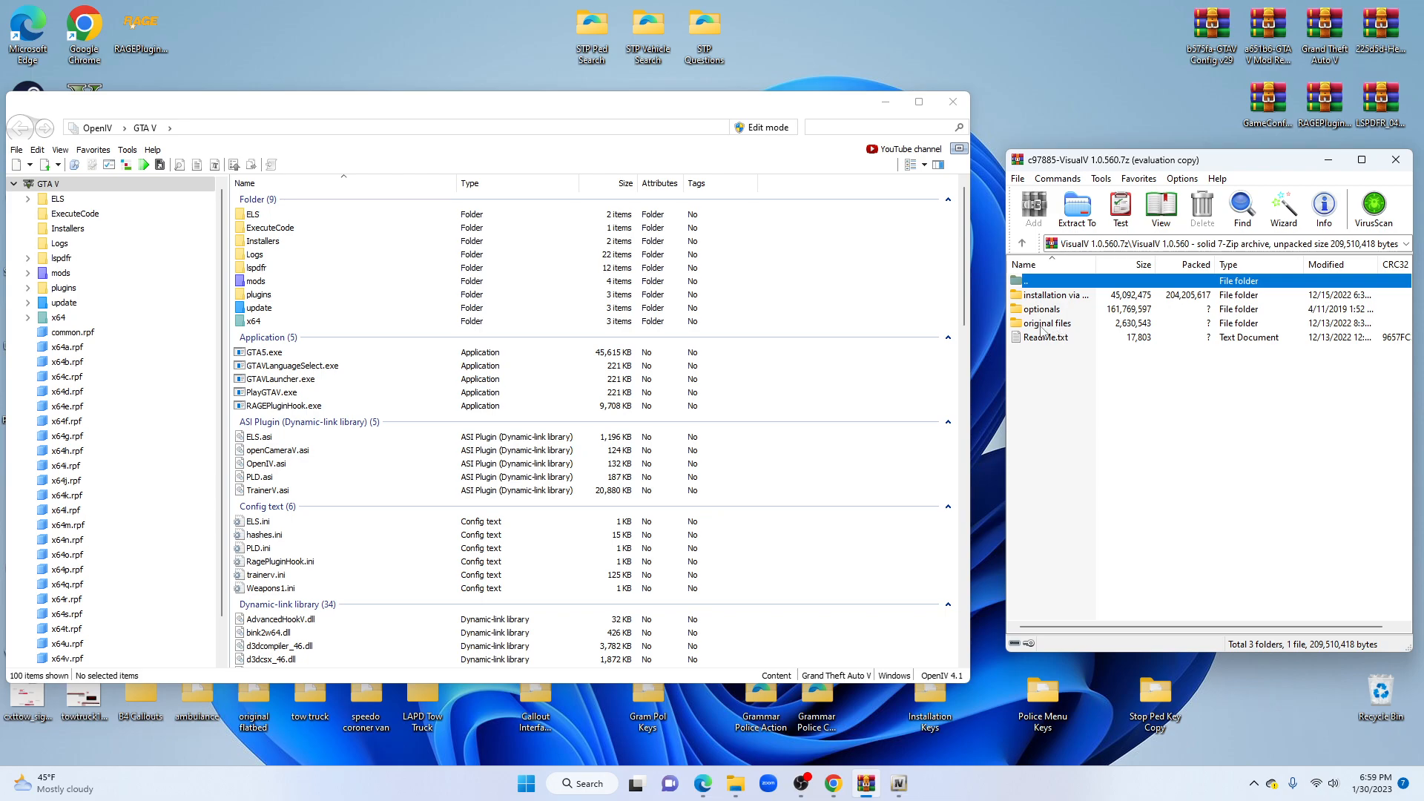
{"action": "mouse_move", "coordinate": [1046, 332]}
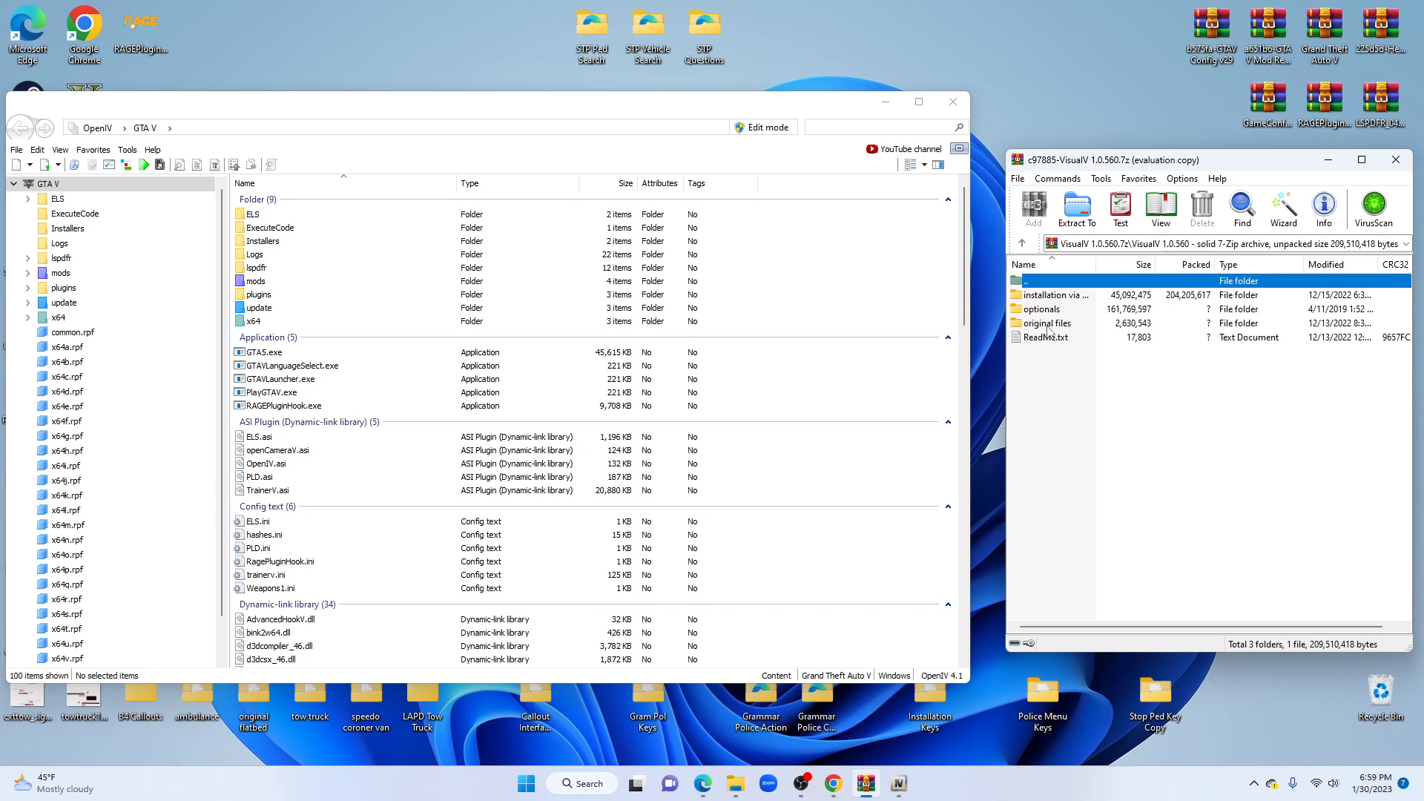
{"action": "mouse_move", "coordinate": [1052, 331]}
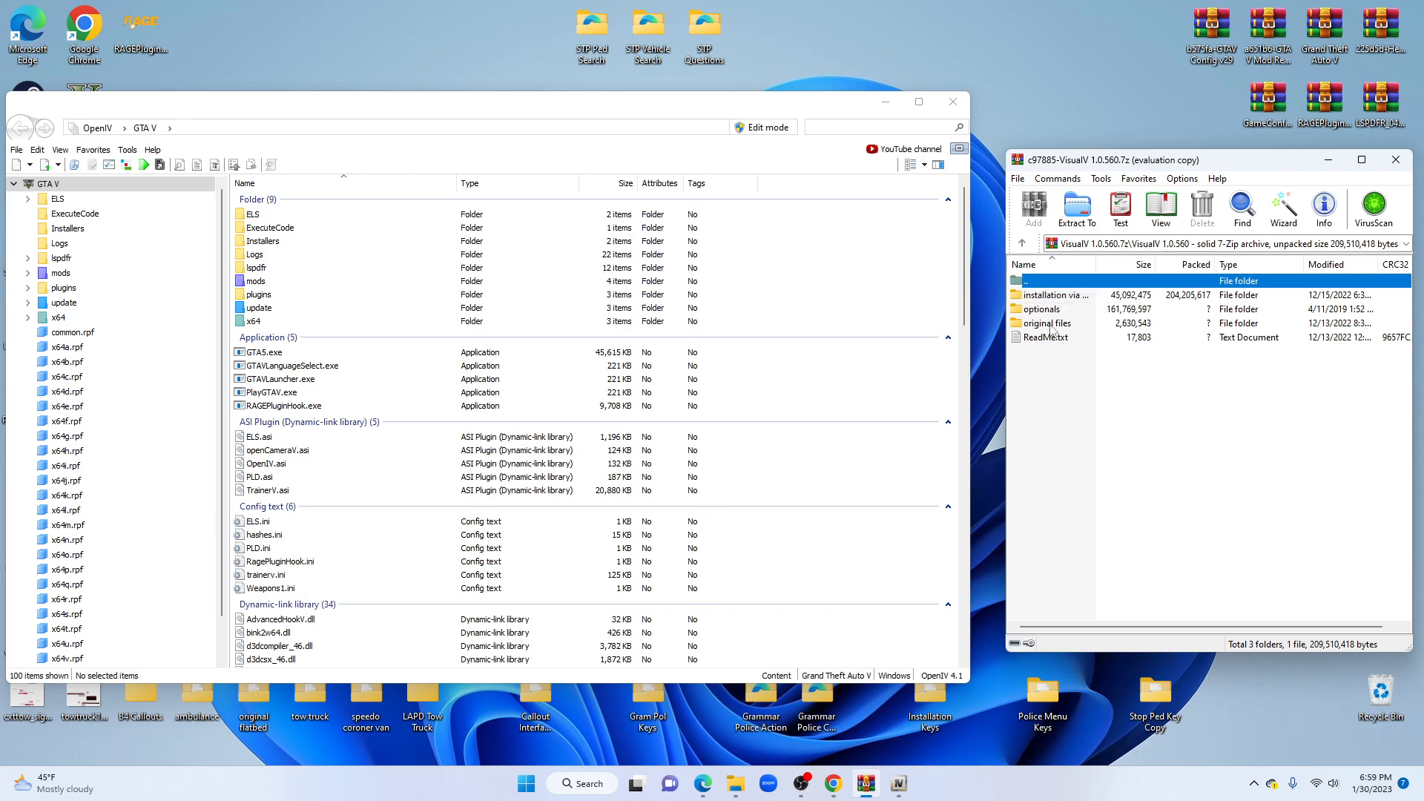
{"action": "left_click", "coordinate": [1053, 295]}
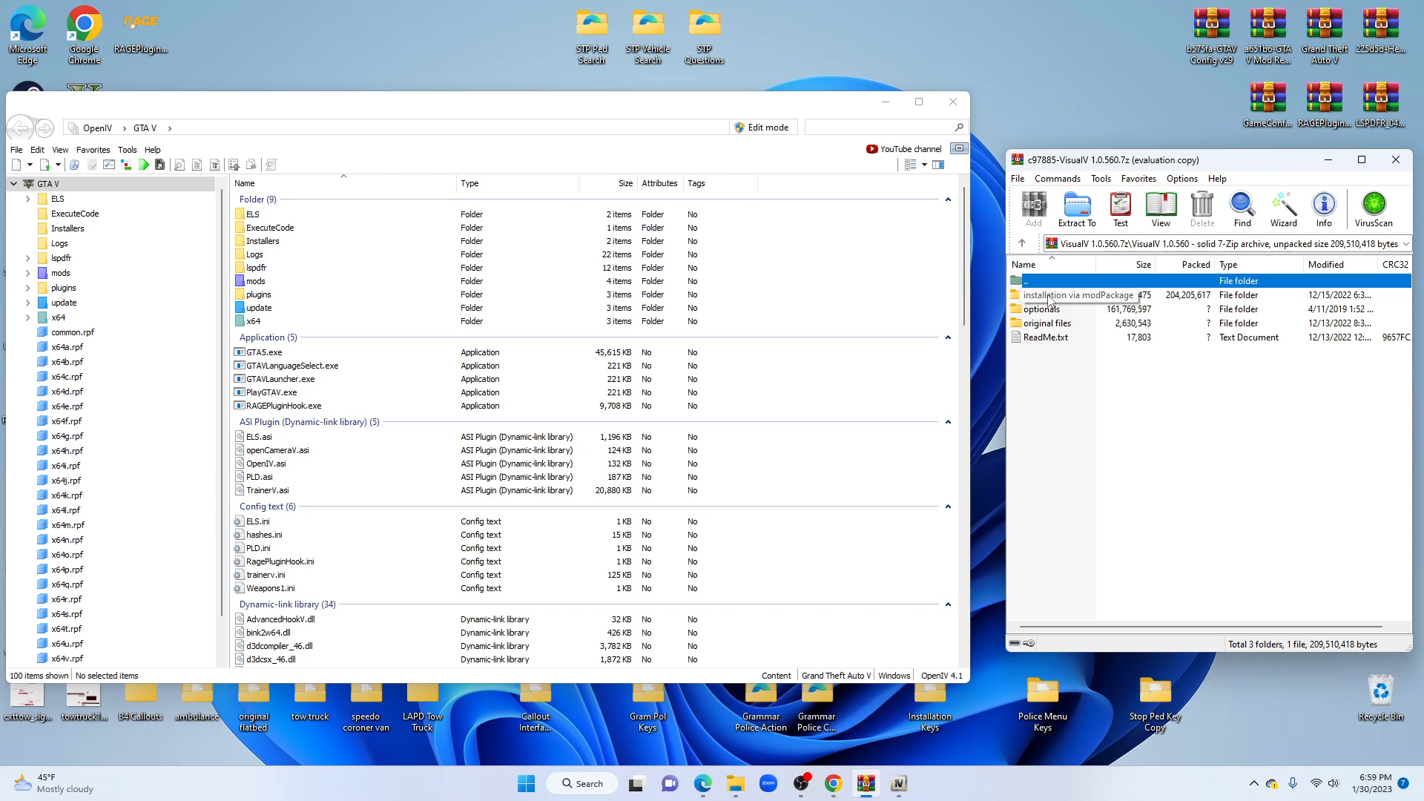
{"action": "double_click", "coordinate": [1077, 293]}
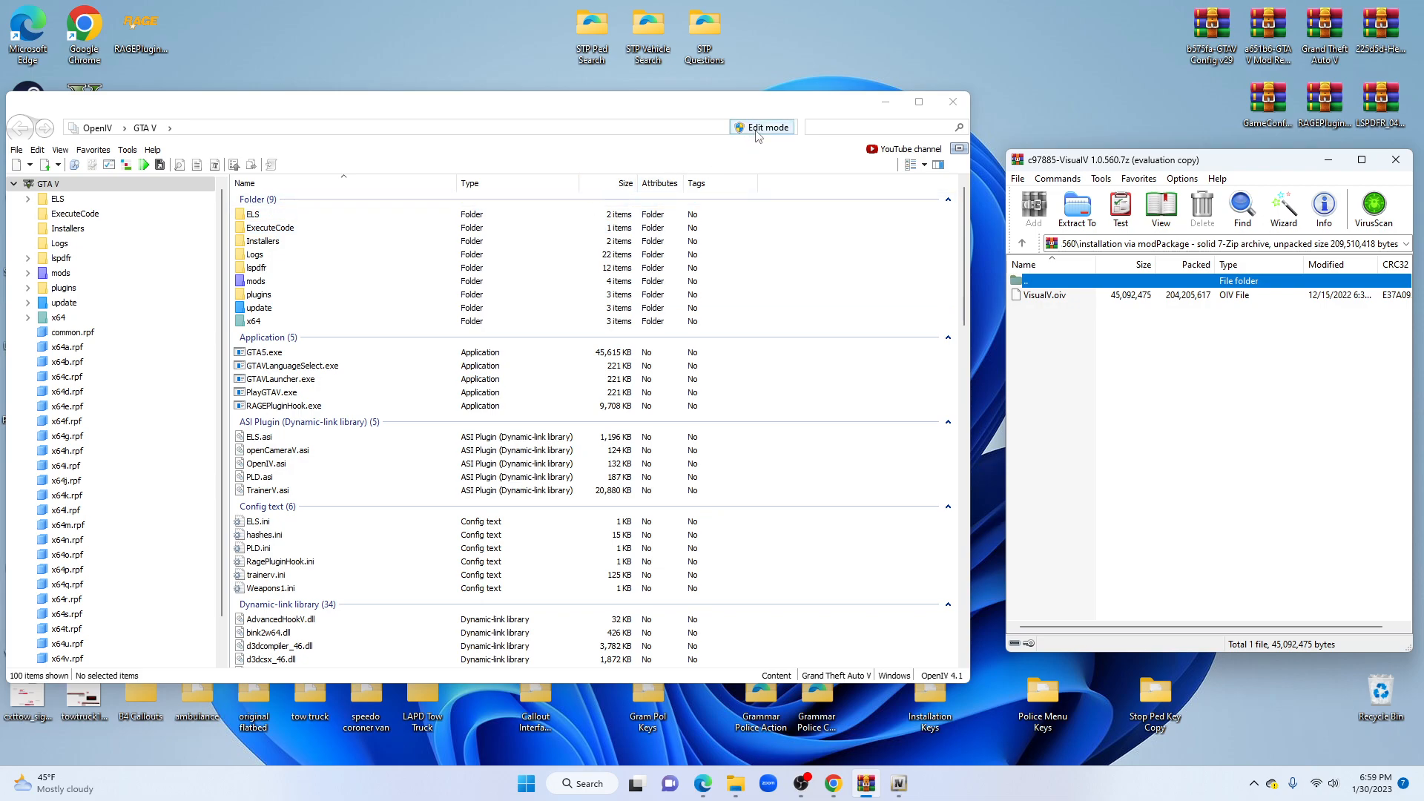
Switch OpenIV into edit mode and confirm the prompt
{"action": "left_click", "coordinate": [763, 126]}
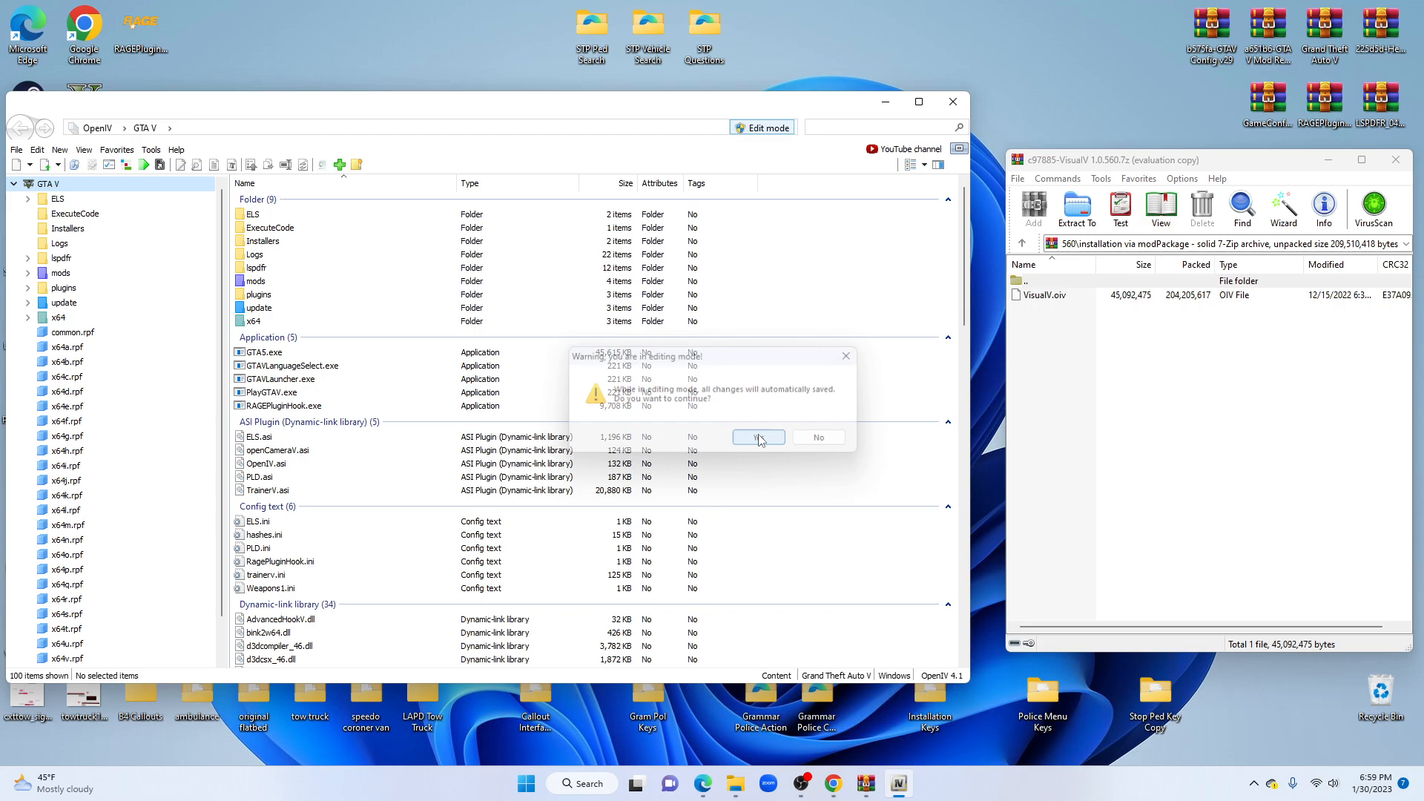
{"action": "left_click", "coordinate": [758, 436]}
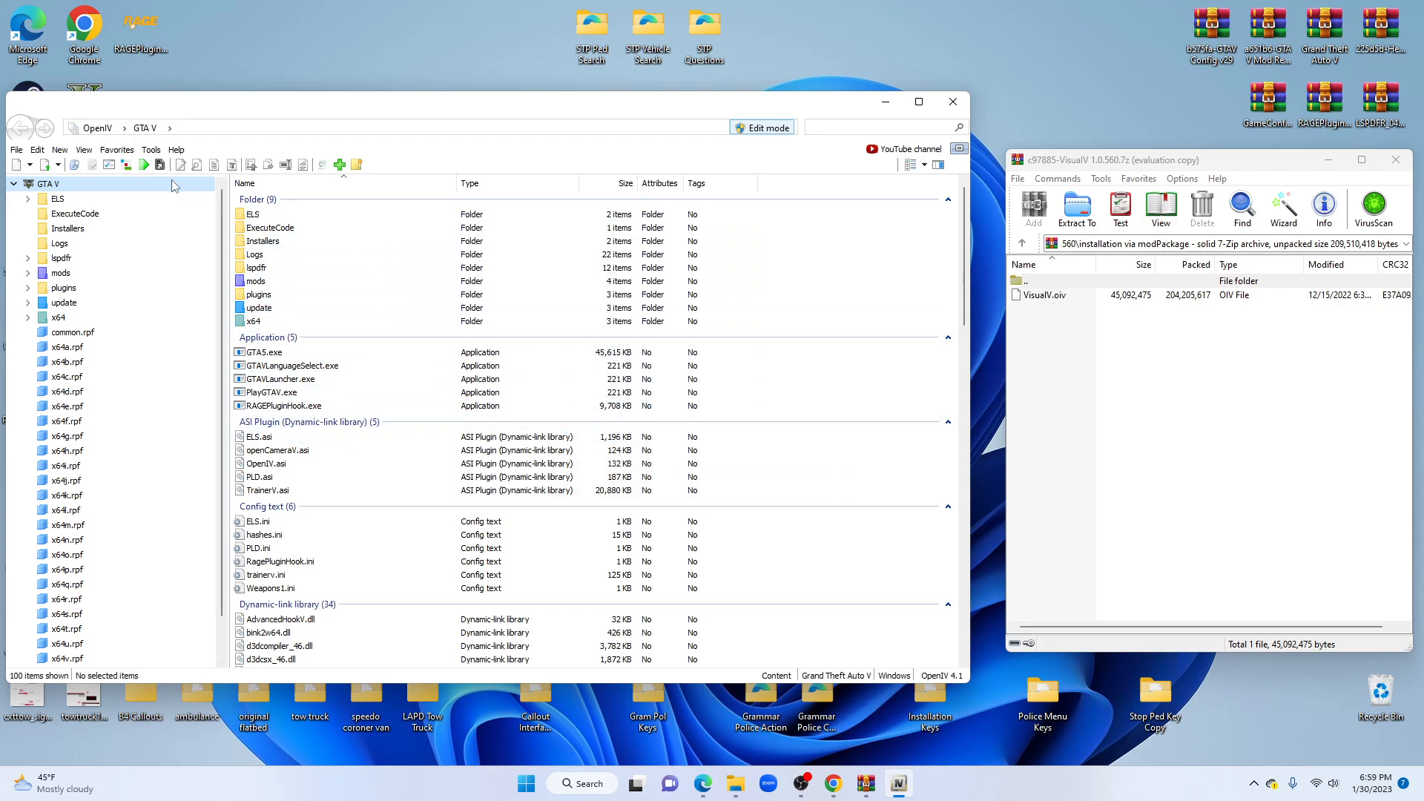
{"action": "left_click", "coordinate": [152, 150]}
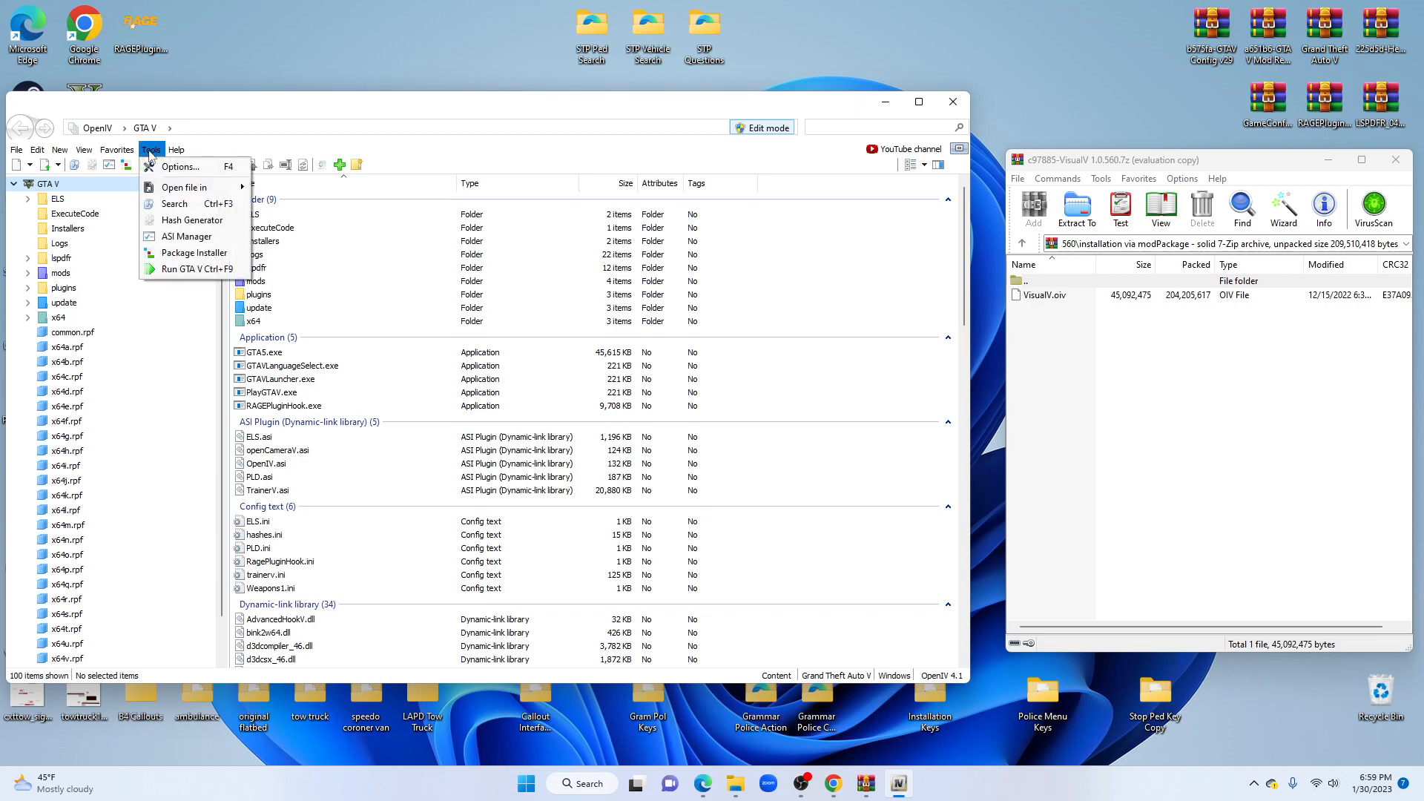
{"action": "left_click", "coordinate": [186, 235]}
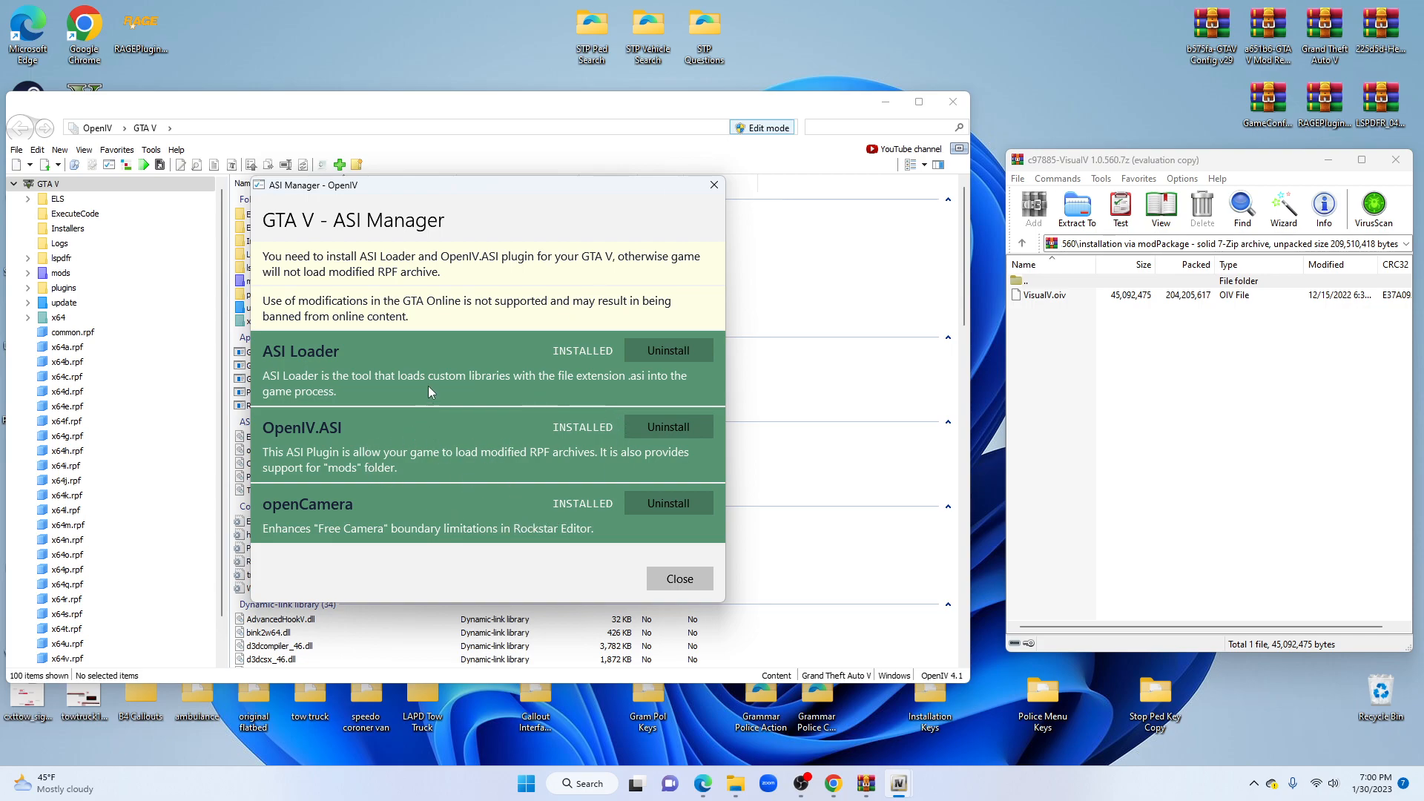
{"action": "mouse_move", "coordinate": [620, 472]}
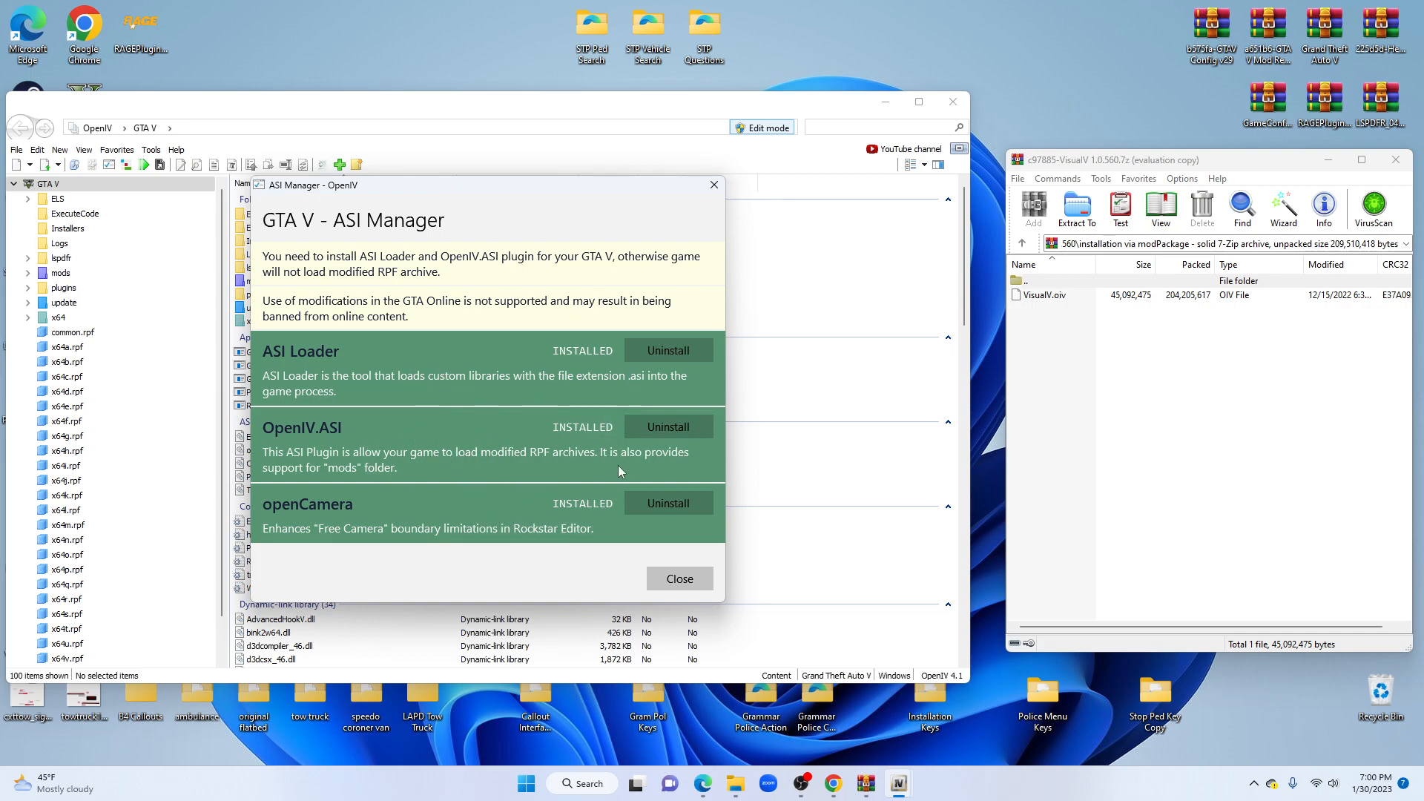
{"action": "left_click", "coordinate": [679, 578]}
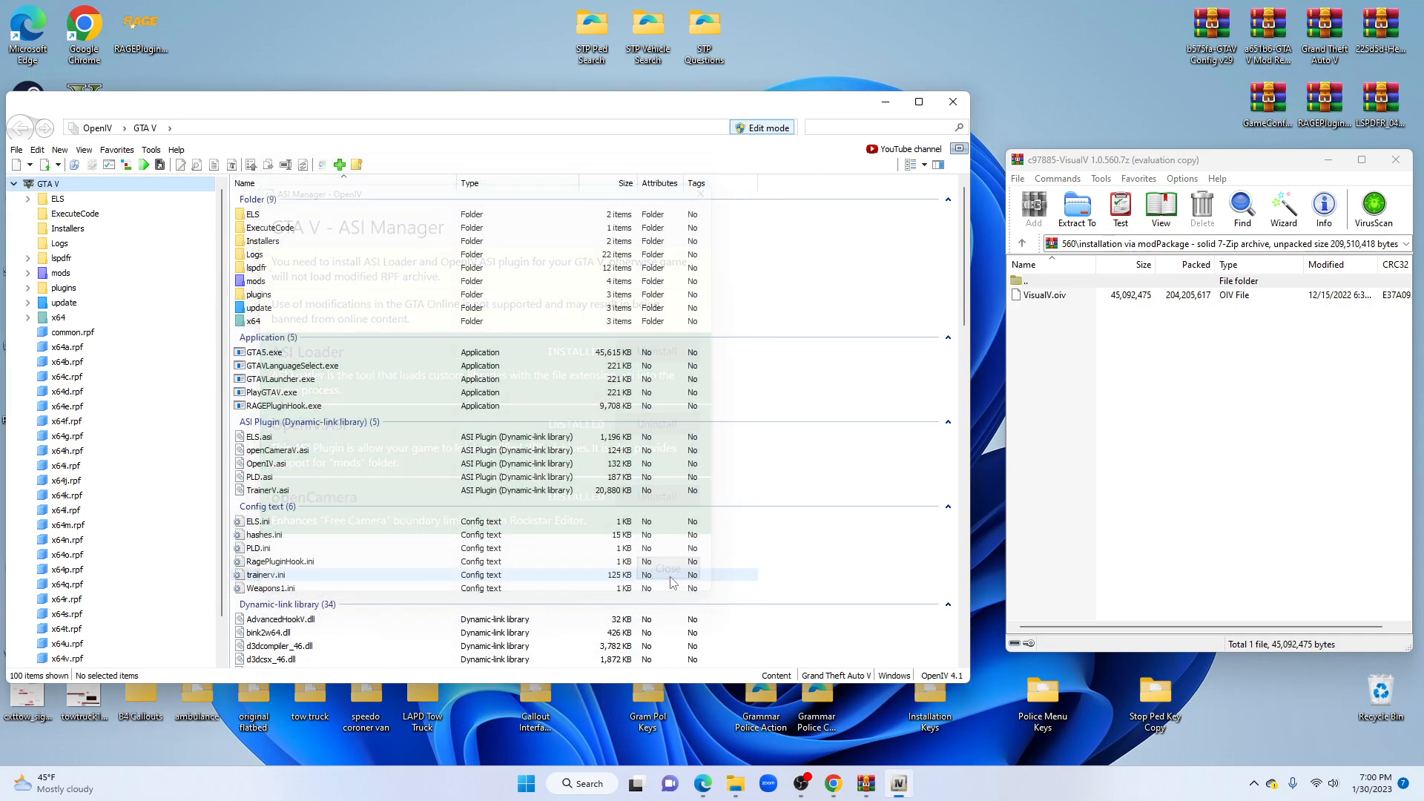
{"action": "left_click", "coordinate": [667, 568]}
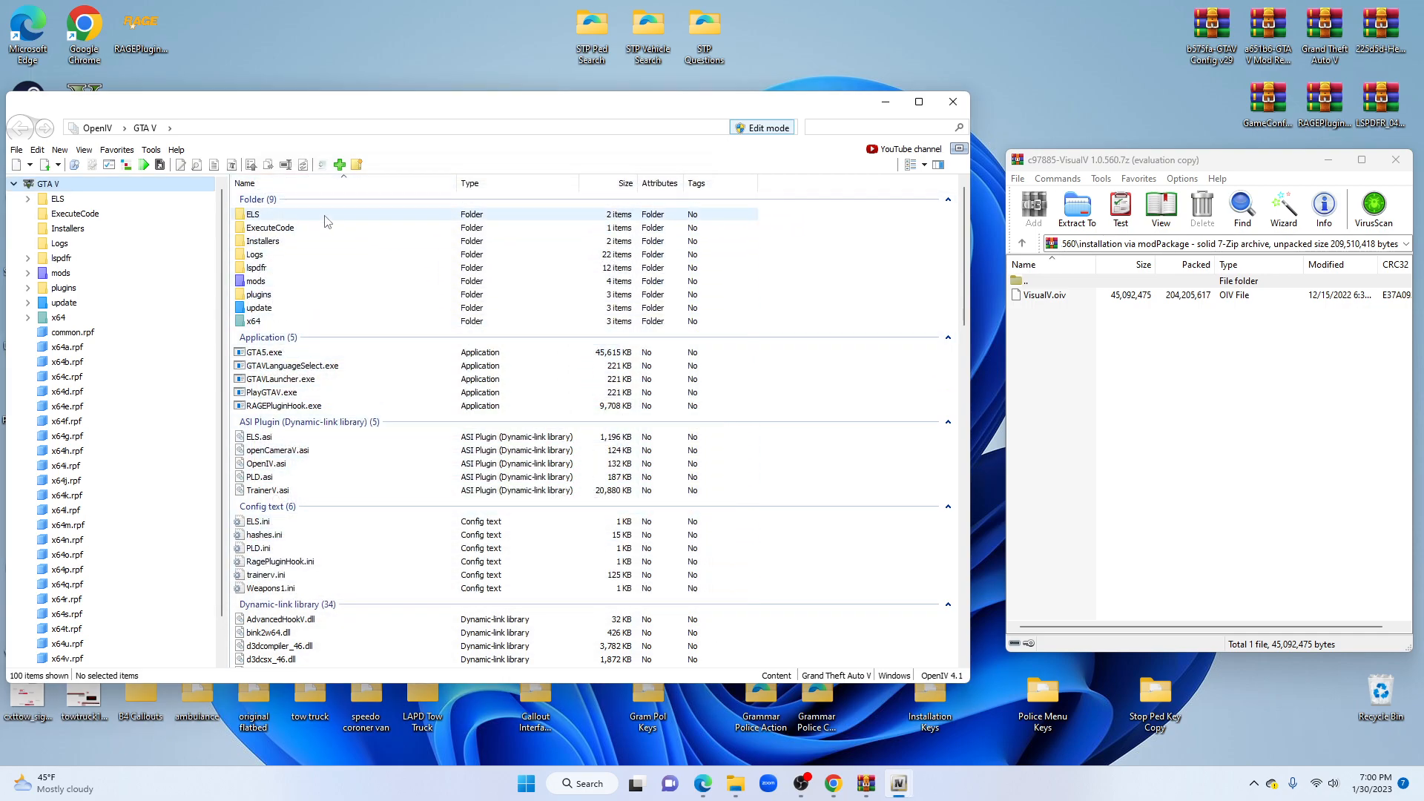
{"action": "left_click", "coordinate": [151, 149]}
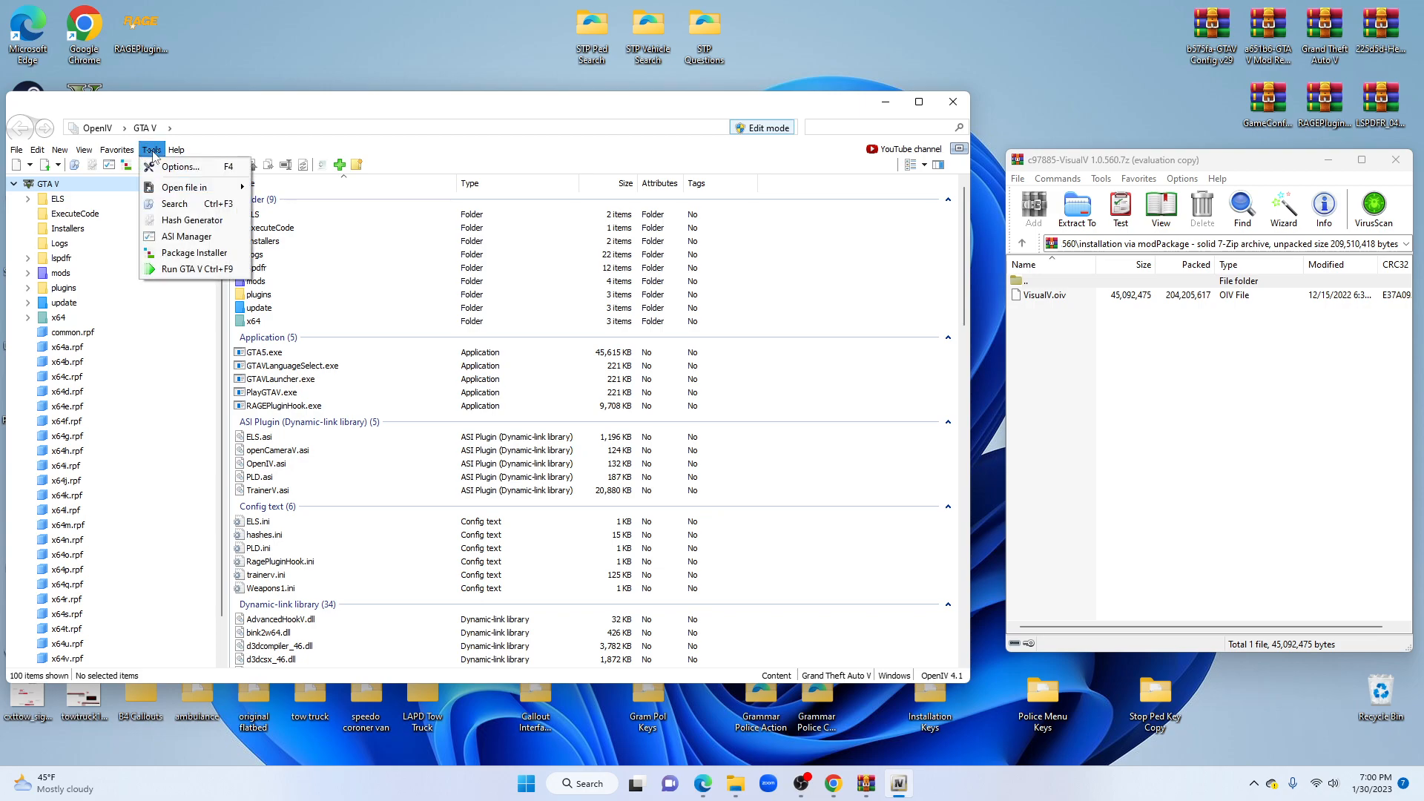
{"action": "mouse_move", "coordinate": [179, 168]}
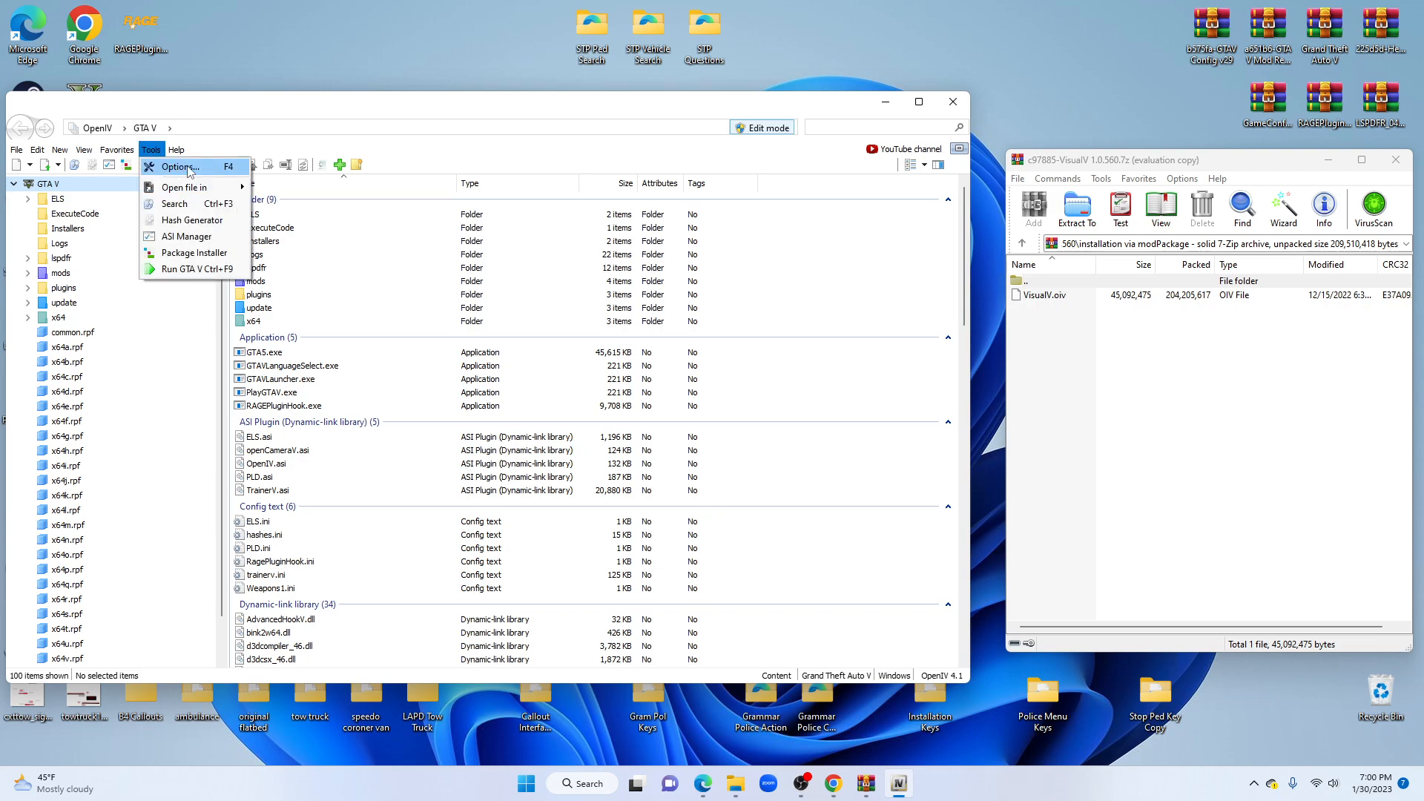
{"action": "left_click", "coordinate": [178, 166]}
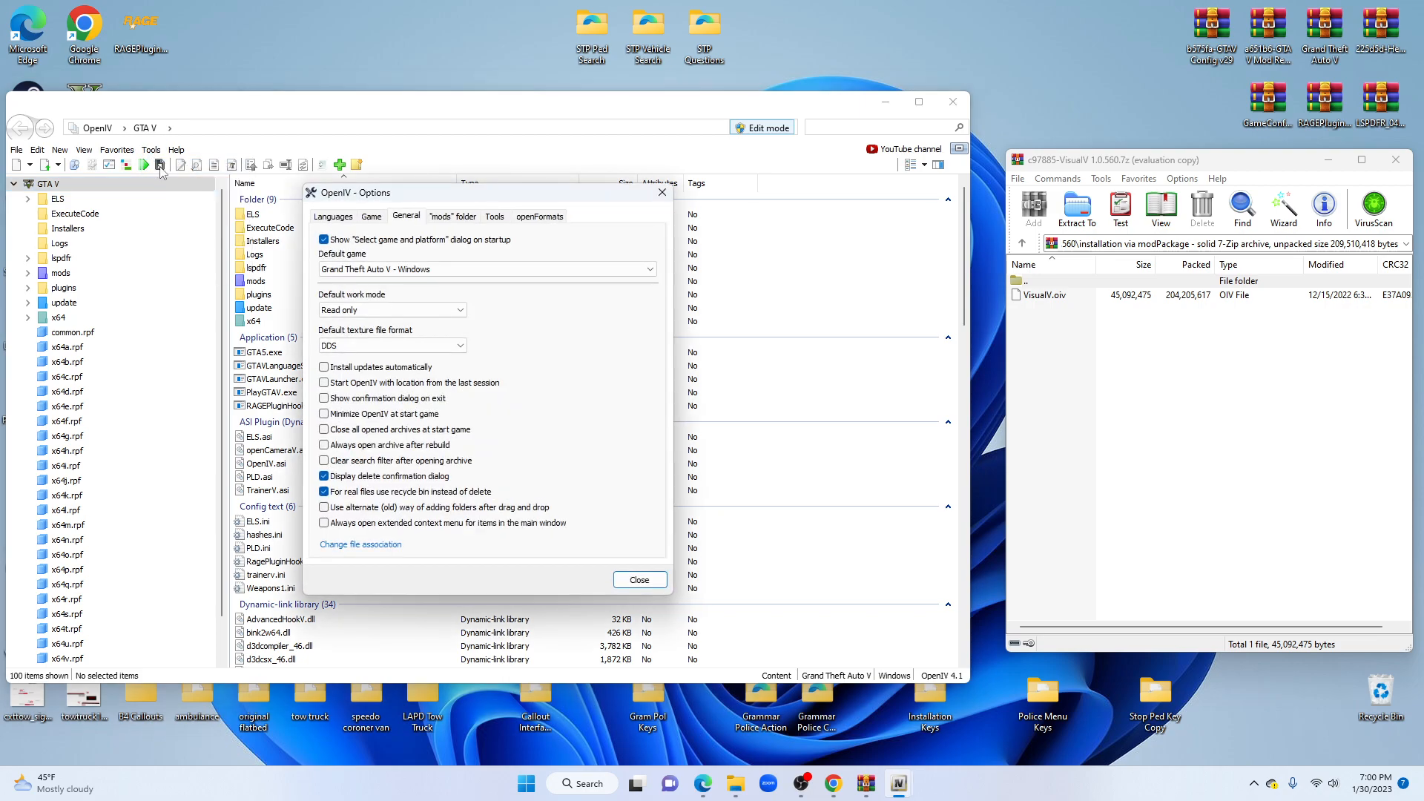
{"action": "left_click", "coordinate": [390, 310]}
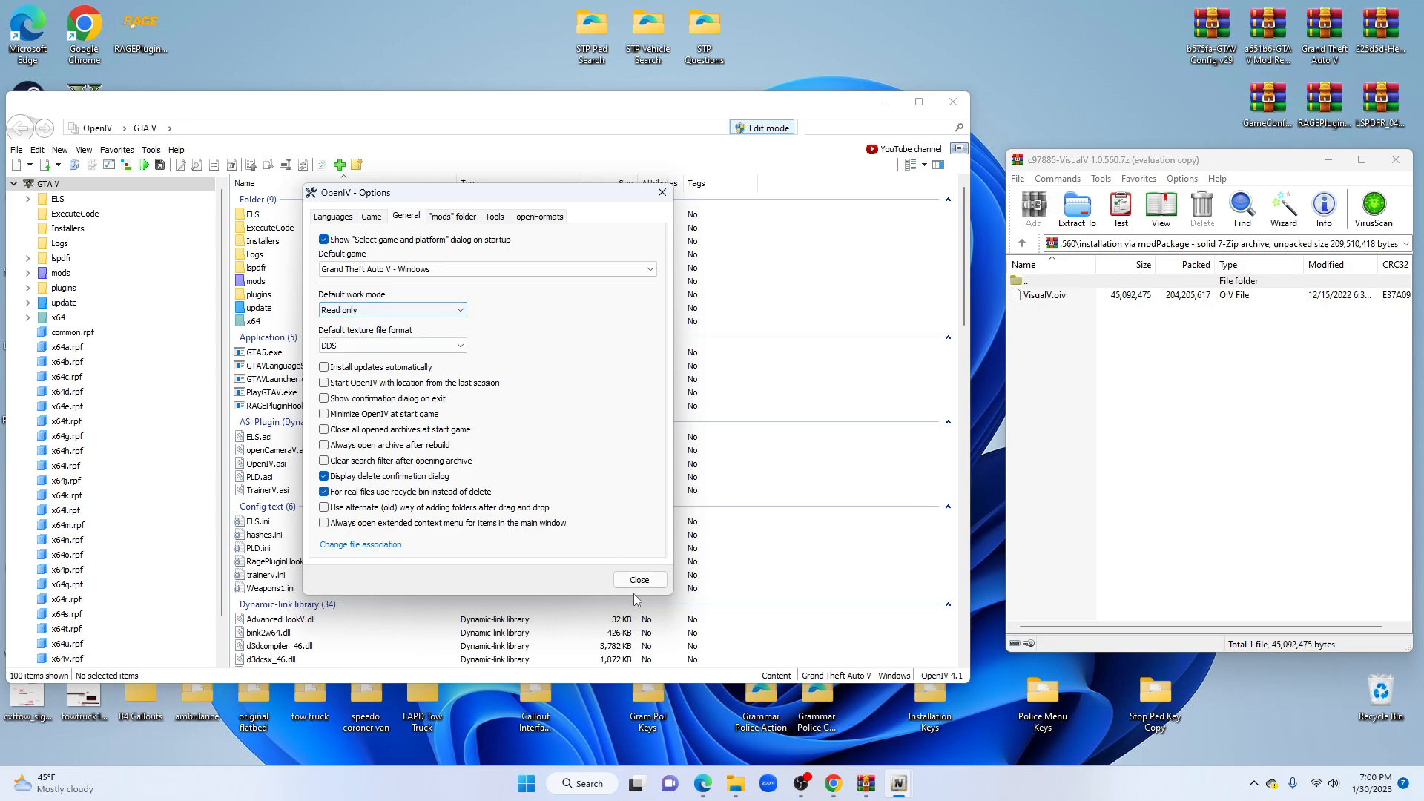
{"action": "left_click", "coordinate": [638, 580]}
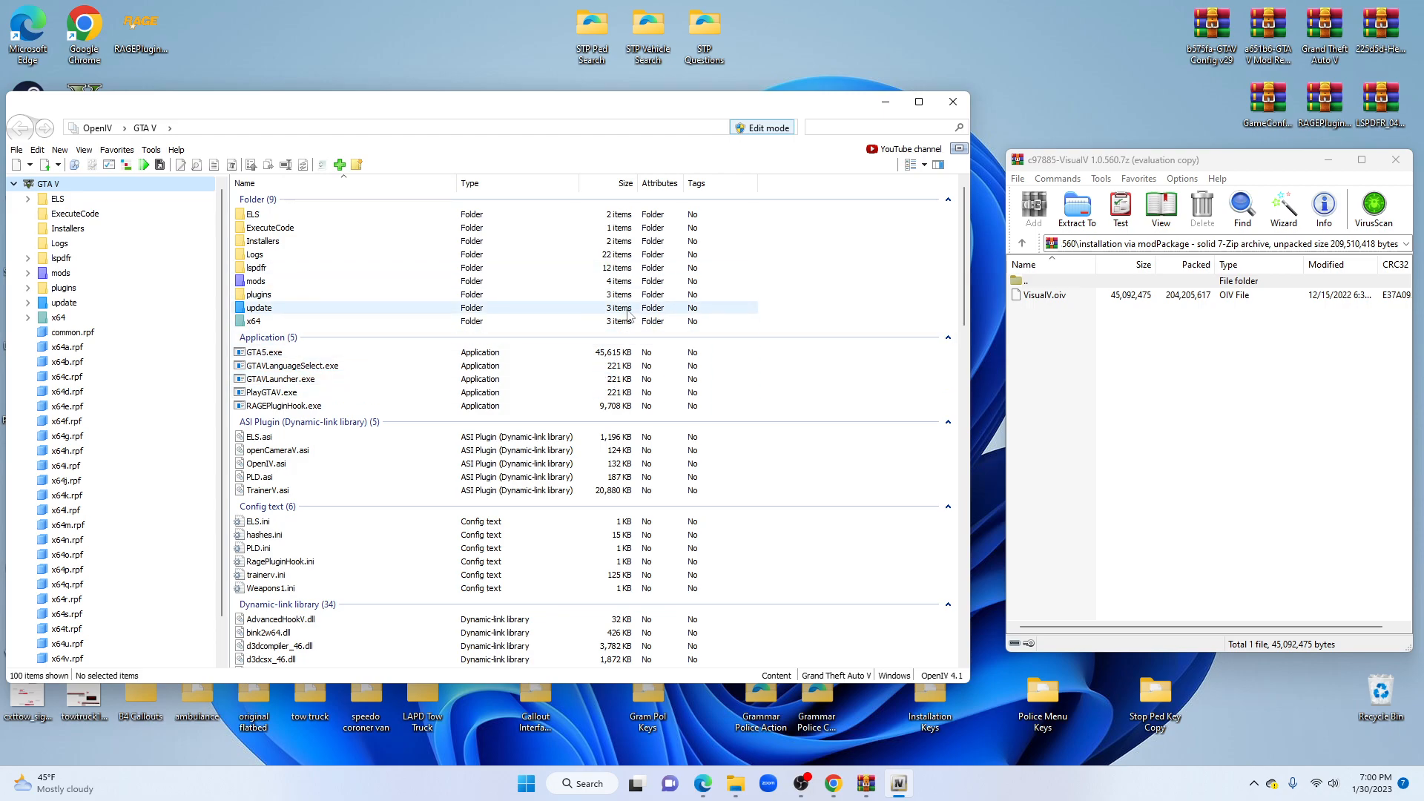
{"action": "mouse_move", "coordinate": [523, 336]}
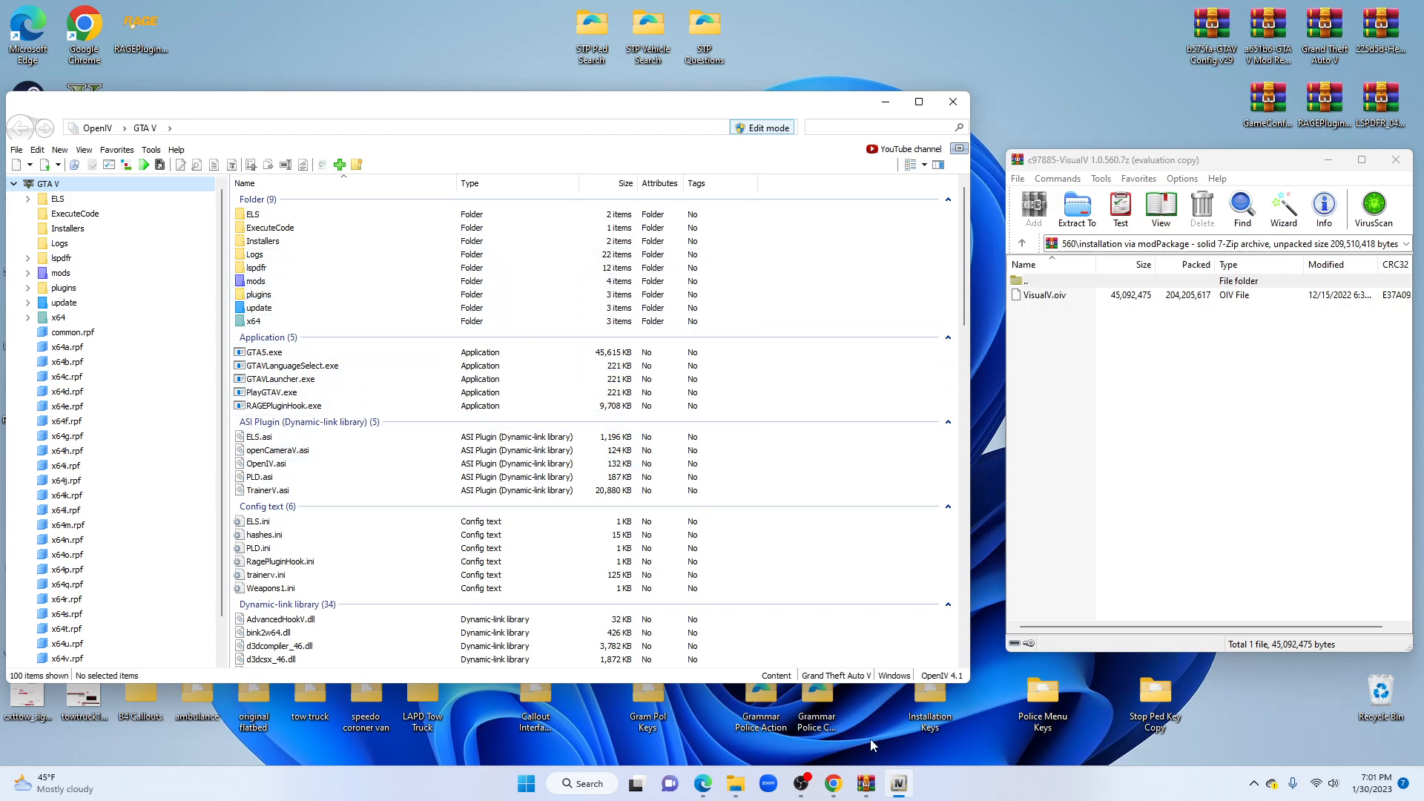
{"action": "mouse_move", "coordinate": [766, 657]}
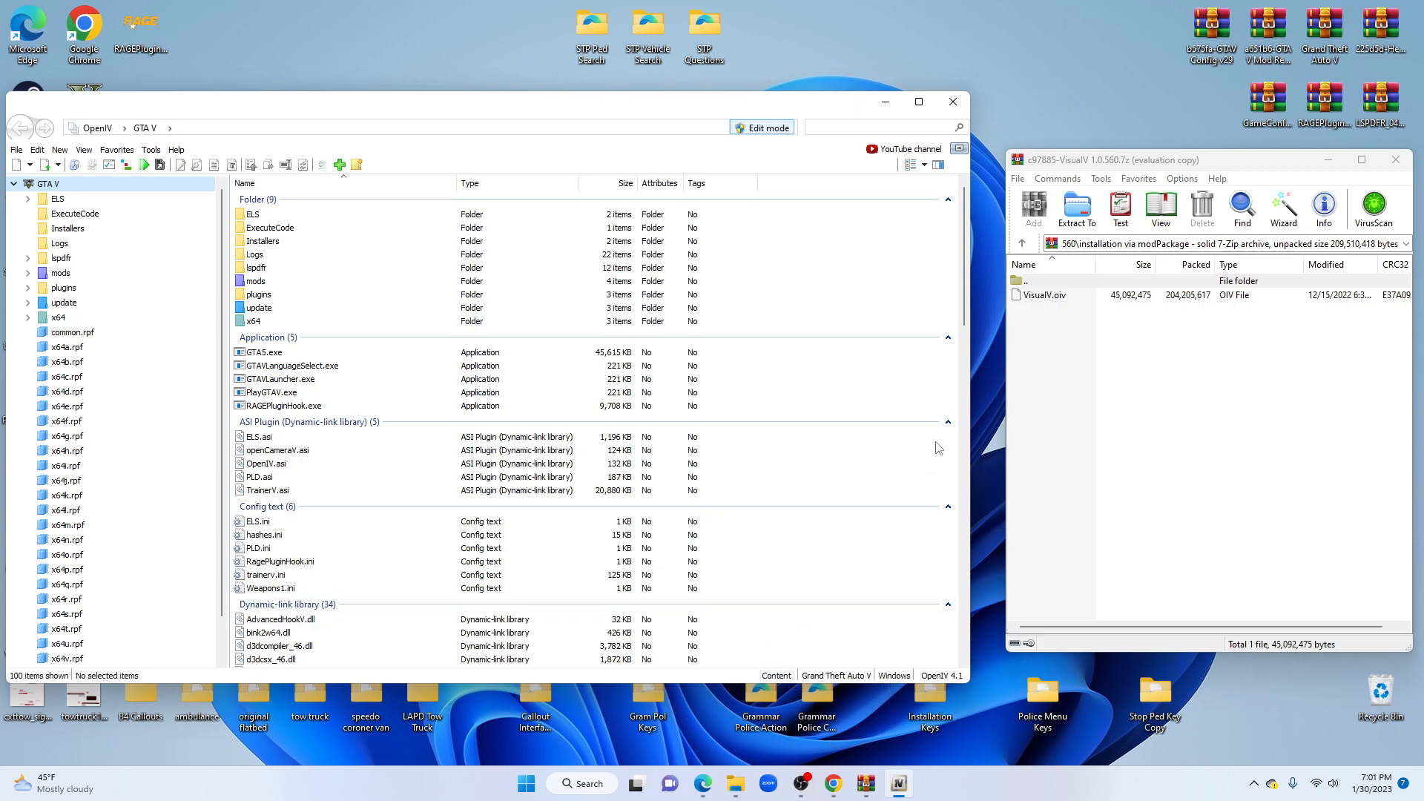
{"action": "mouse_move", "coordinate": [770, 370]}
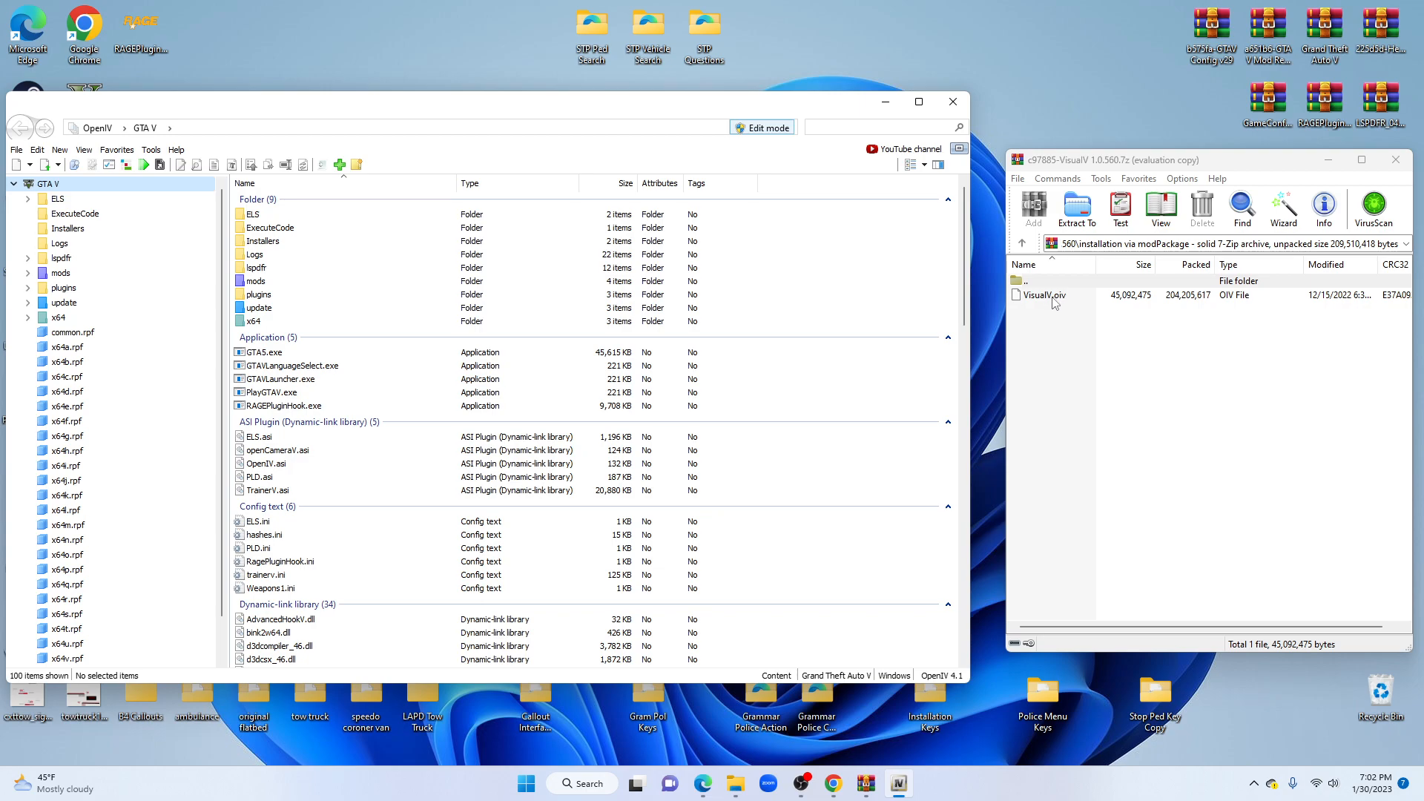
{"action": "mouse_move", "coordinate": [1069, 303]}
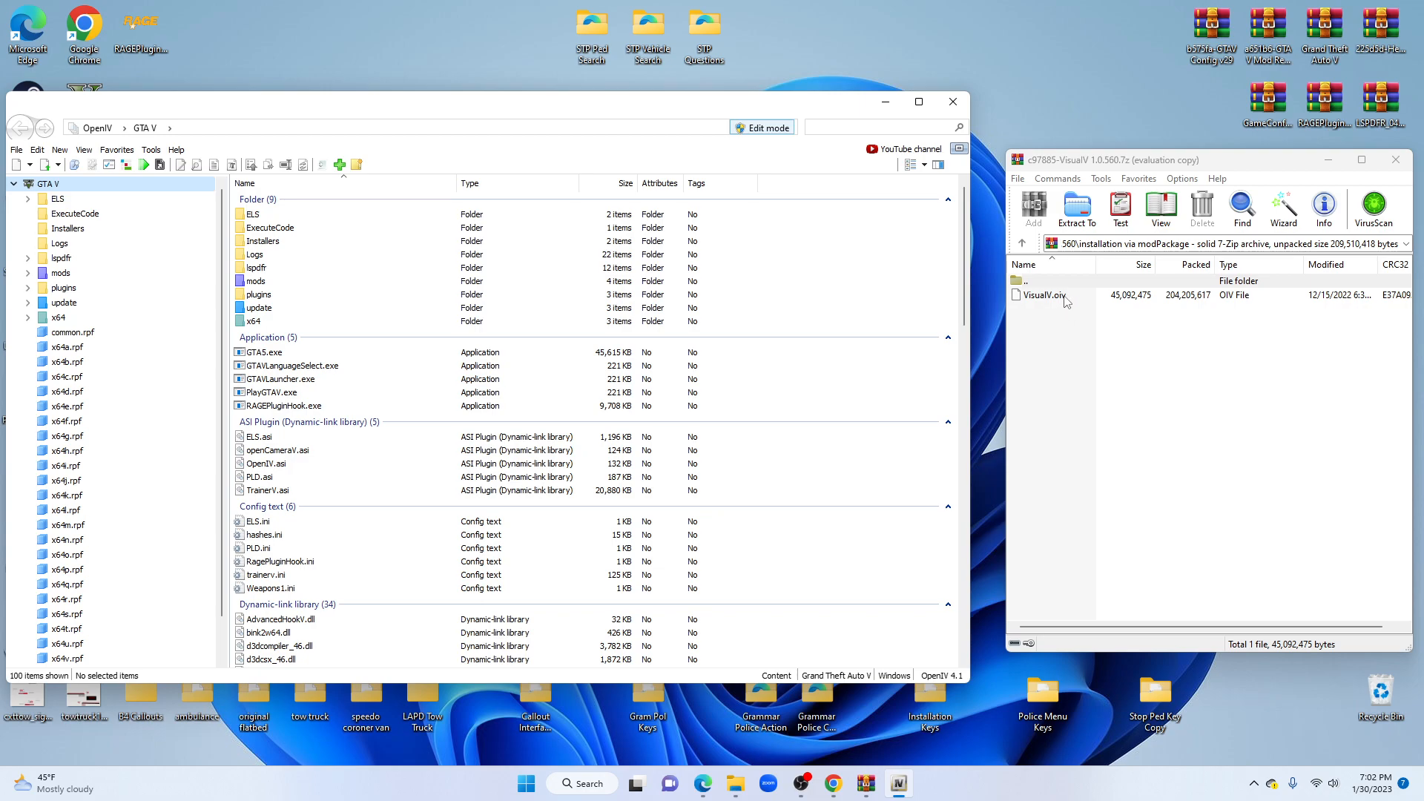
Bring VisualV.oiv into OpenIV, launching the VisualV 1.0.560 package installer
{"action": "left_click", "coordinate": [1044, 295]}
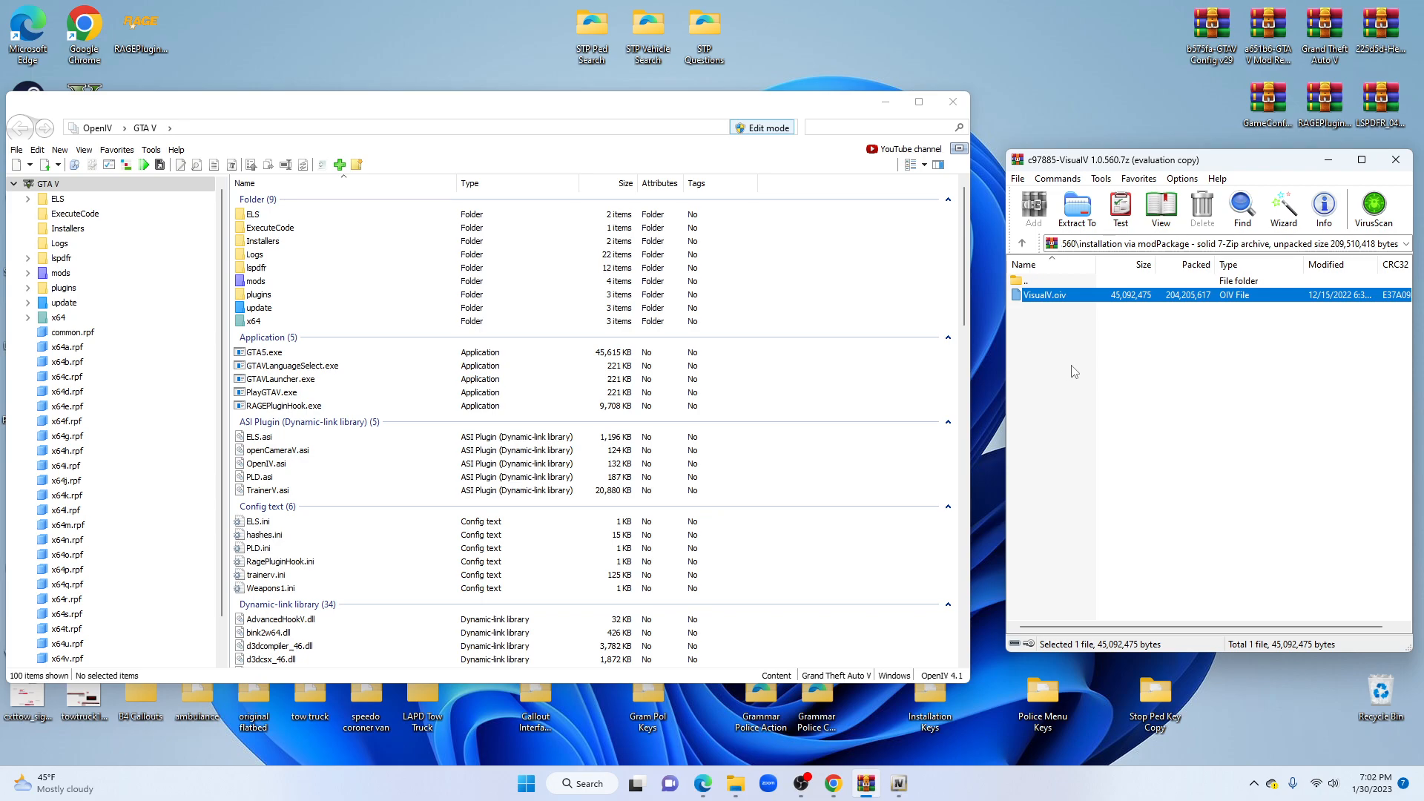
{"action": "mouse_move", "coordinate": [1069, 349]}
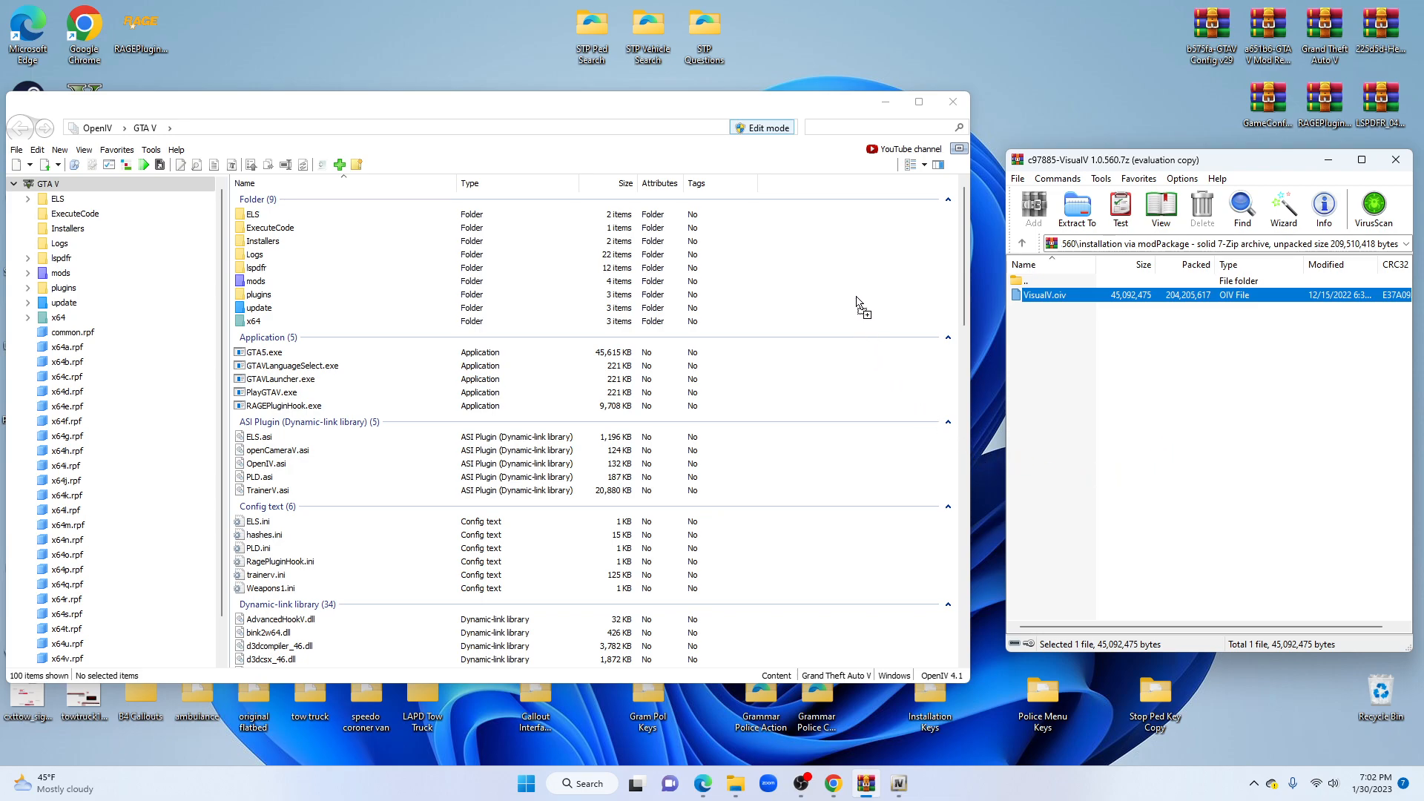
{"action": "mouse_move", "coordinate": [859, 307]}
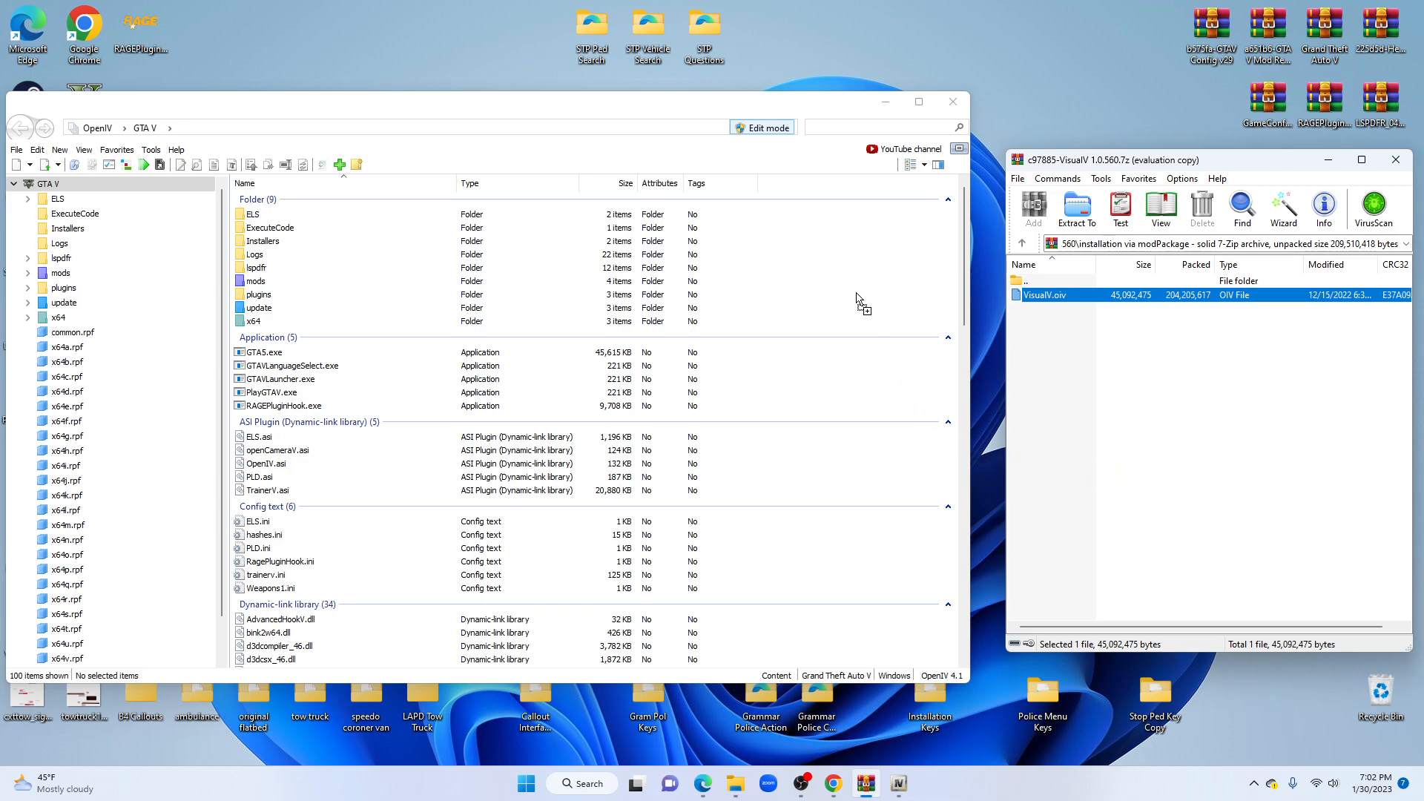
{"action": "mouse_move", "coordinate": [854, 286]}
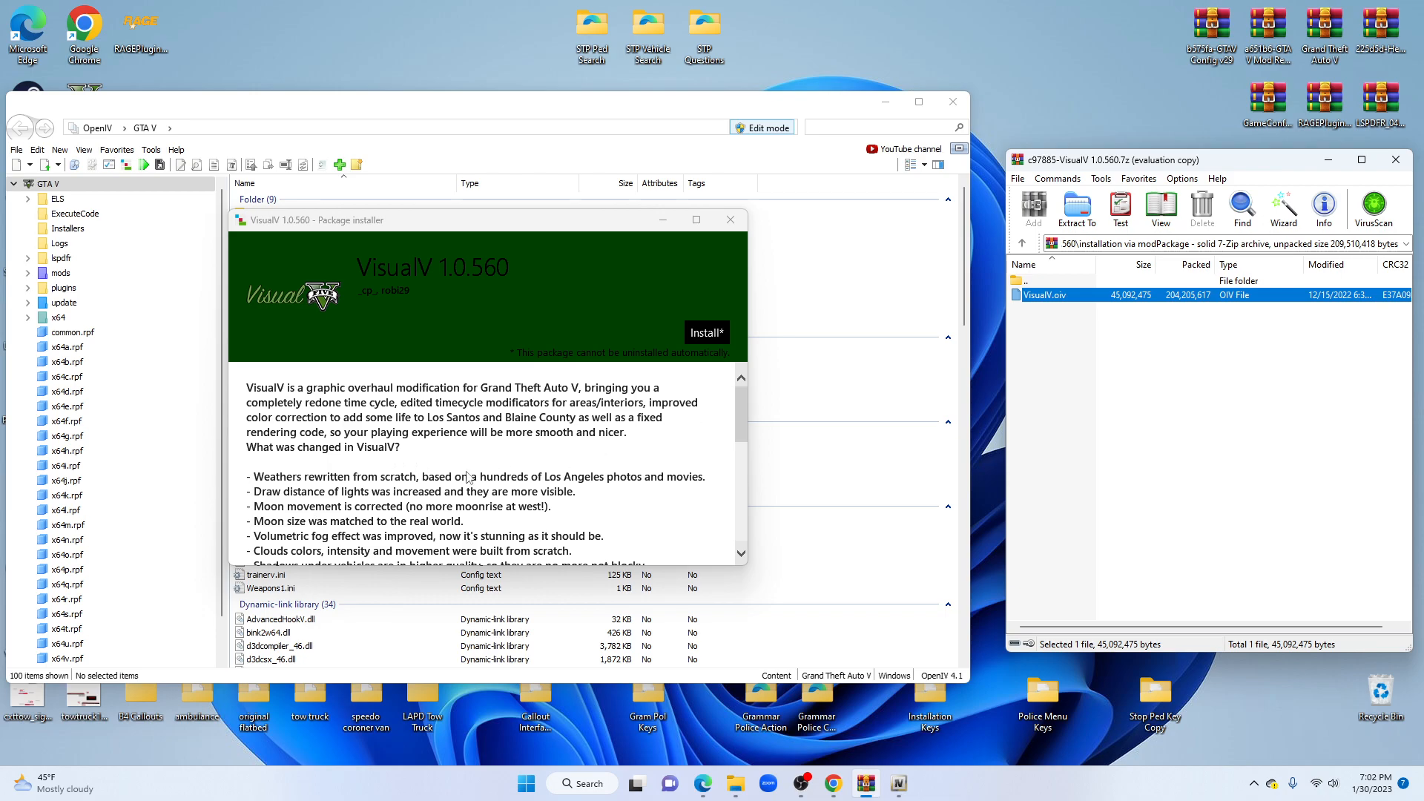
{"action": "scroll", "scroll_direction": "down", "scroll_amount": 3}
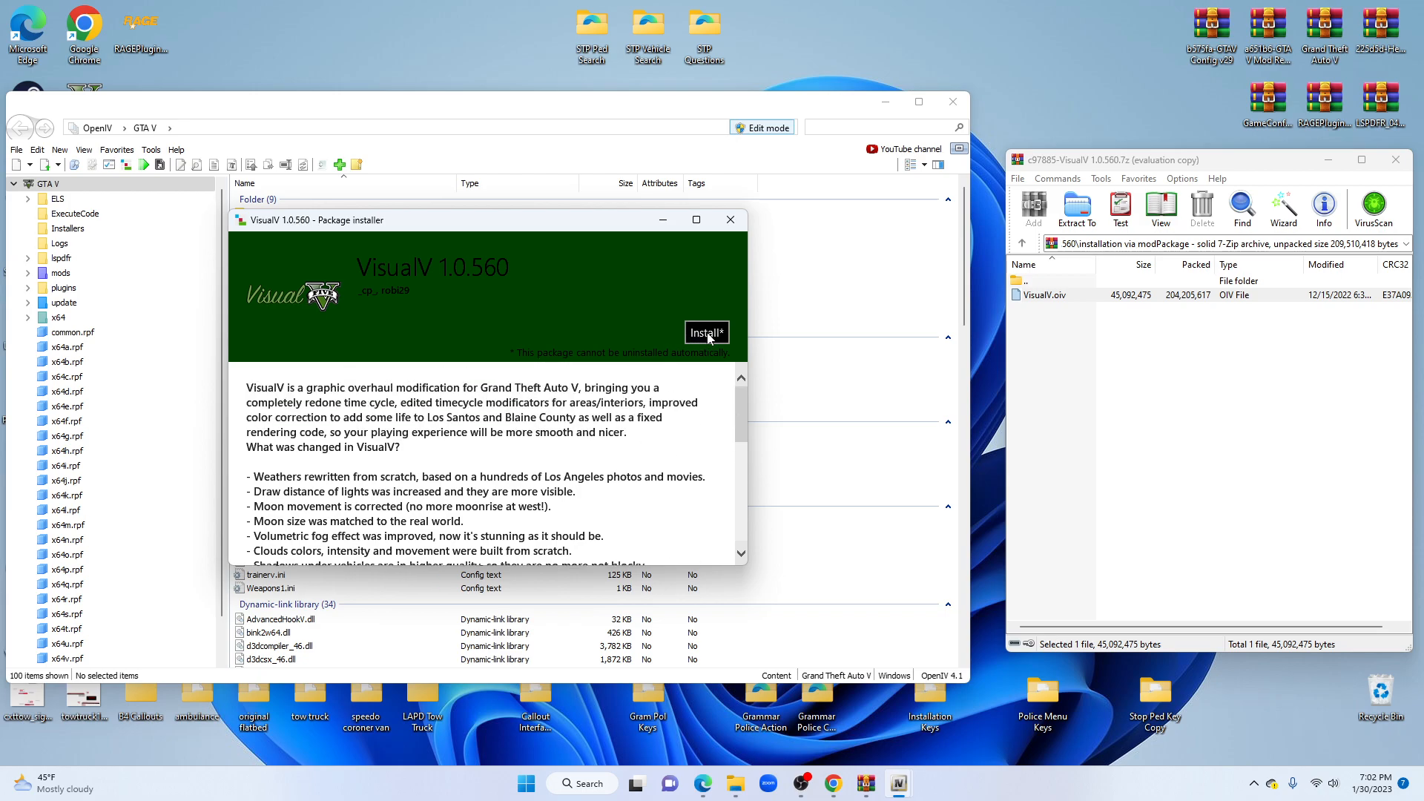
Begin the VisualV package installation, reaching the install-location choice
{"action": "left_click", "coordinate": [706, 332]}
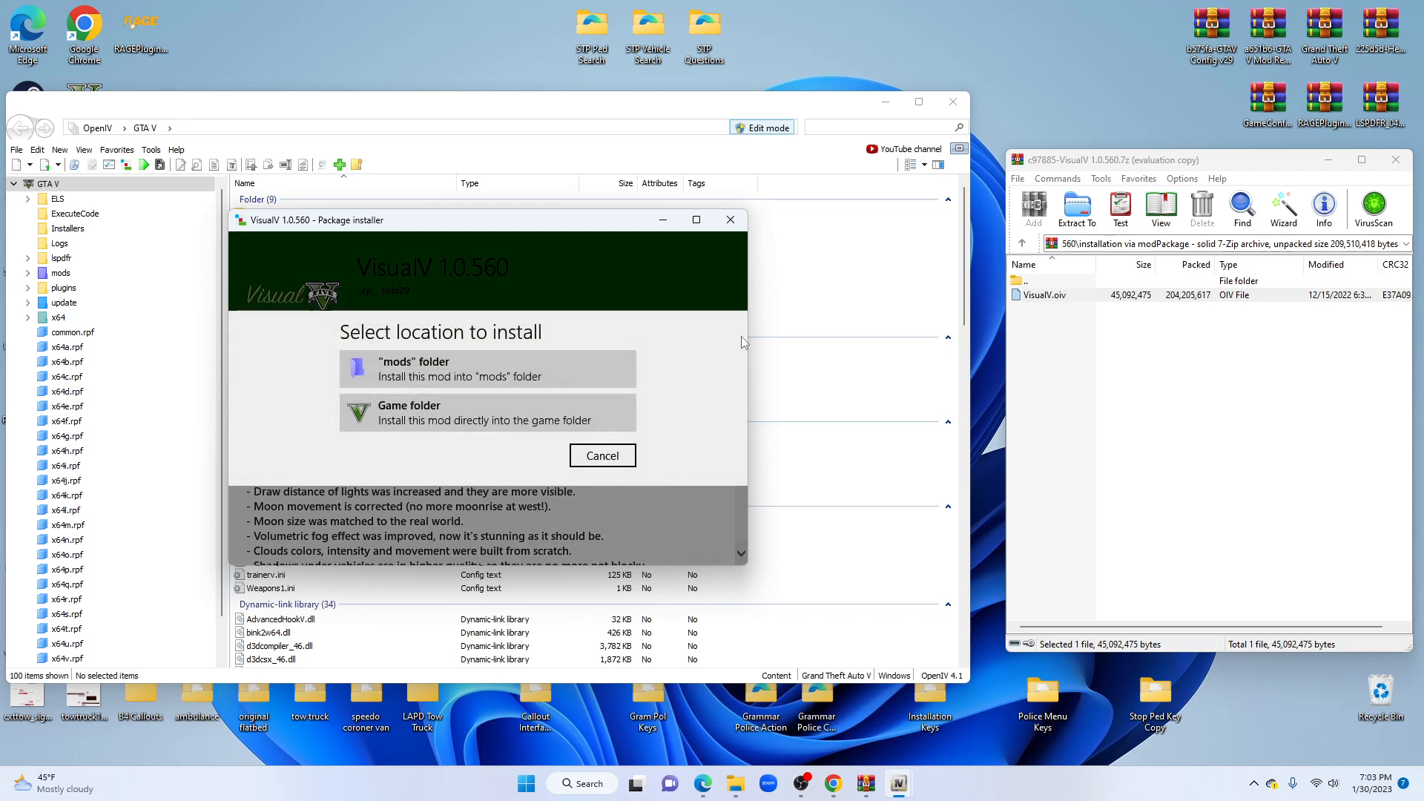
{"action": "mouse_move", "coordinate": [392, 334]}
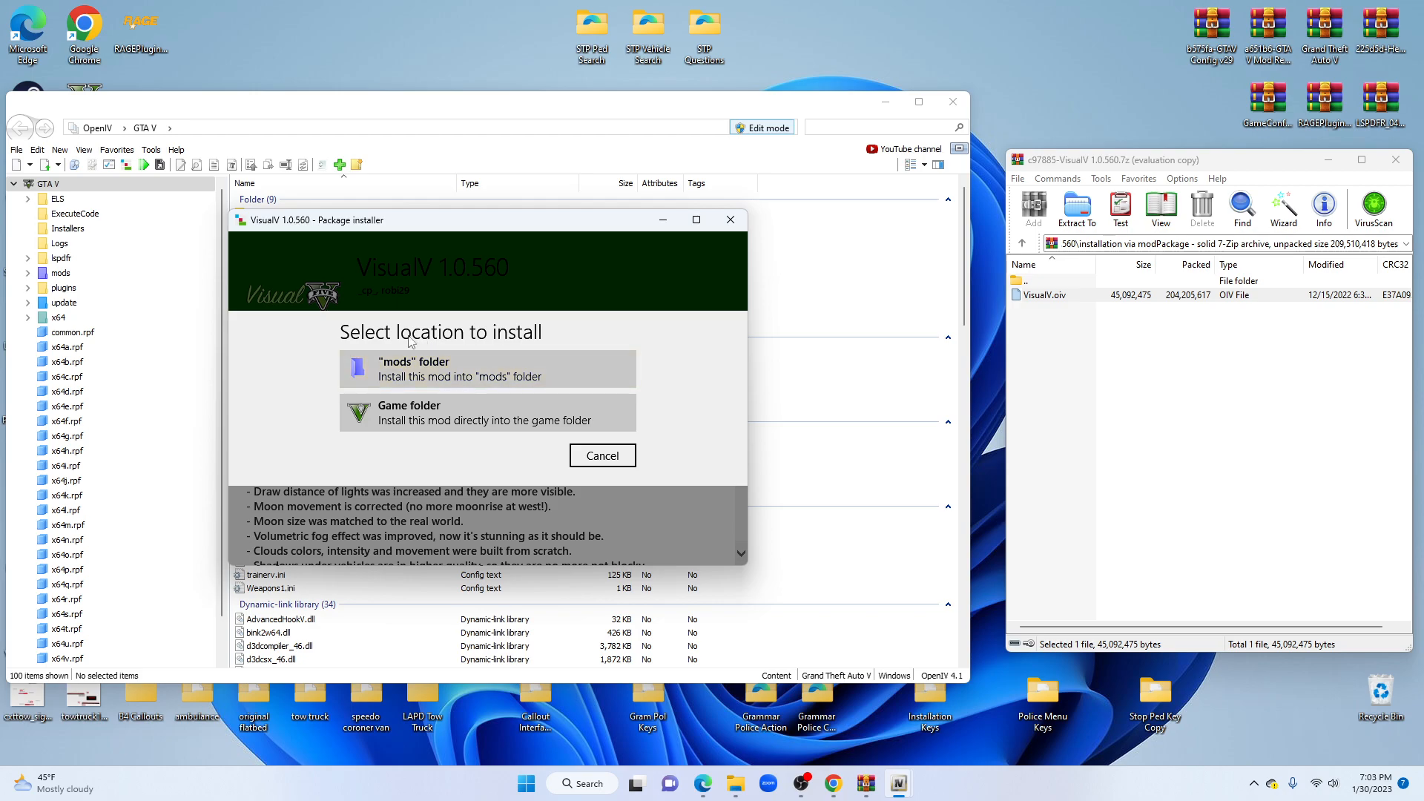
{"action": "mouse_move", "coordinate": [579, 365]}
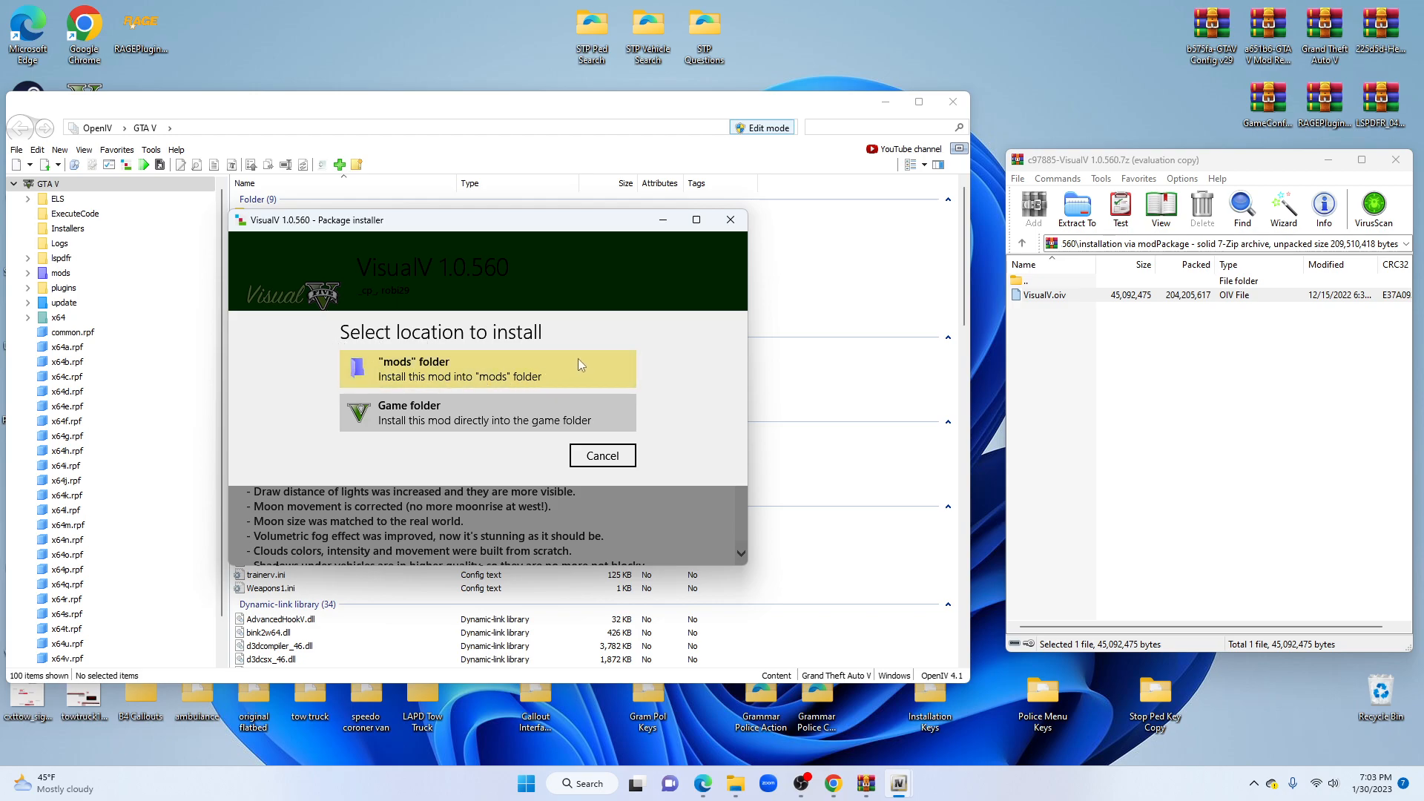
{"action": "mouse_move", "coordinate": [483, 350]}
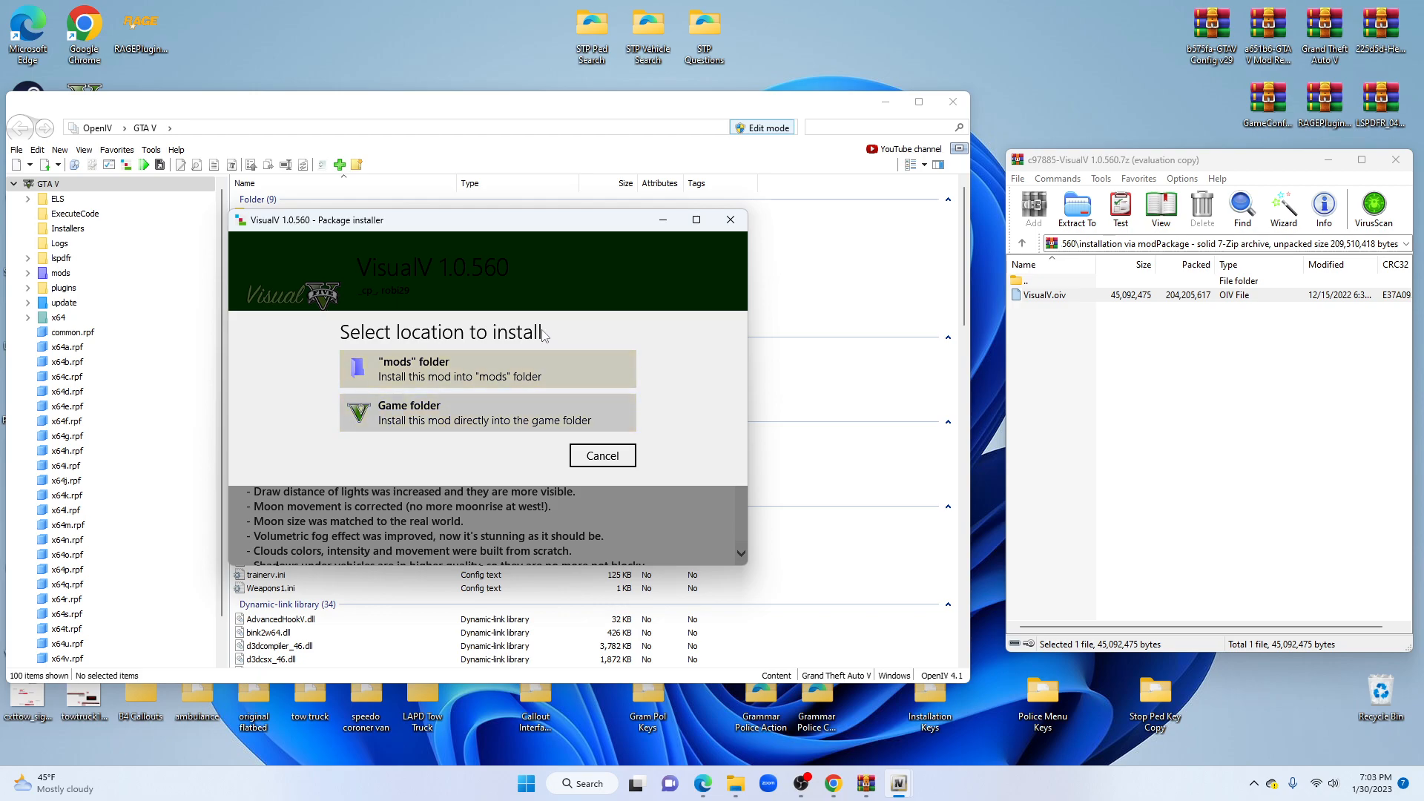
{"action": "mouse_move", "coordinate": [414, 369]}
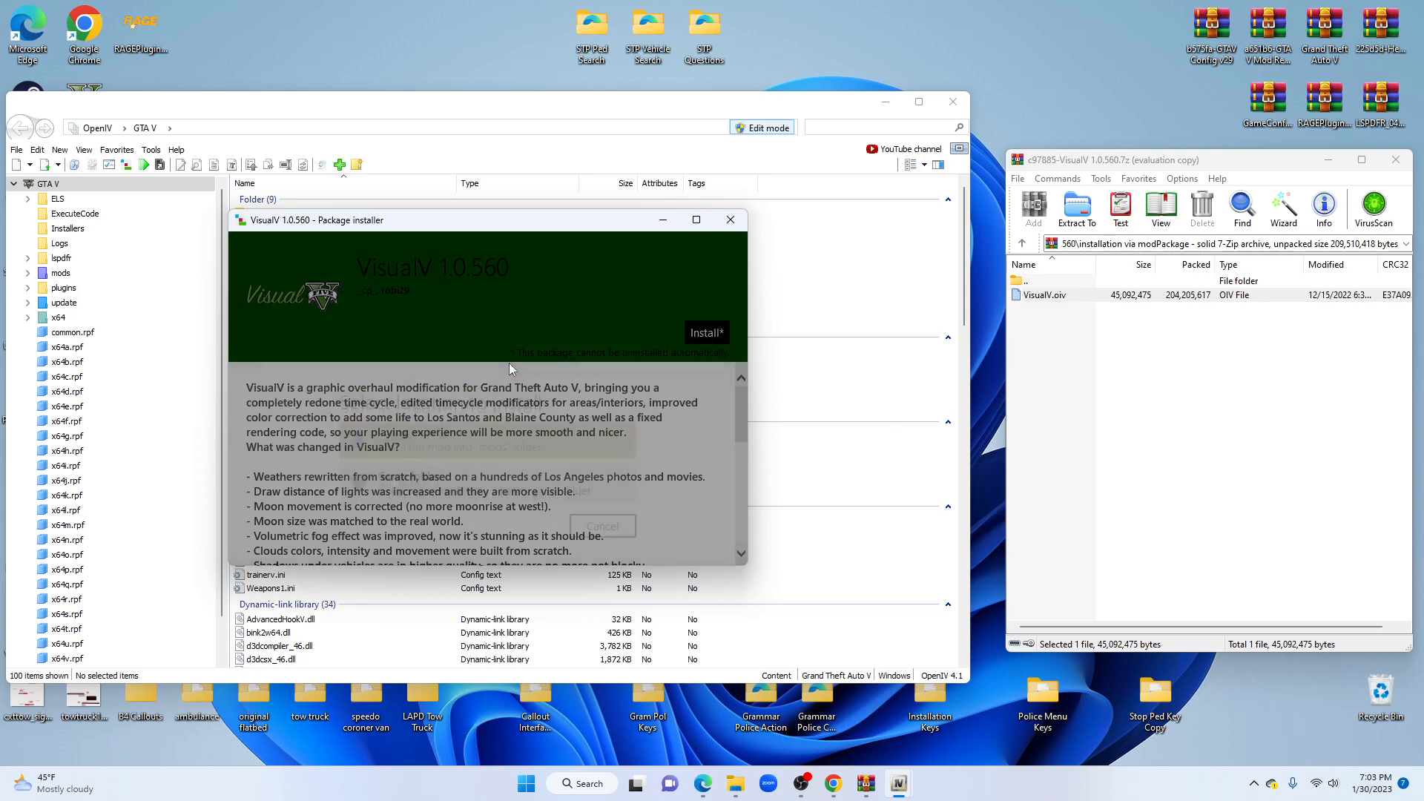
Choose the 'mods' folder as the install location for VisualV 1.0.560
{"action": "left_click", "coordinate": [706, 331]}
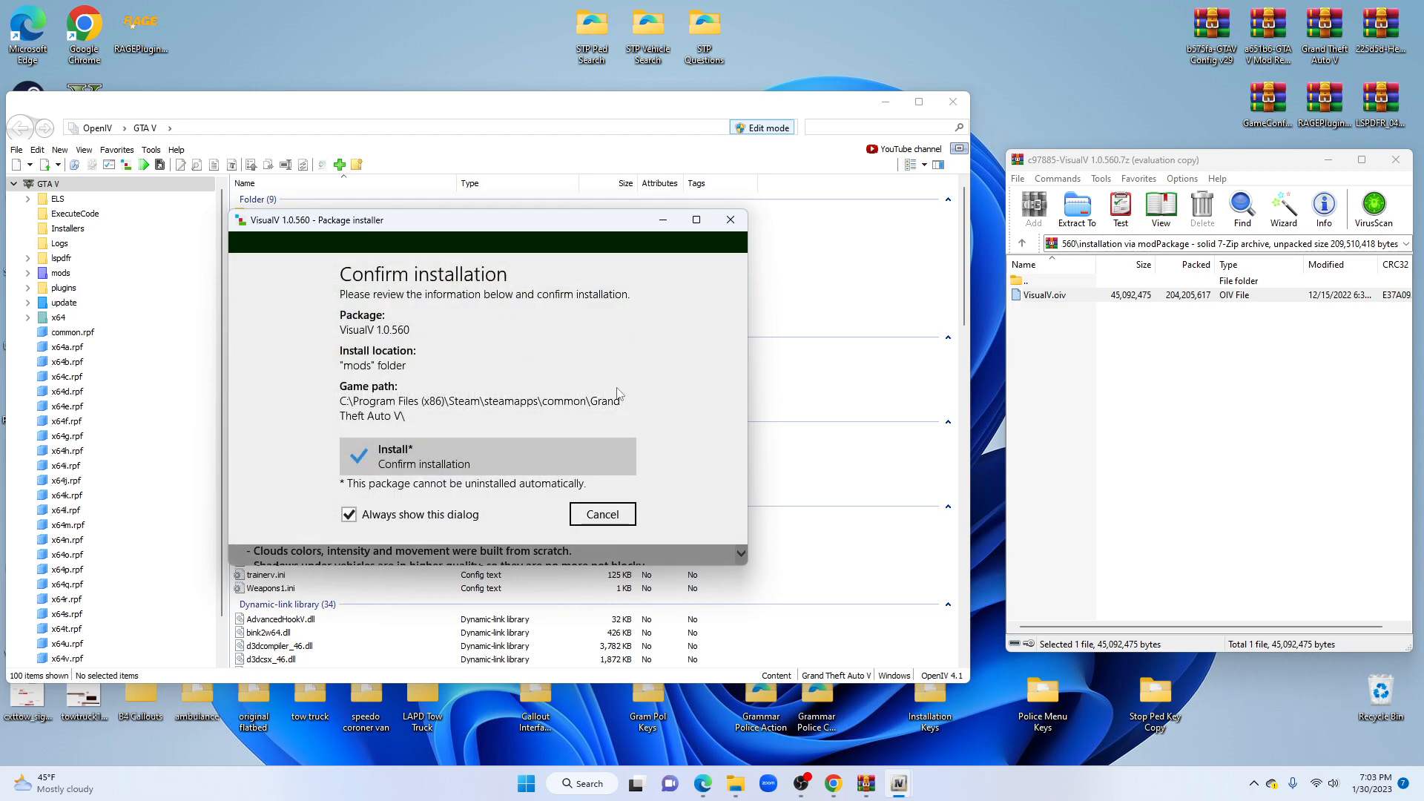
{"action": "mouse_move", "coordinate": [690, 362]}
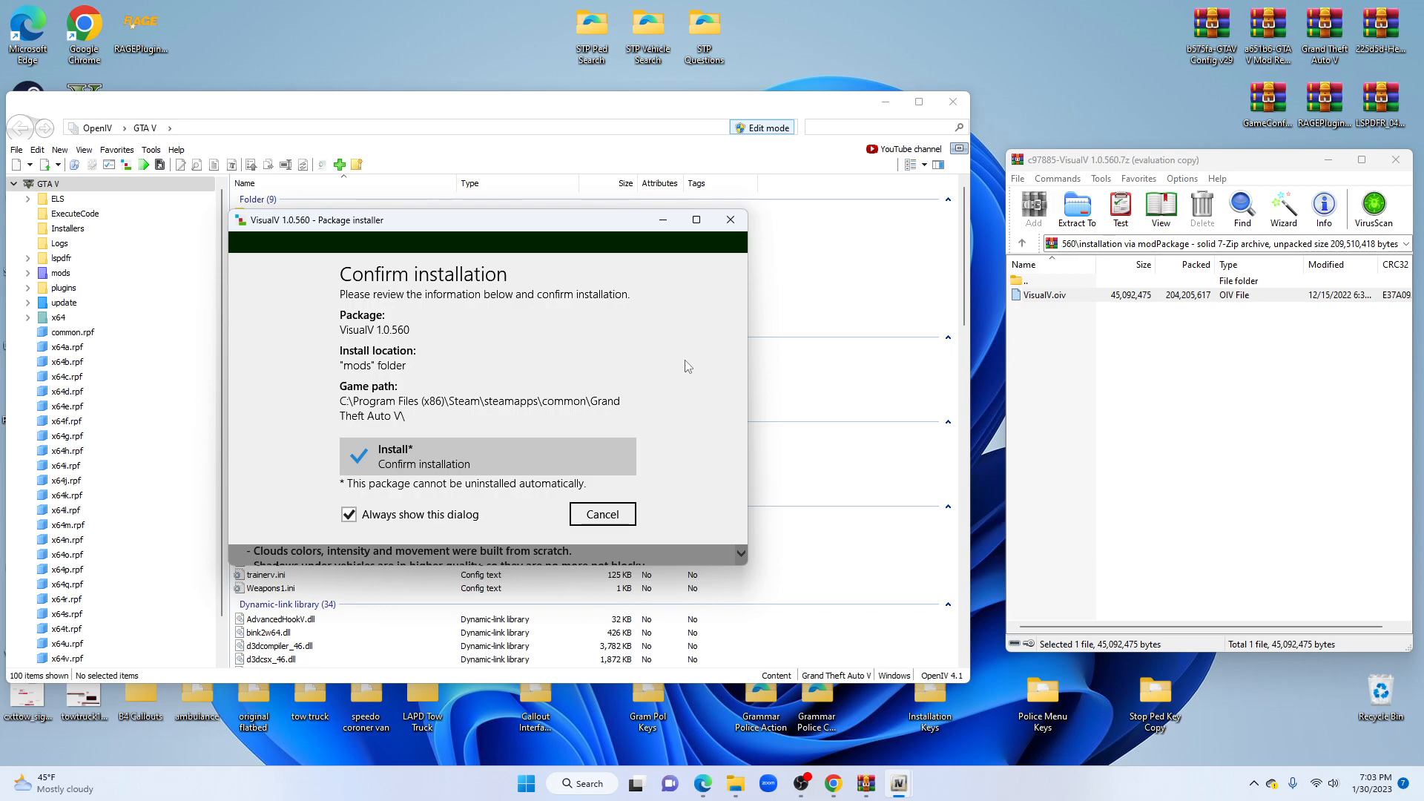
{"action": "mouse_move", "coordinate": [675, 393]}
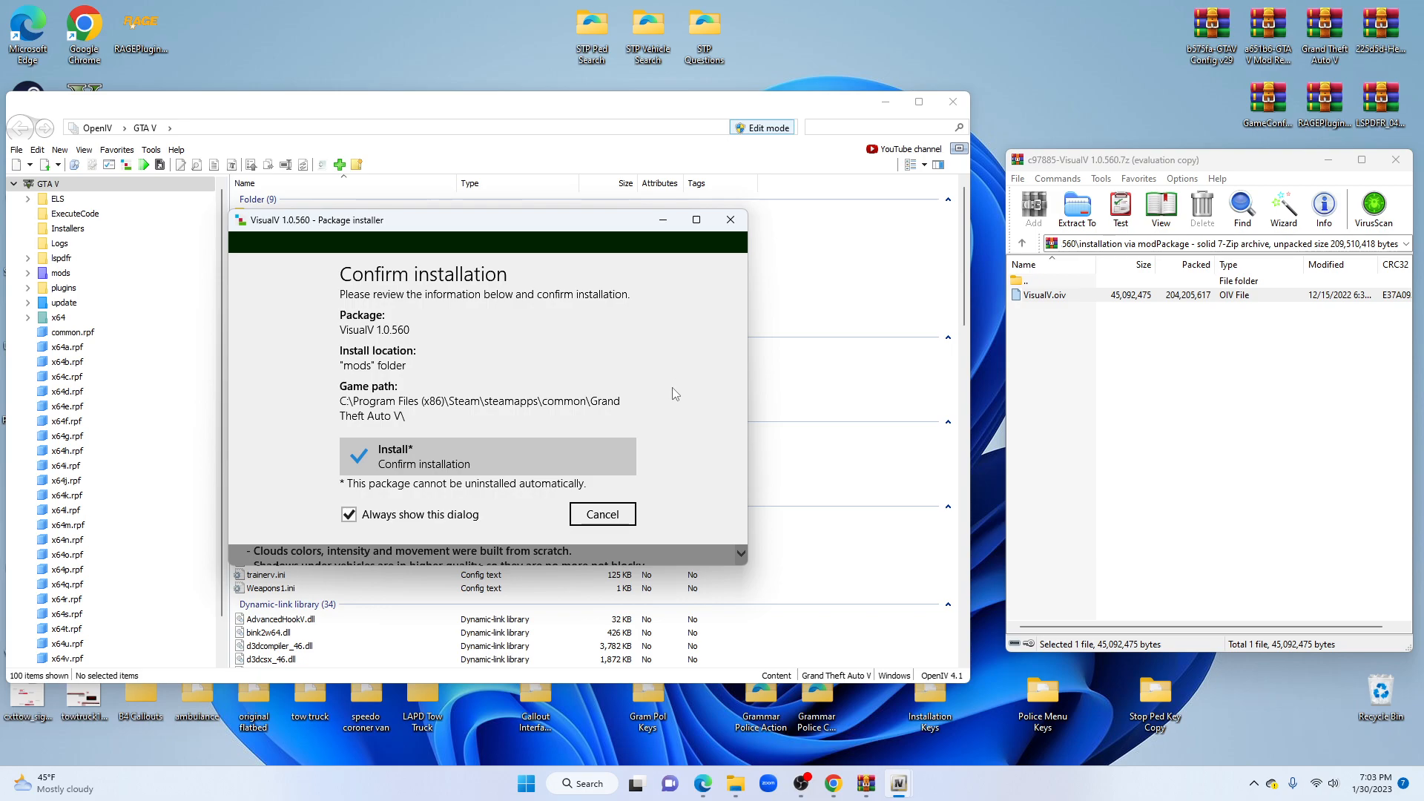
{"action": "mouse_move", "coordinate": [553, 458]}
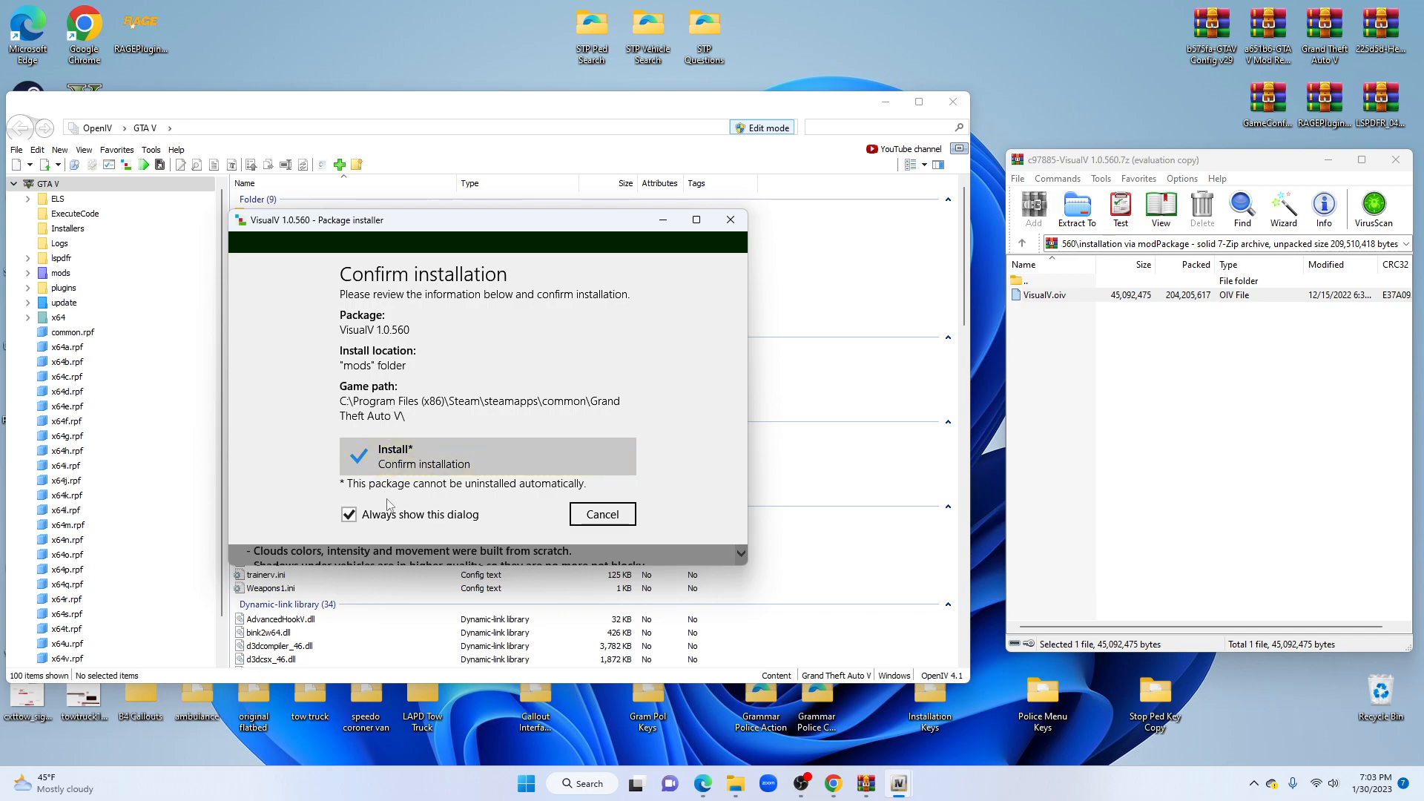
{"action": "mouse_move", "coordinate": [382, 436]}
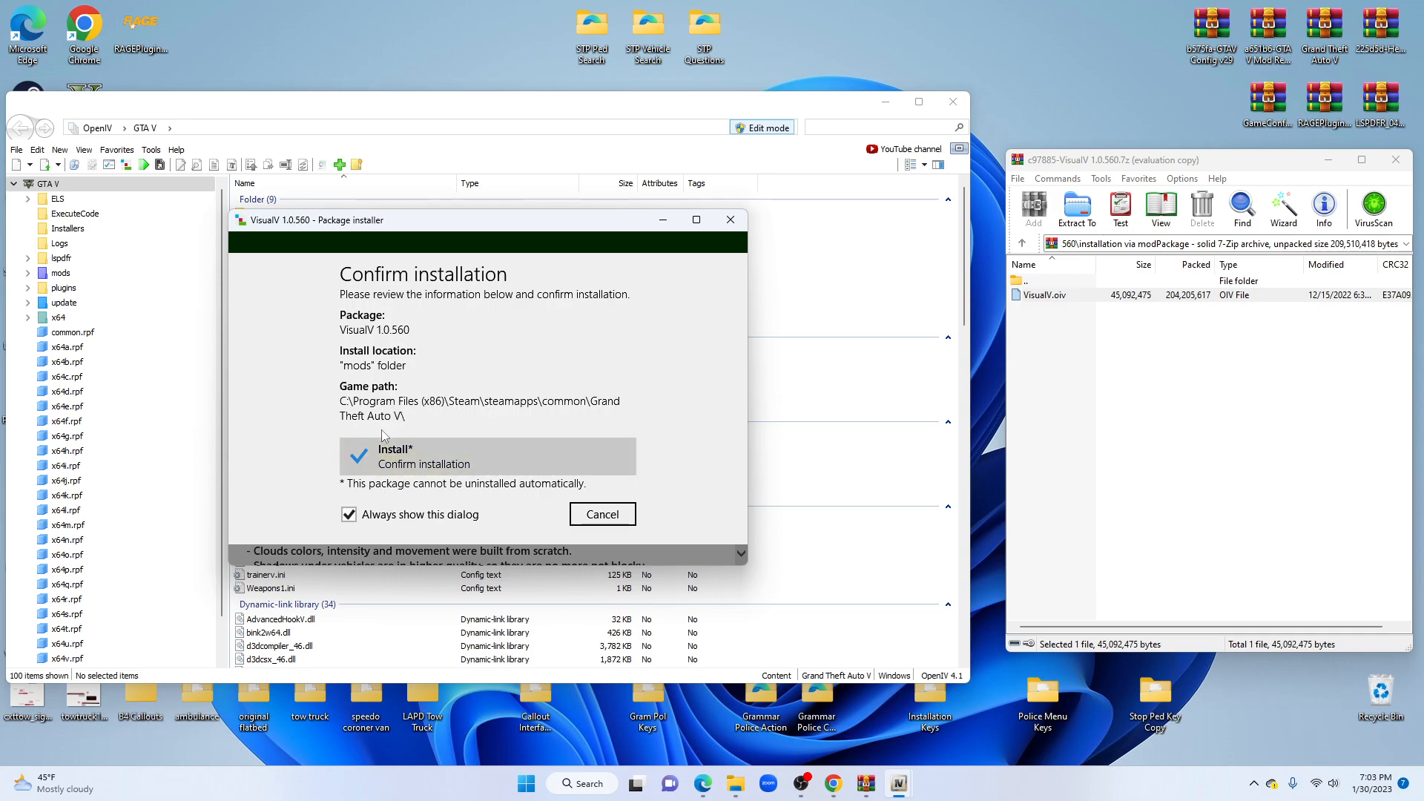
{"action": "mouse_move", "coordinate": [598, 428]}
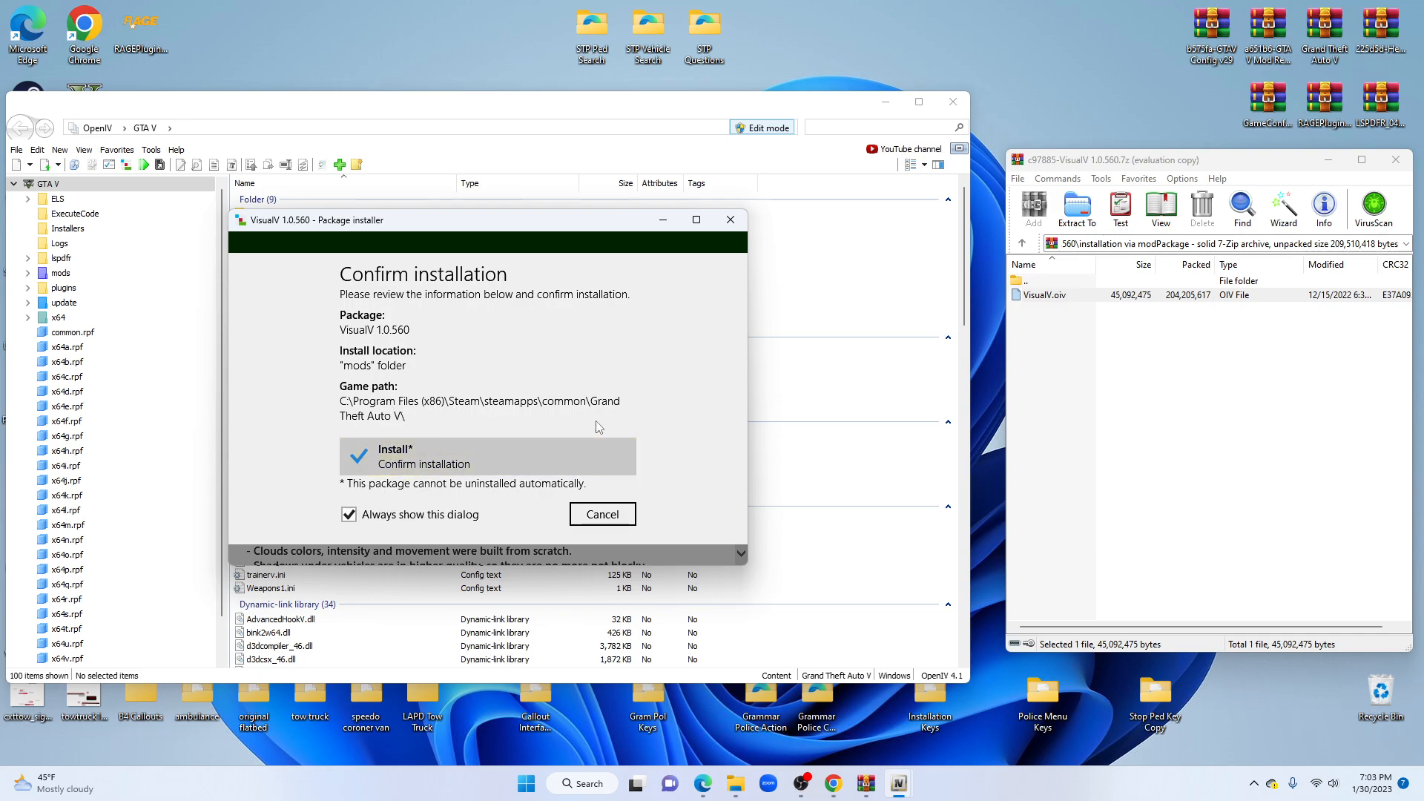
{"action": "mouse_move", "coordinate": [531, 457]}
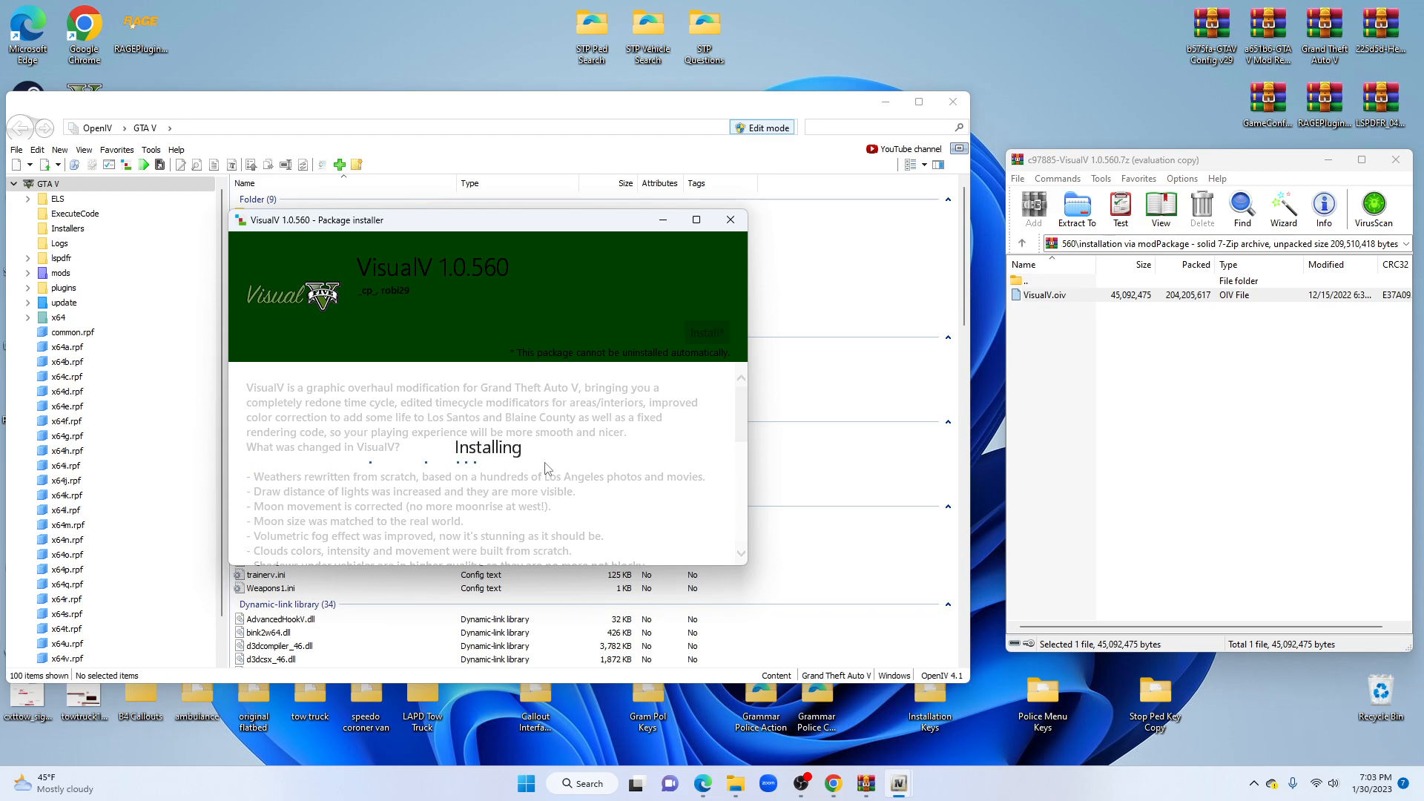
{"action": "mouse_move", "coordinate": [803, 466]}
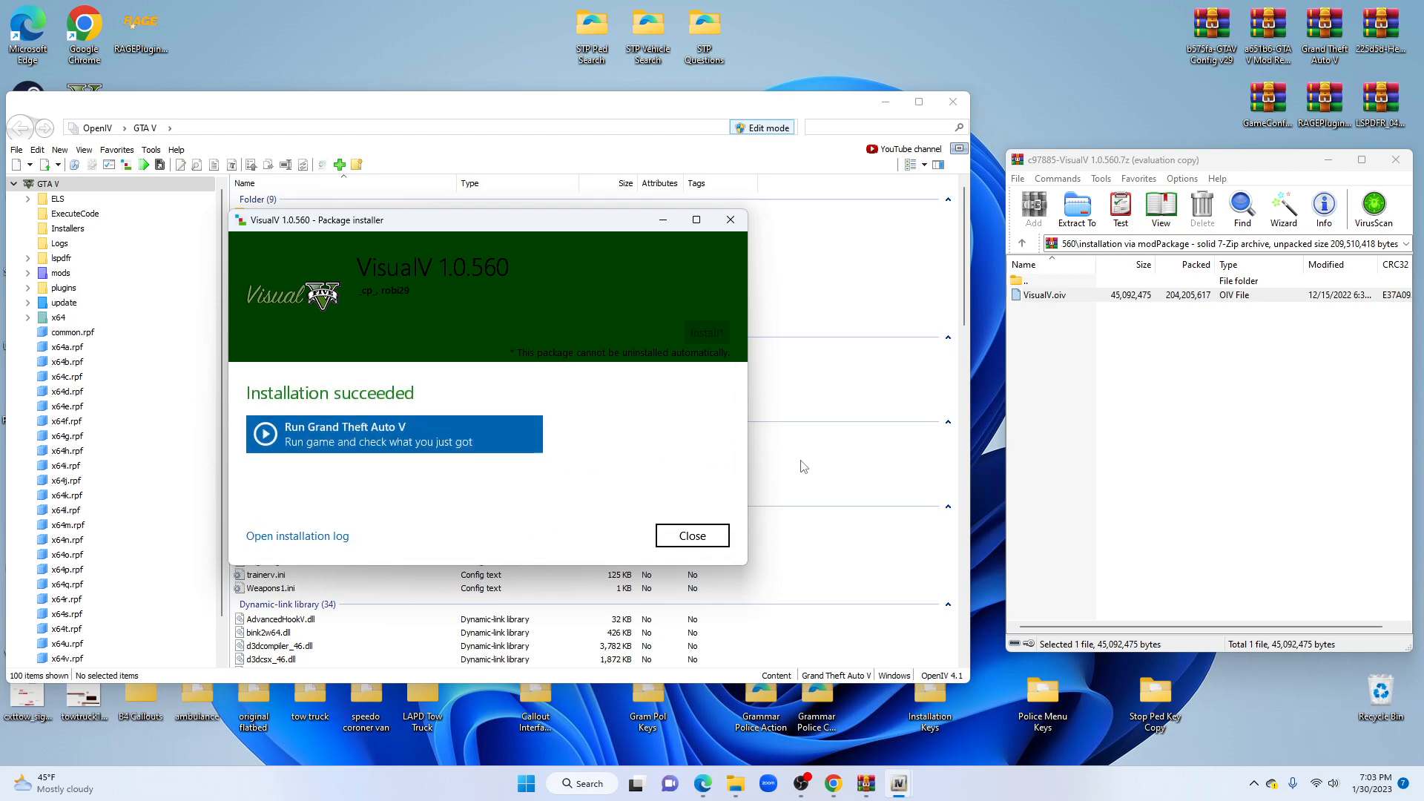
{"action": "mouse_move", "coordinate": [584, 386]}
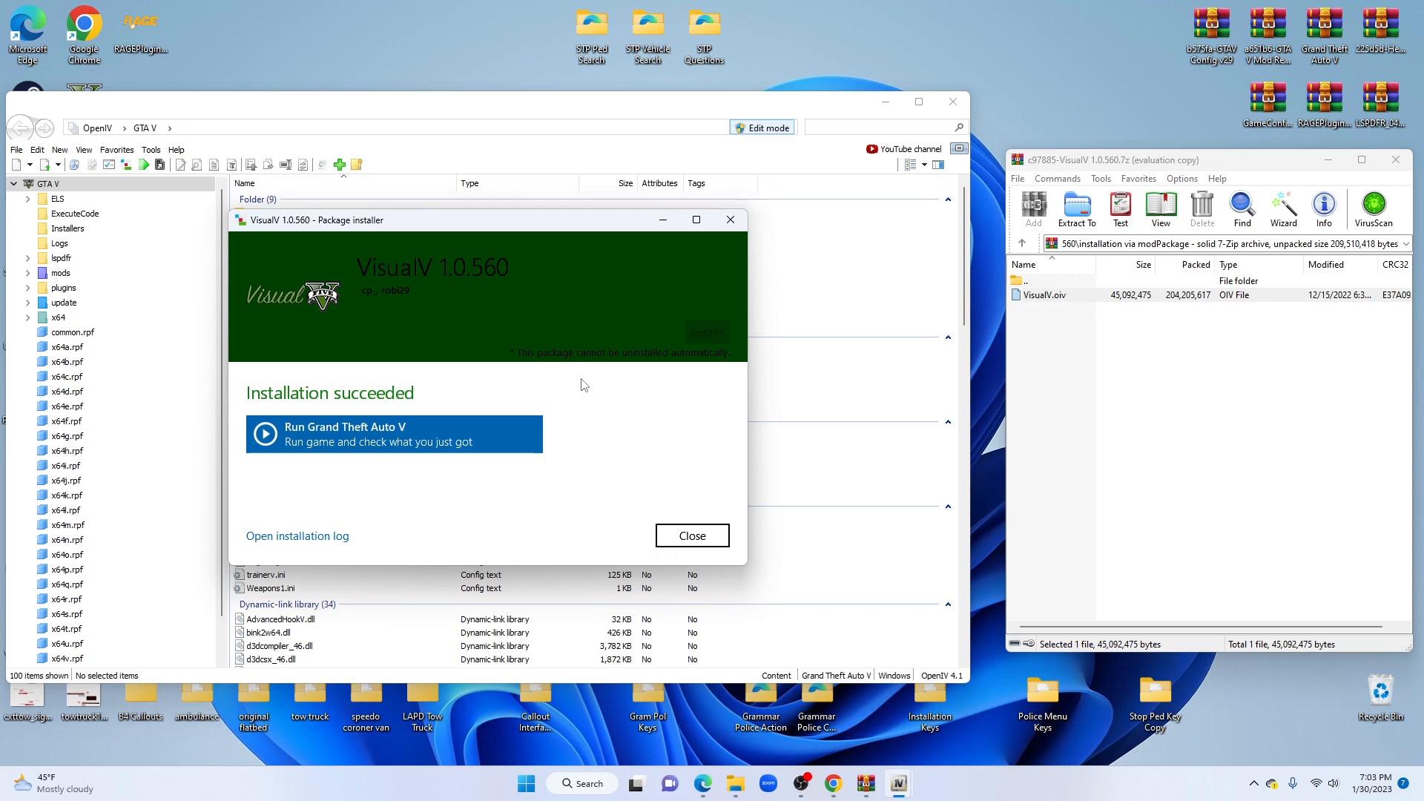
{"action": "mouse_move", "coordinate": [347, 397]}
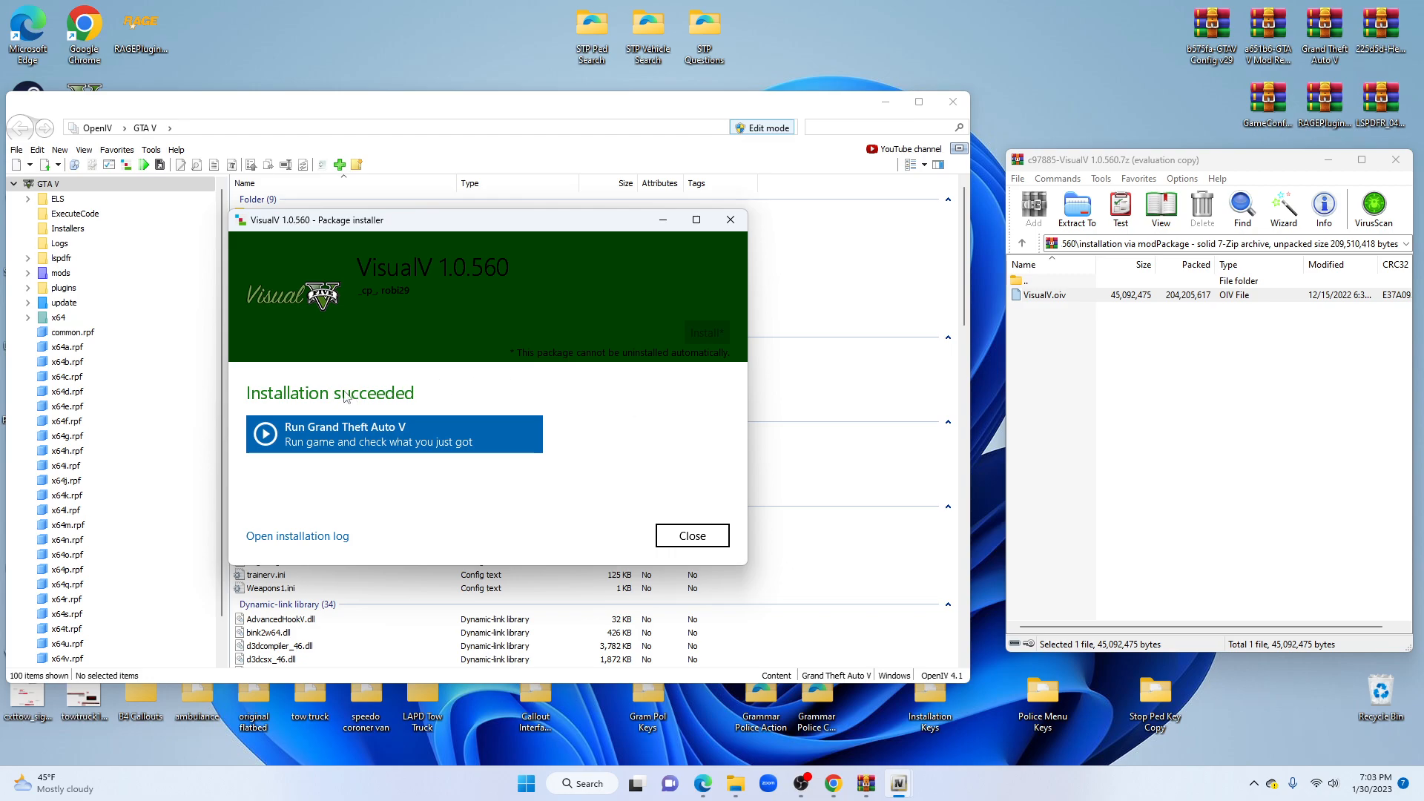
{"action": "mouse_move", "coordinate": [698, 509]}
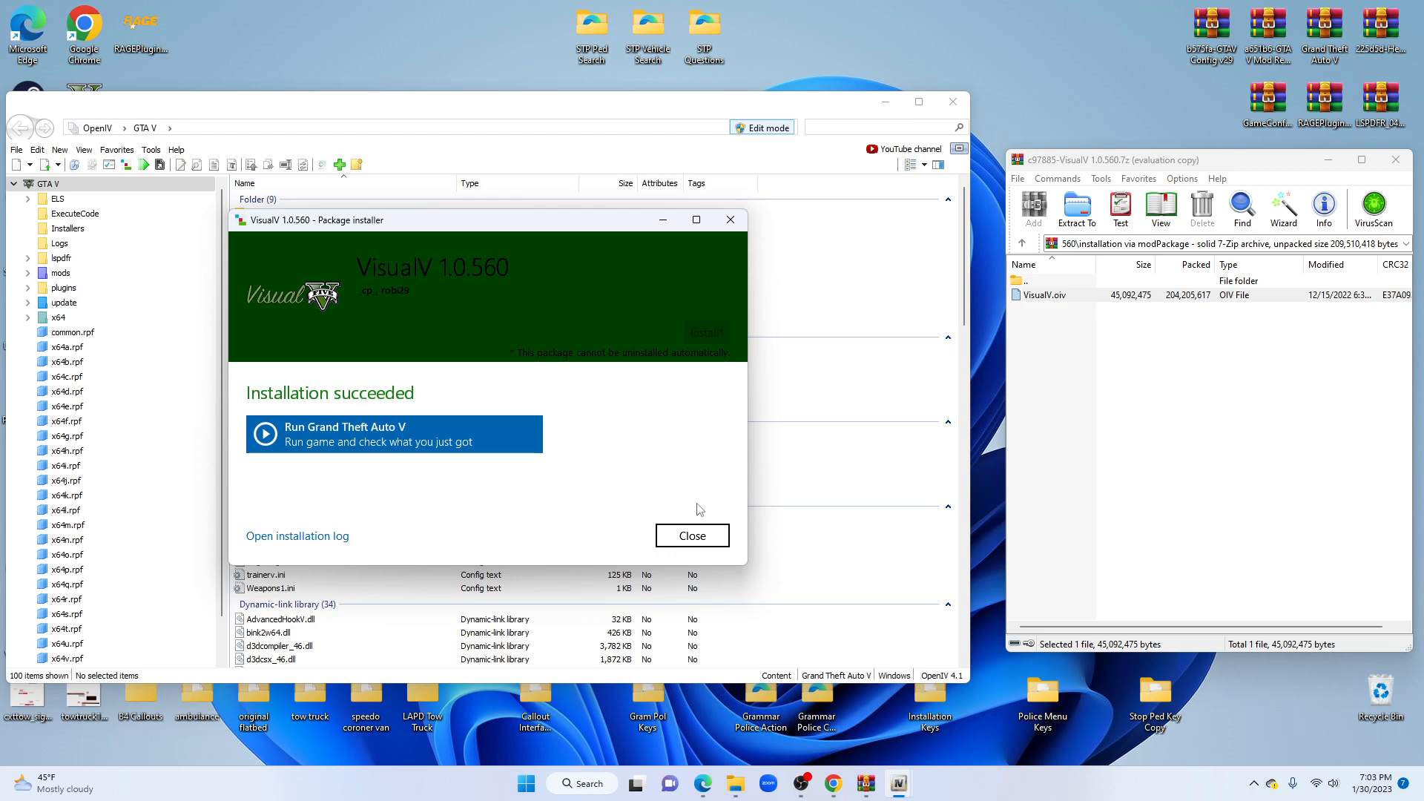
Dismiss the 'Installation succeeded' screen and exit OpenIV
{"action": "left_click", "coordinate": [691, 535]}
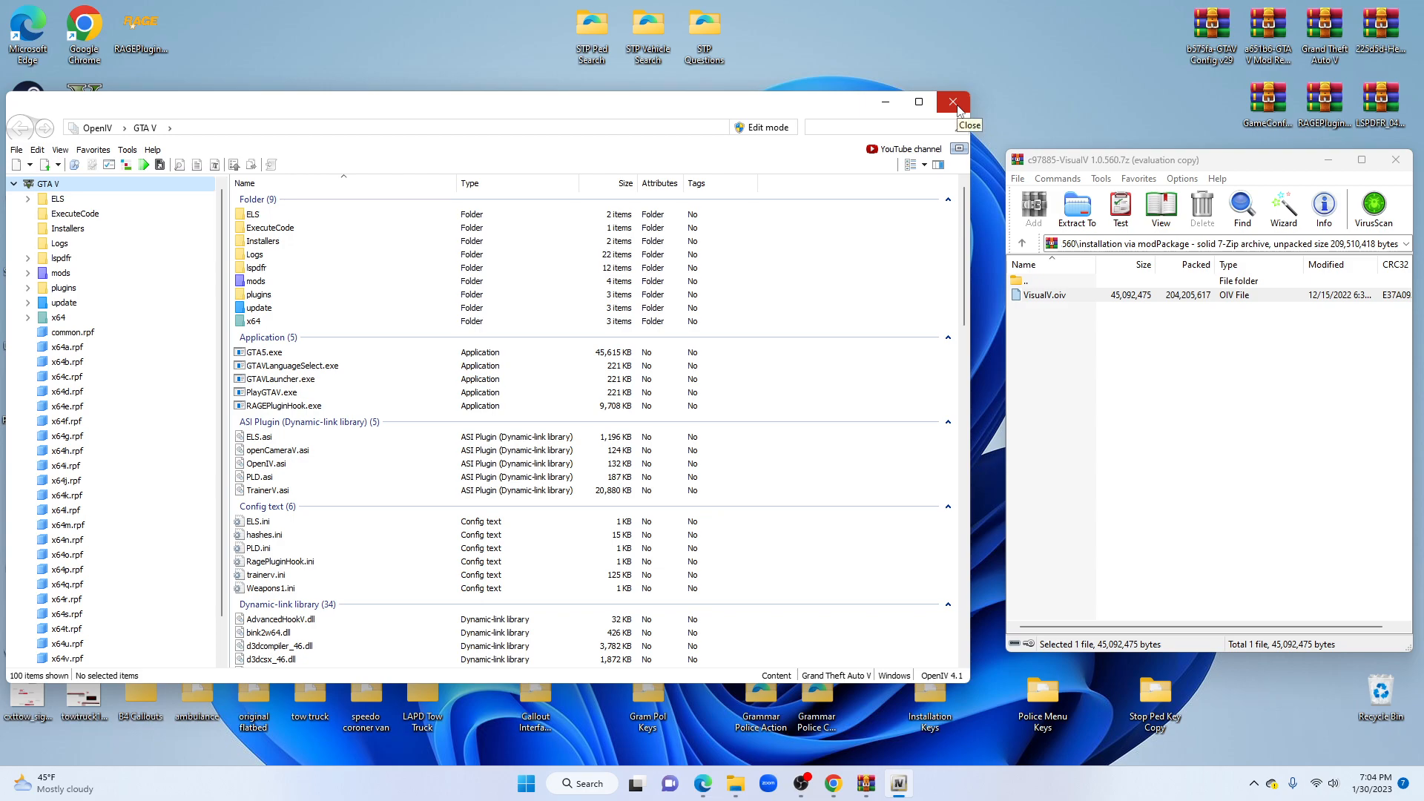
{"action": "left_click", "coordinate": [952, 102]}
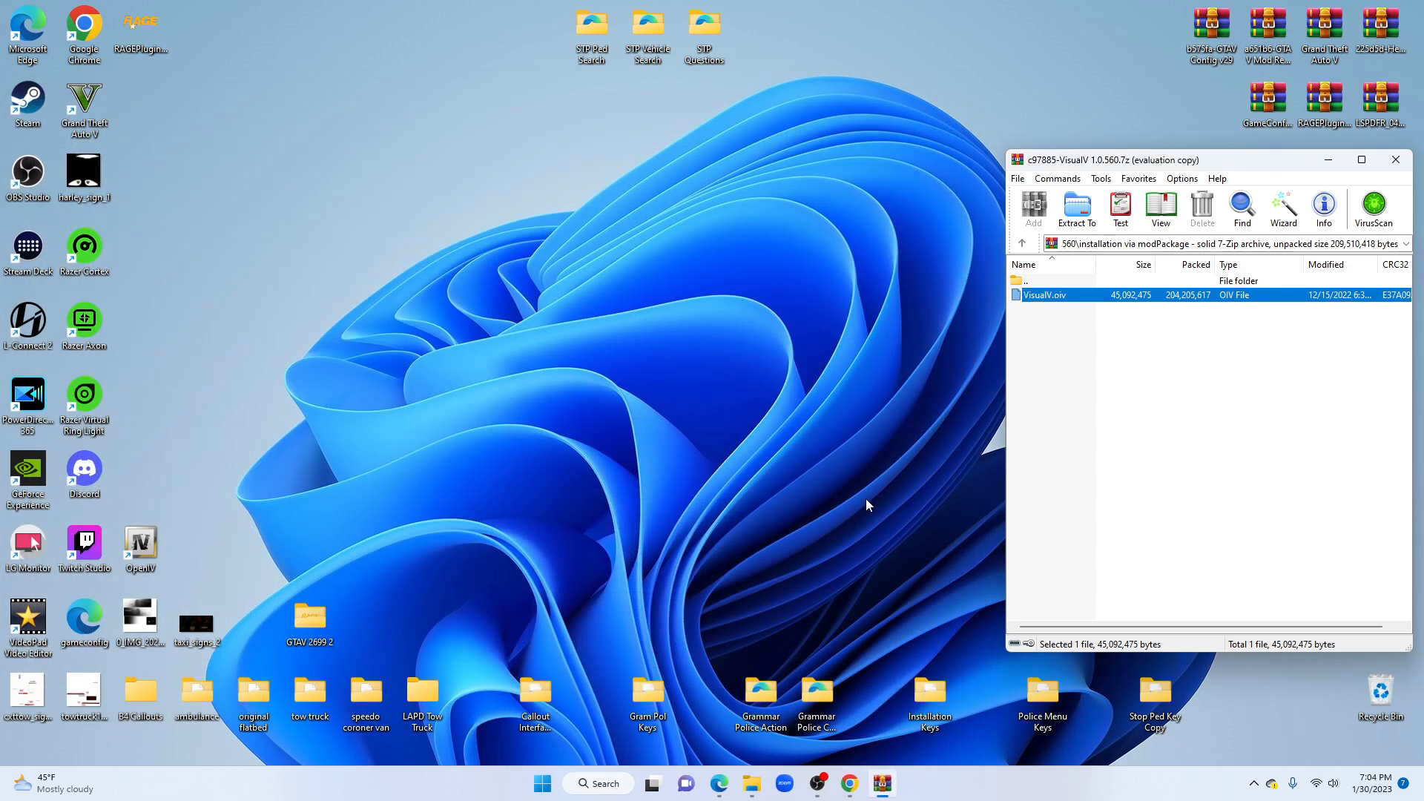